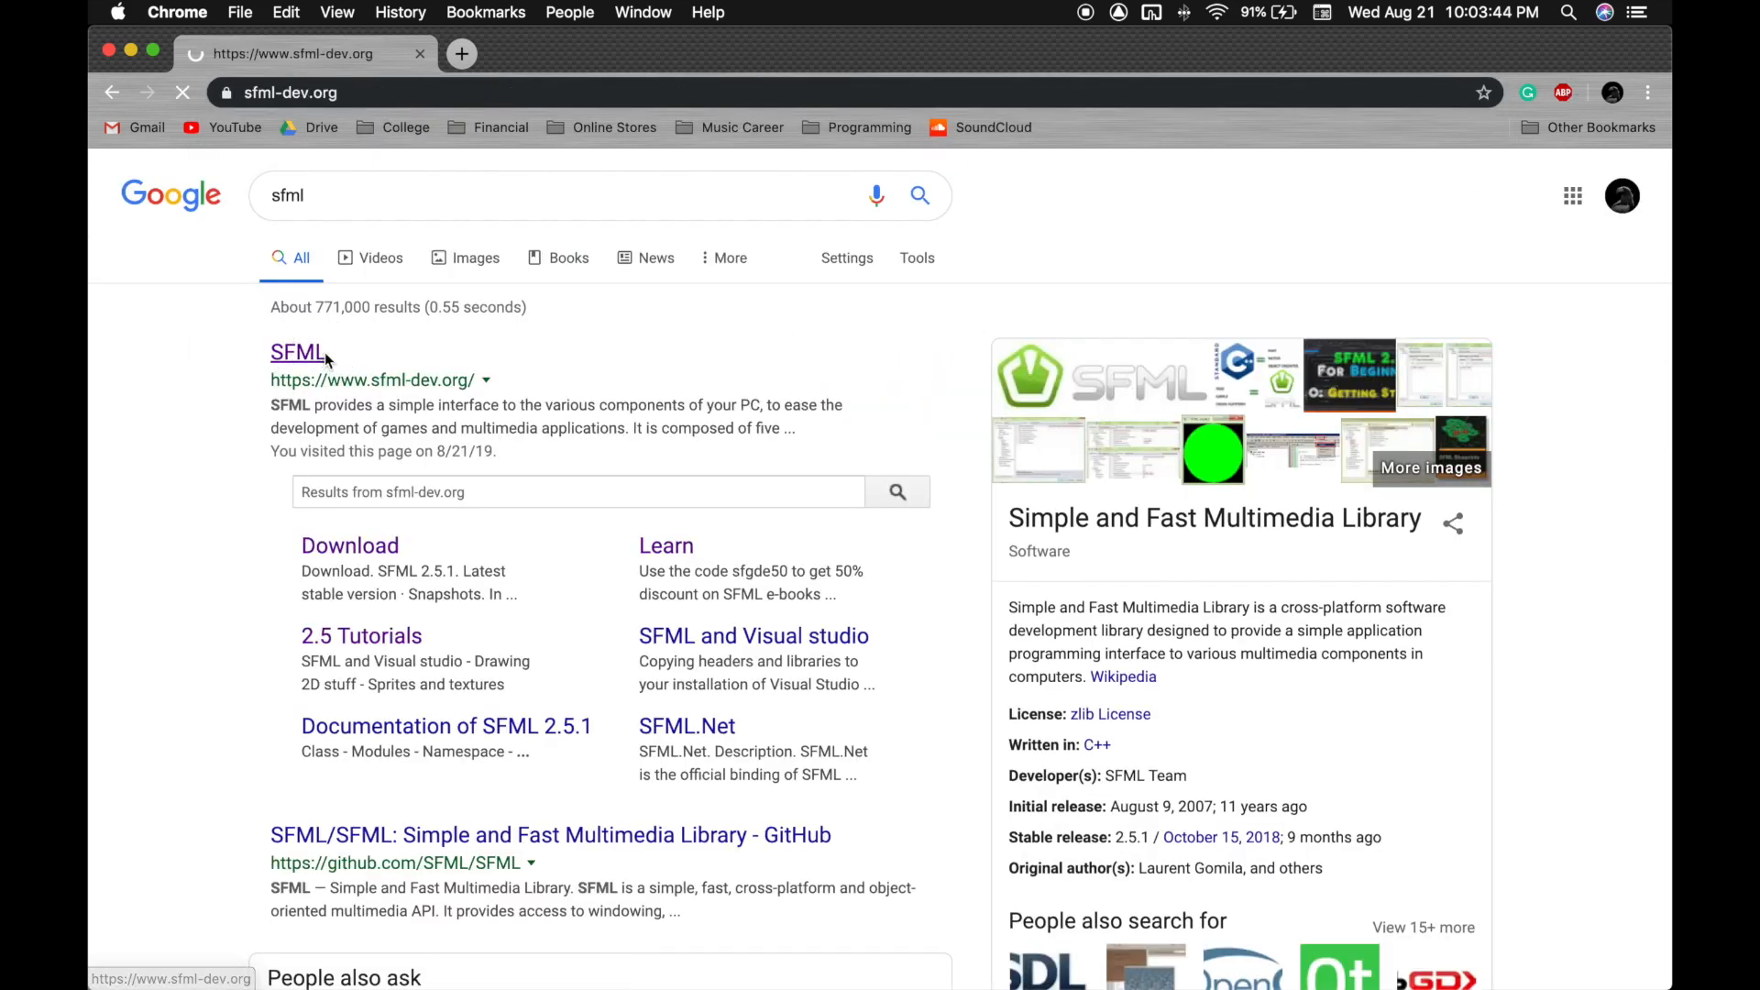
- Download the SFML 2.5.1 macOS Clang 64-bit archive from the SFML site to the Desktop
left_click(299, 352)
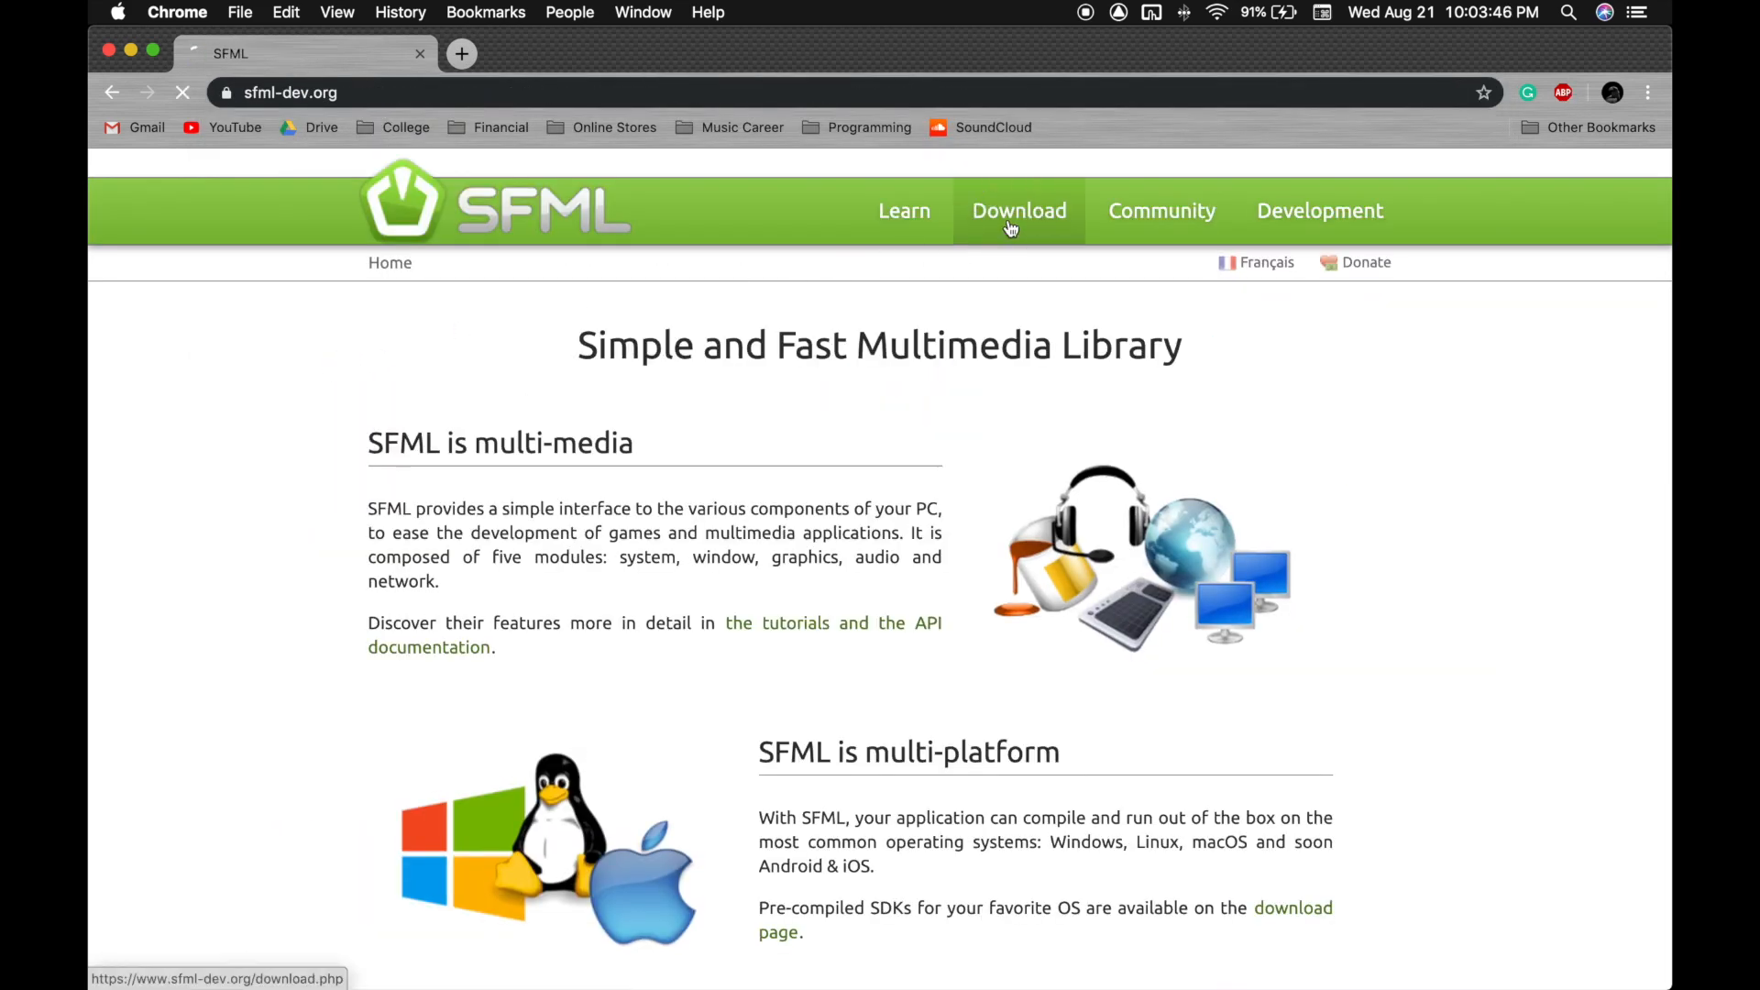
left_click(1017, 211)
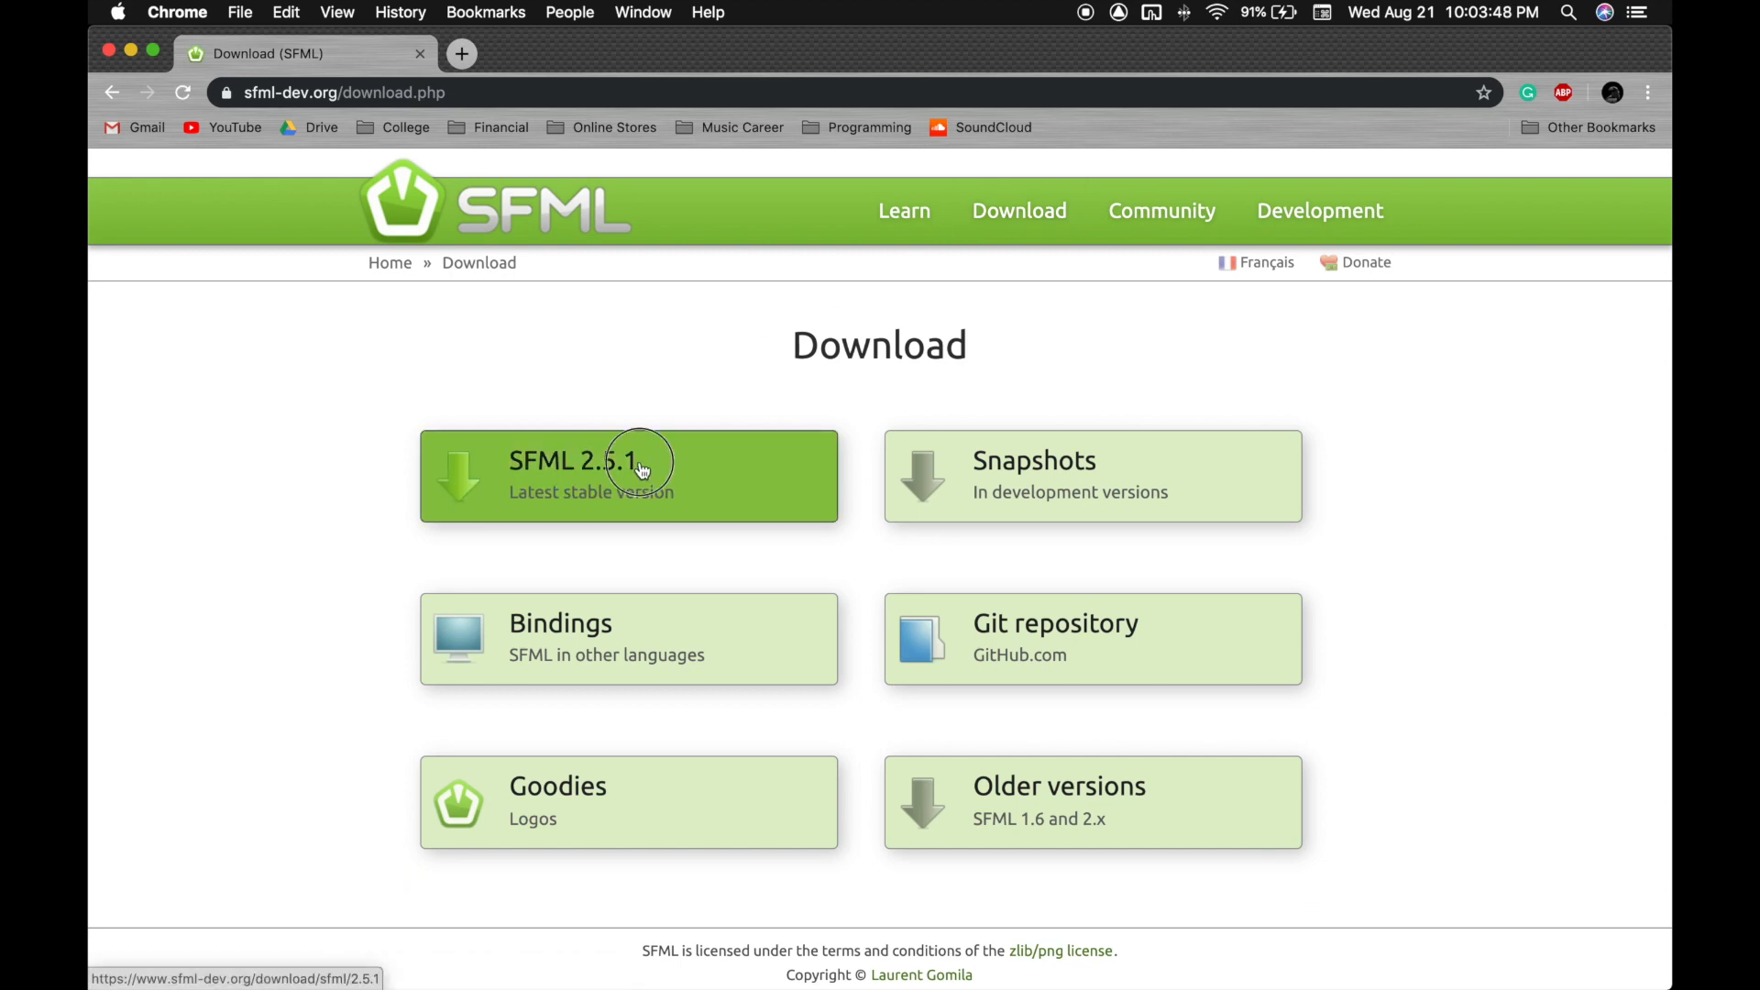
left_click(629, 475)
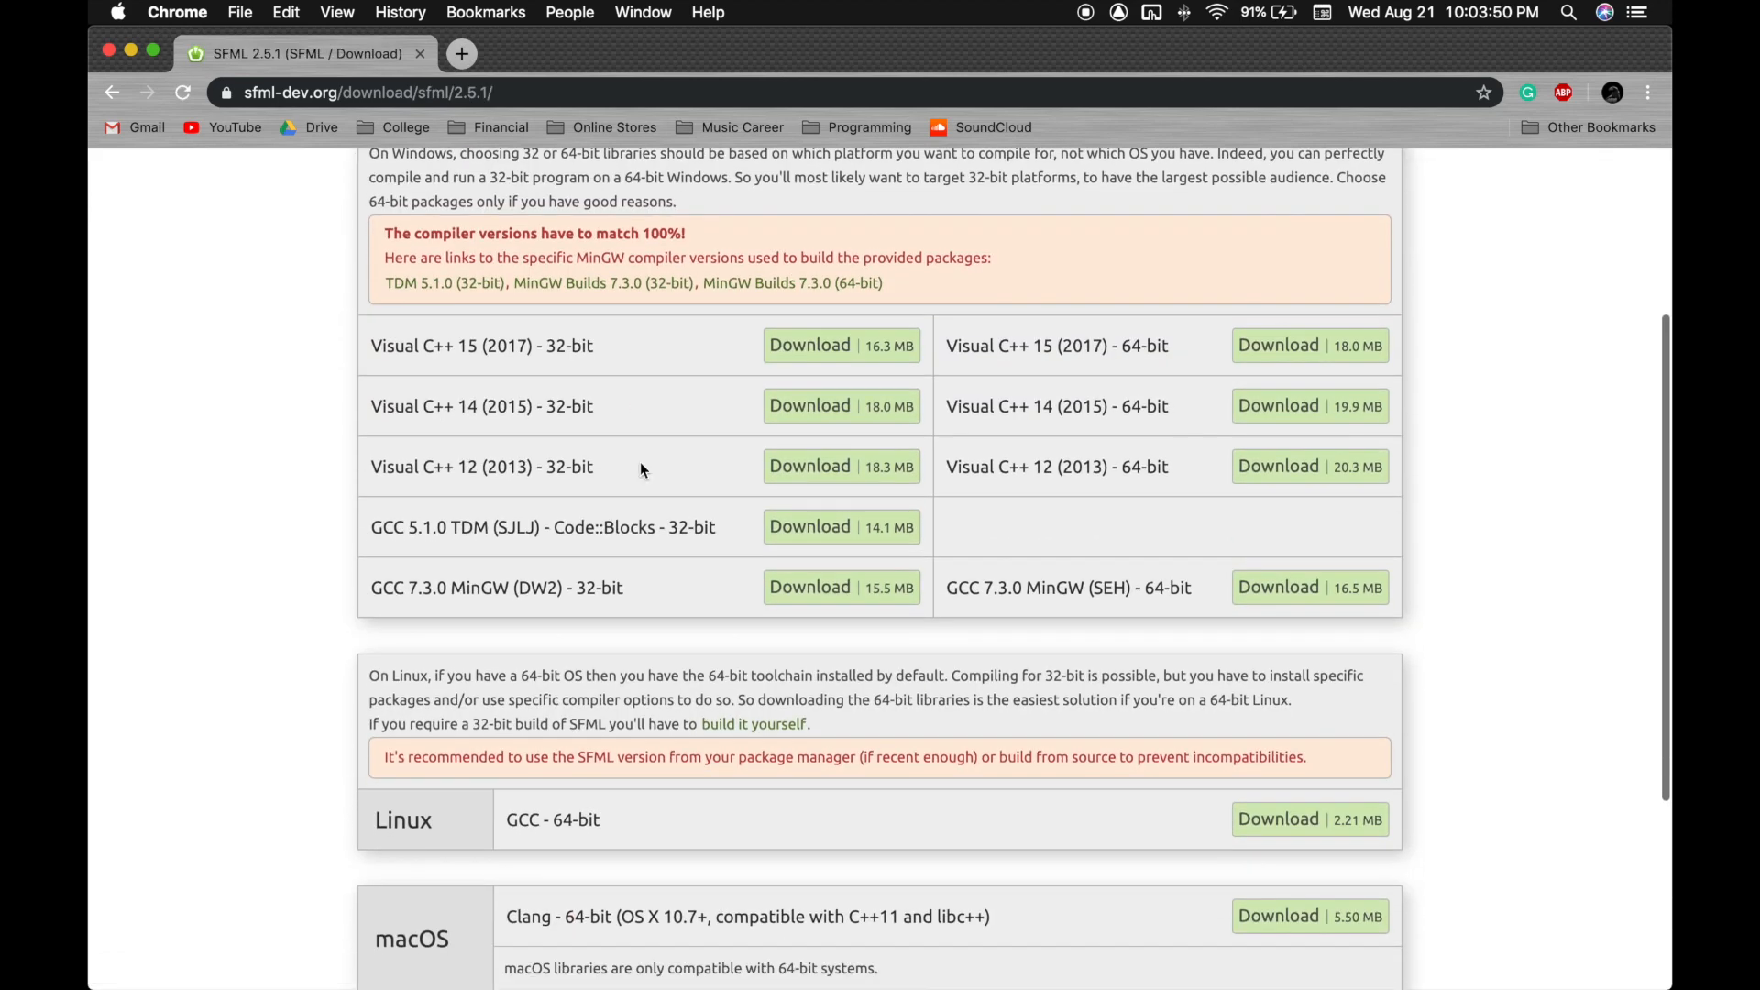
scroll("down", 3)
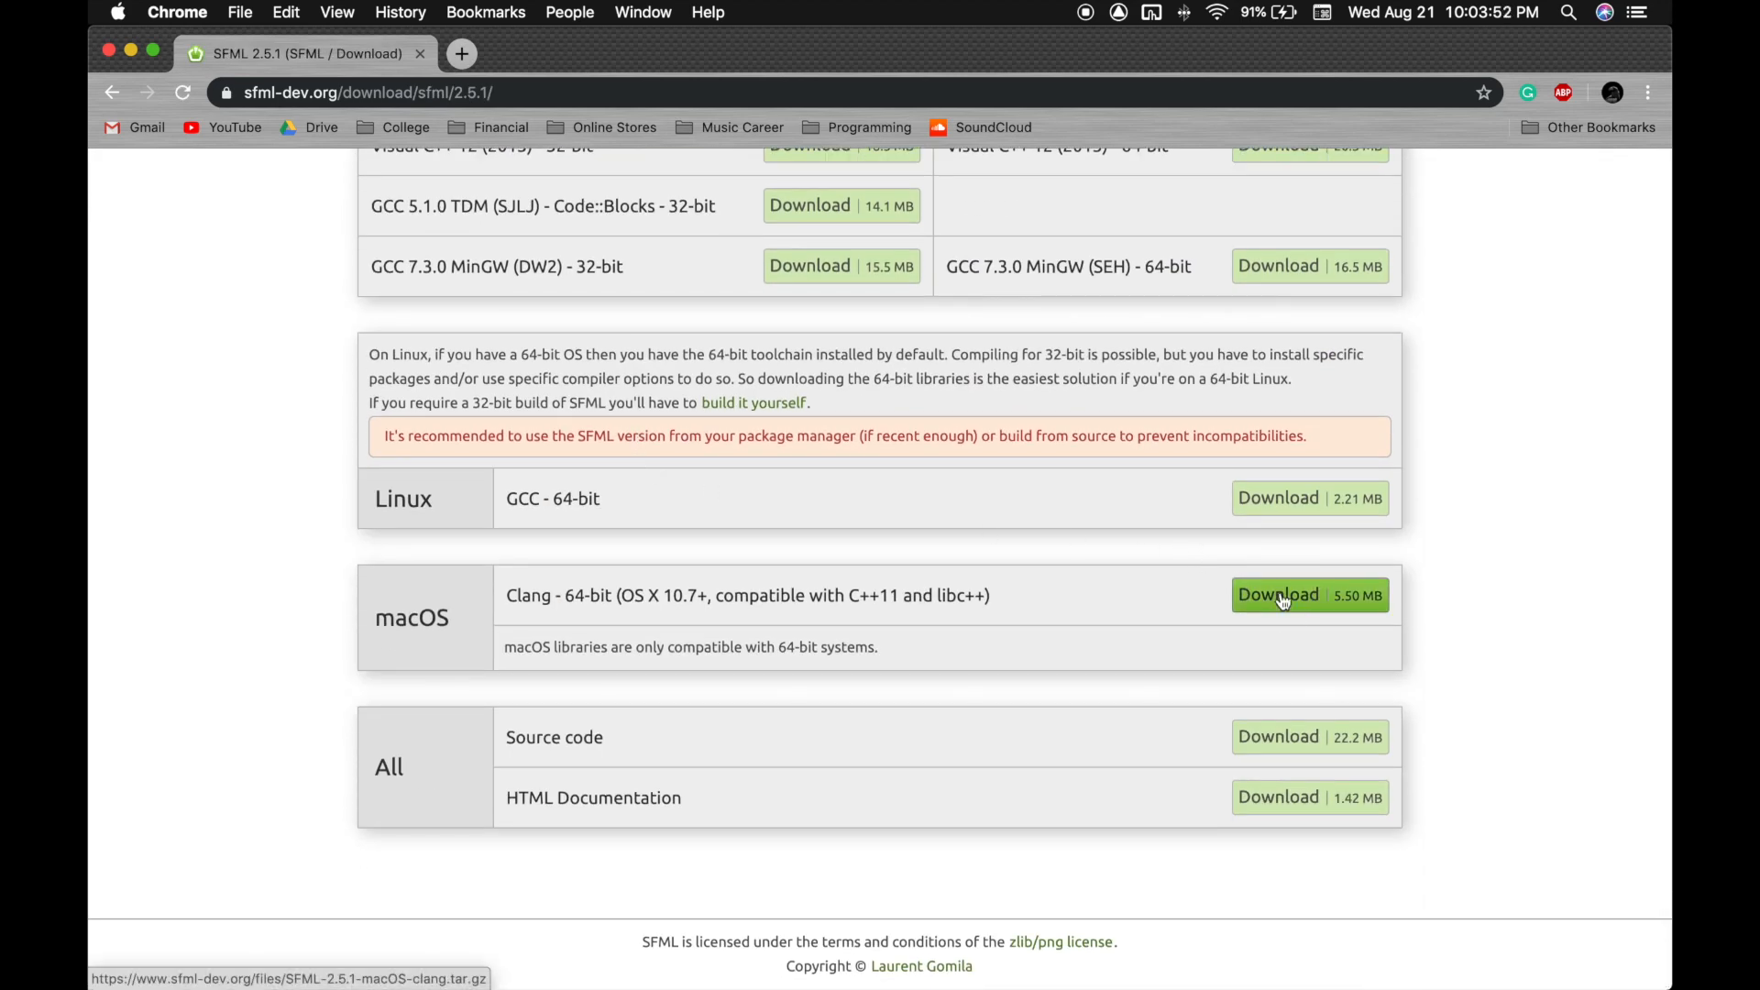
left_click(1279, 594)
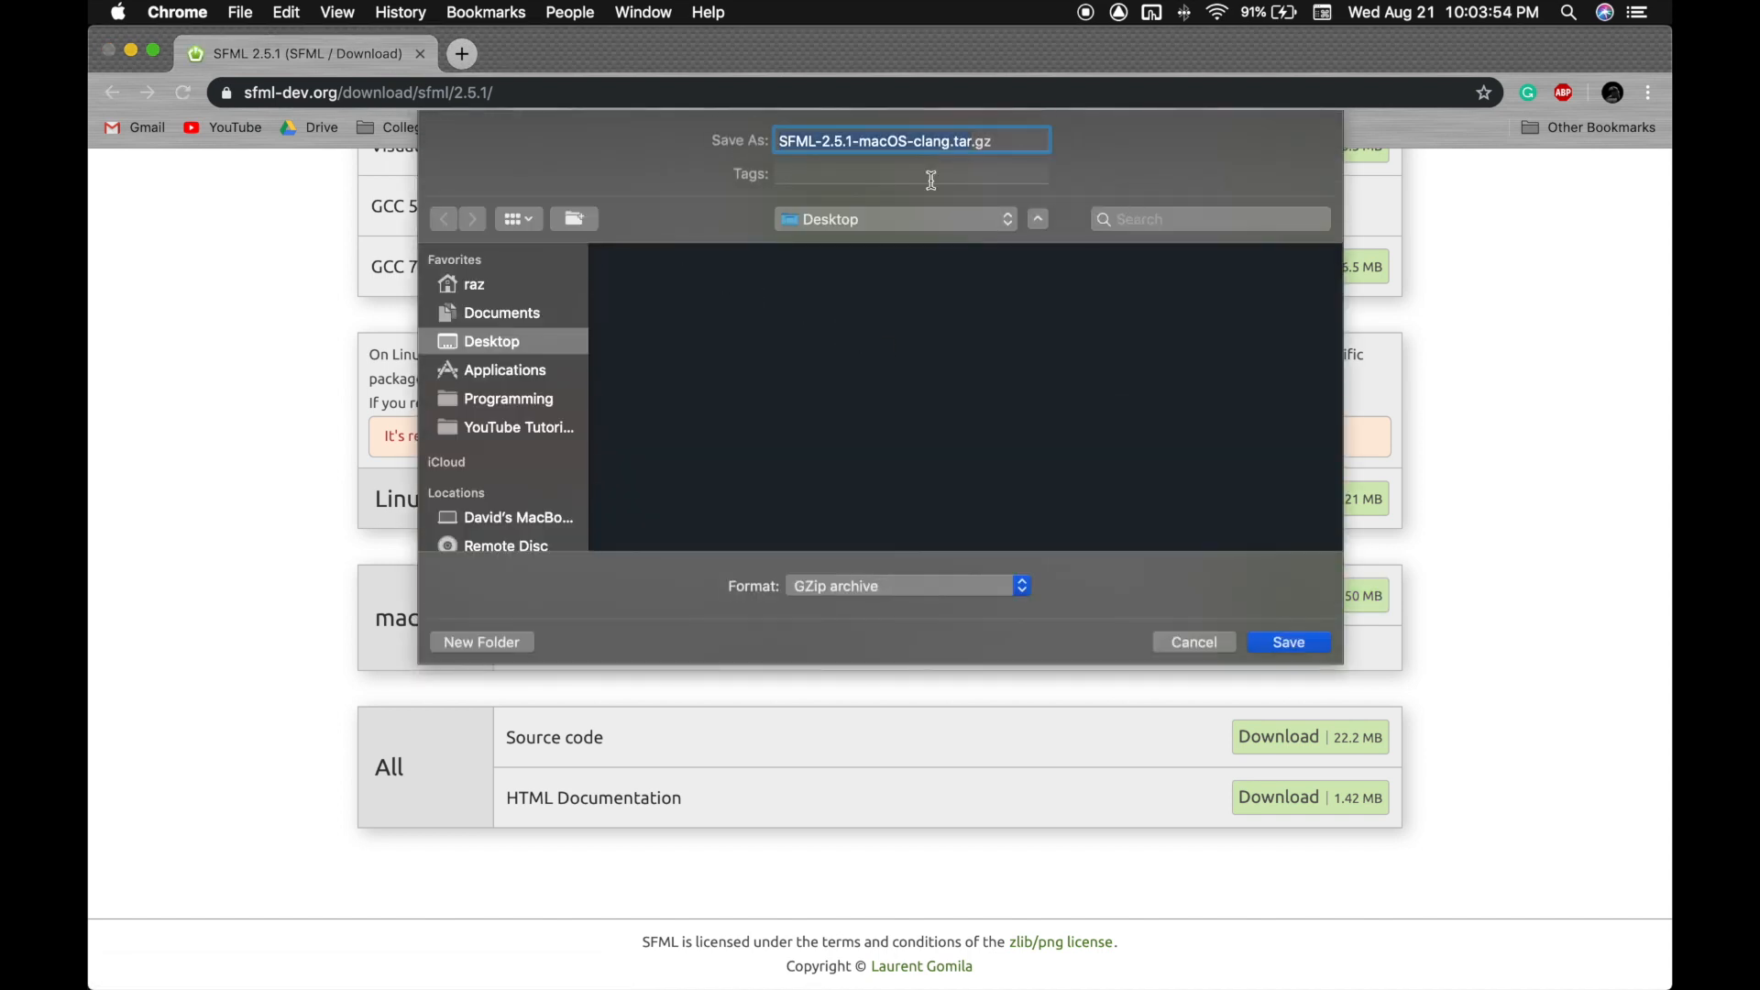
left_click(1287, 641)
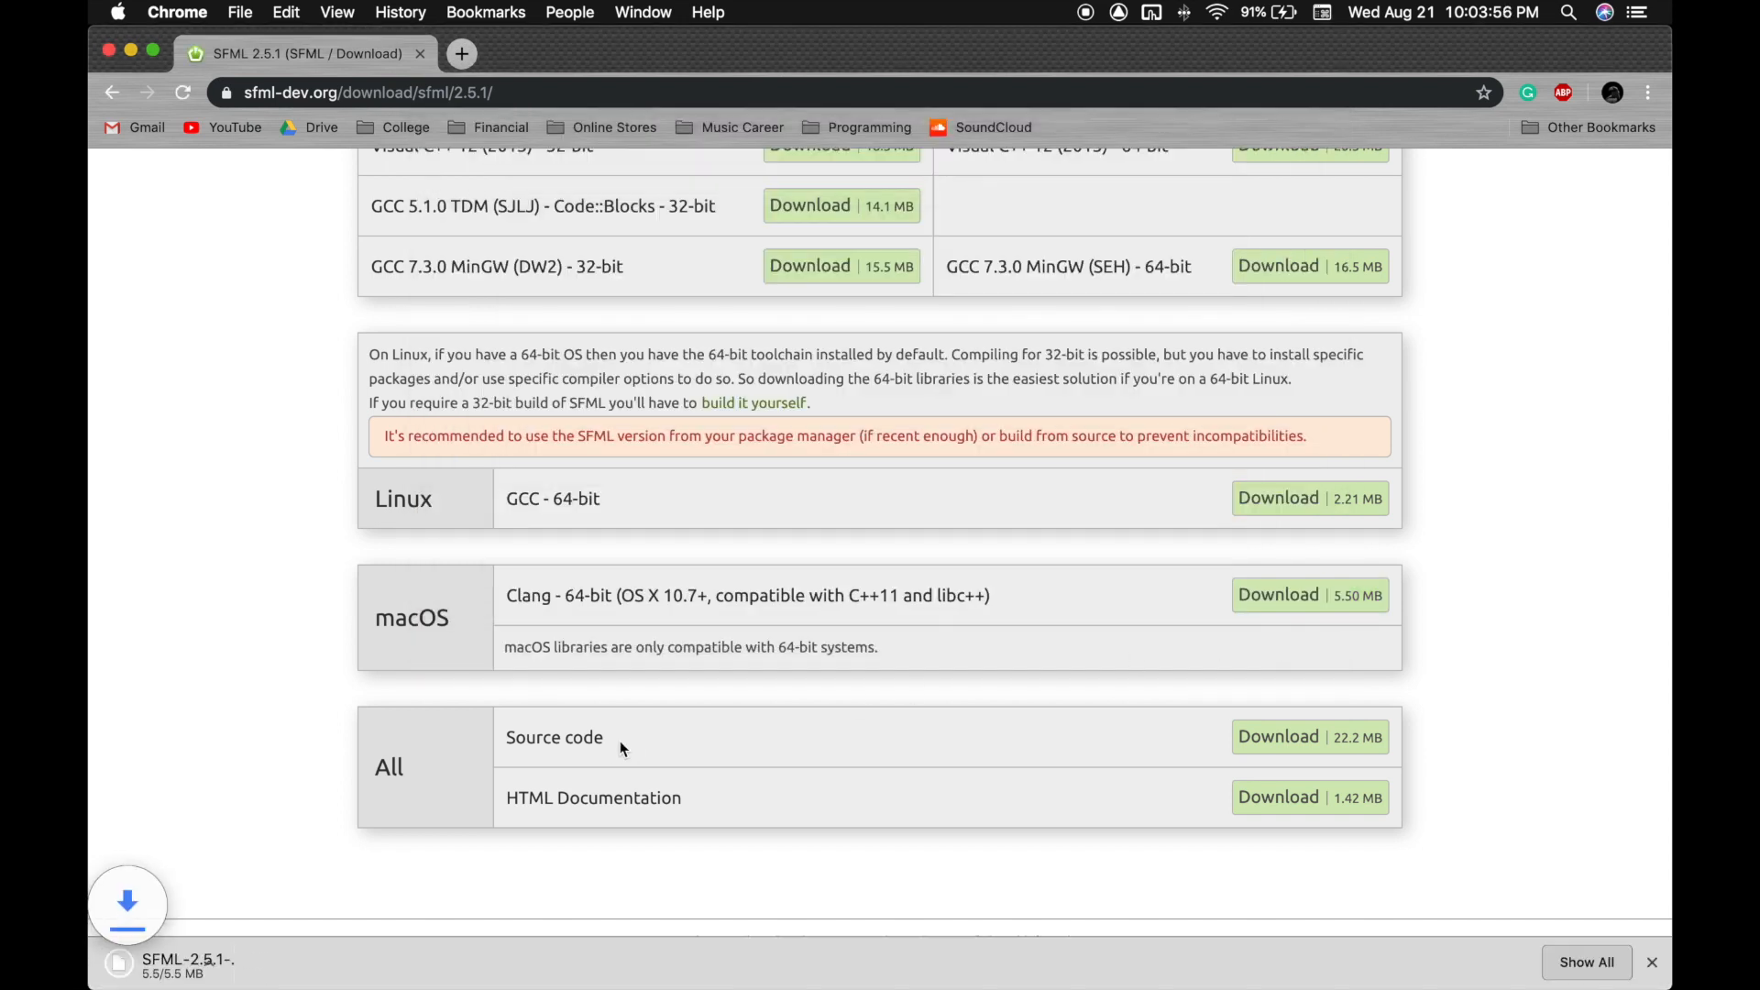
left_click(314, 965)
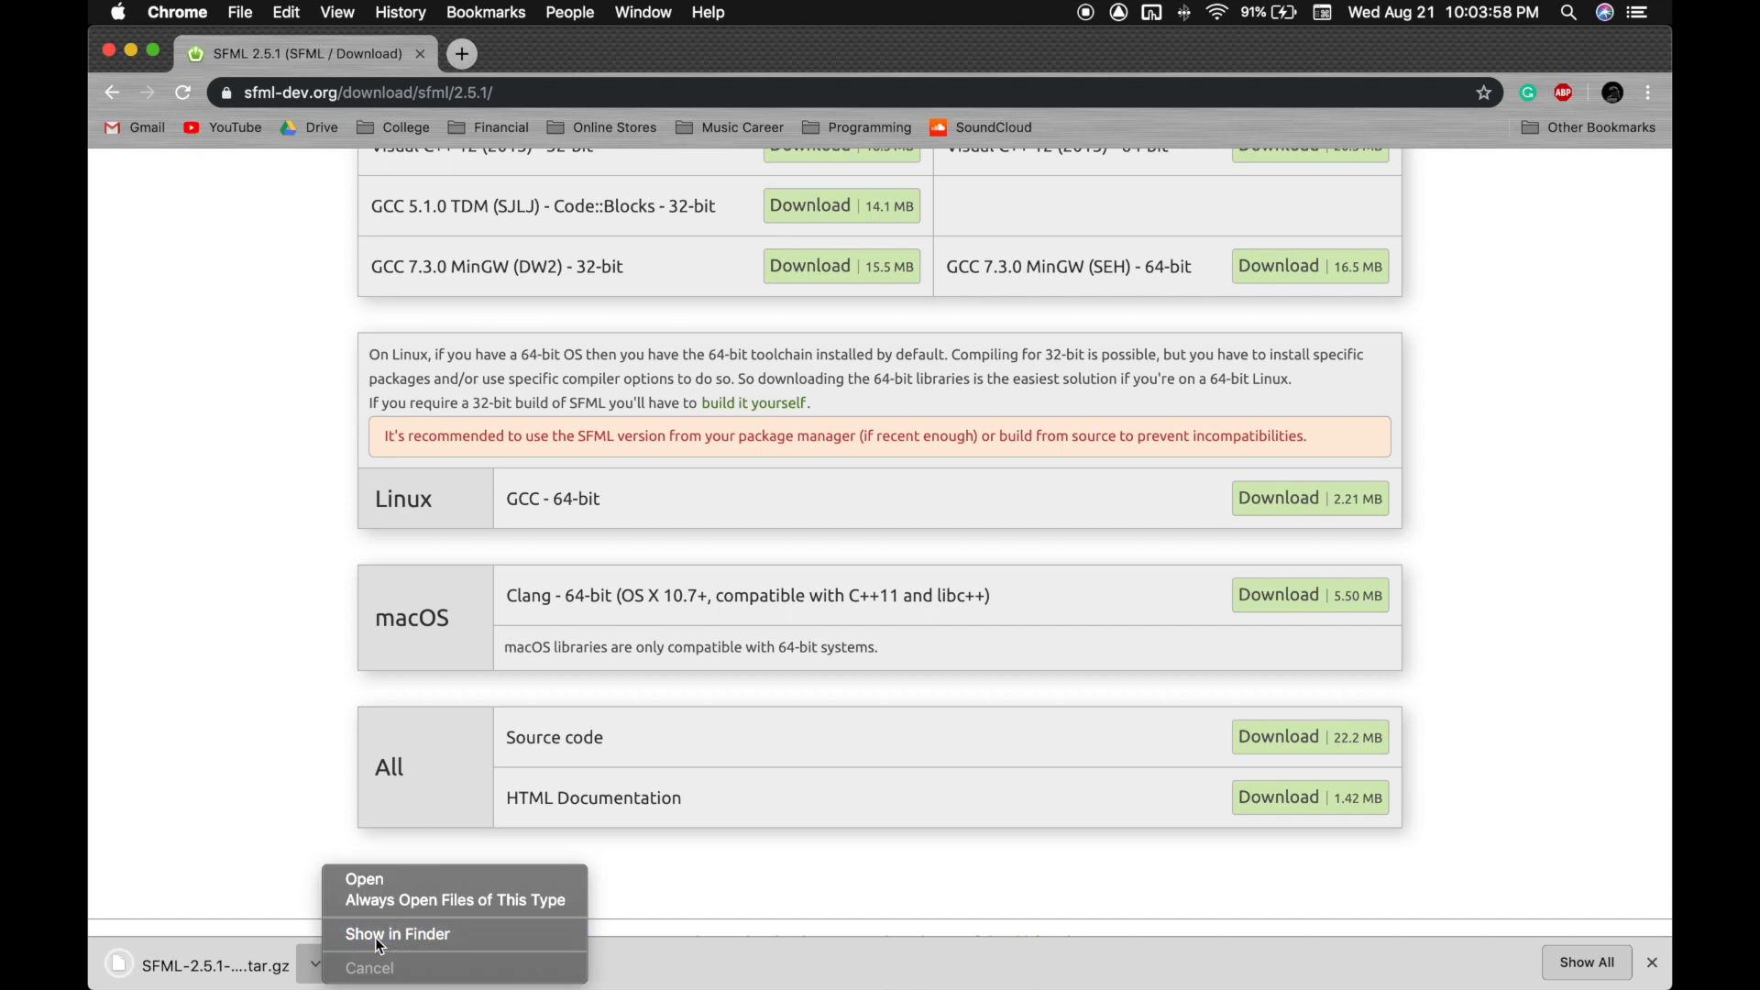
- Extract the SFML .tar.gz on the Desktop and open the SFML-2.5.1-macos-clang folder
left_click(396, 933)
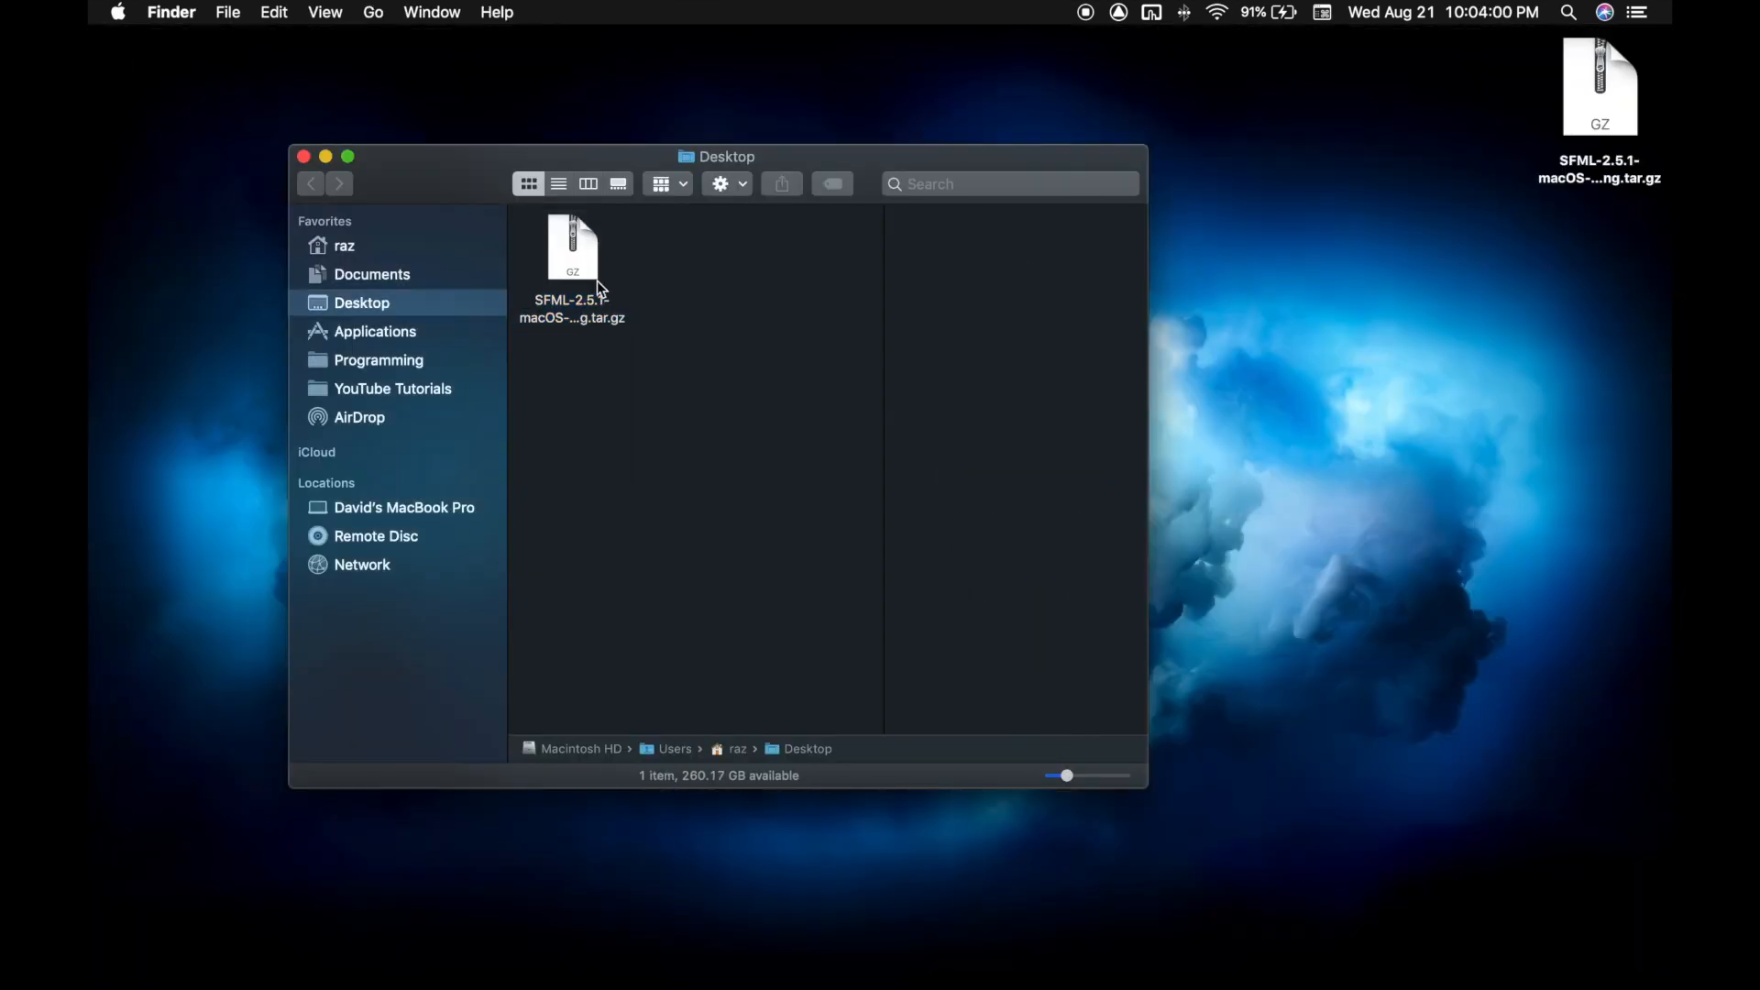
left_click(572, 246)
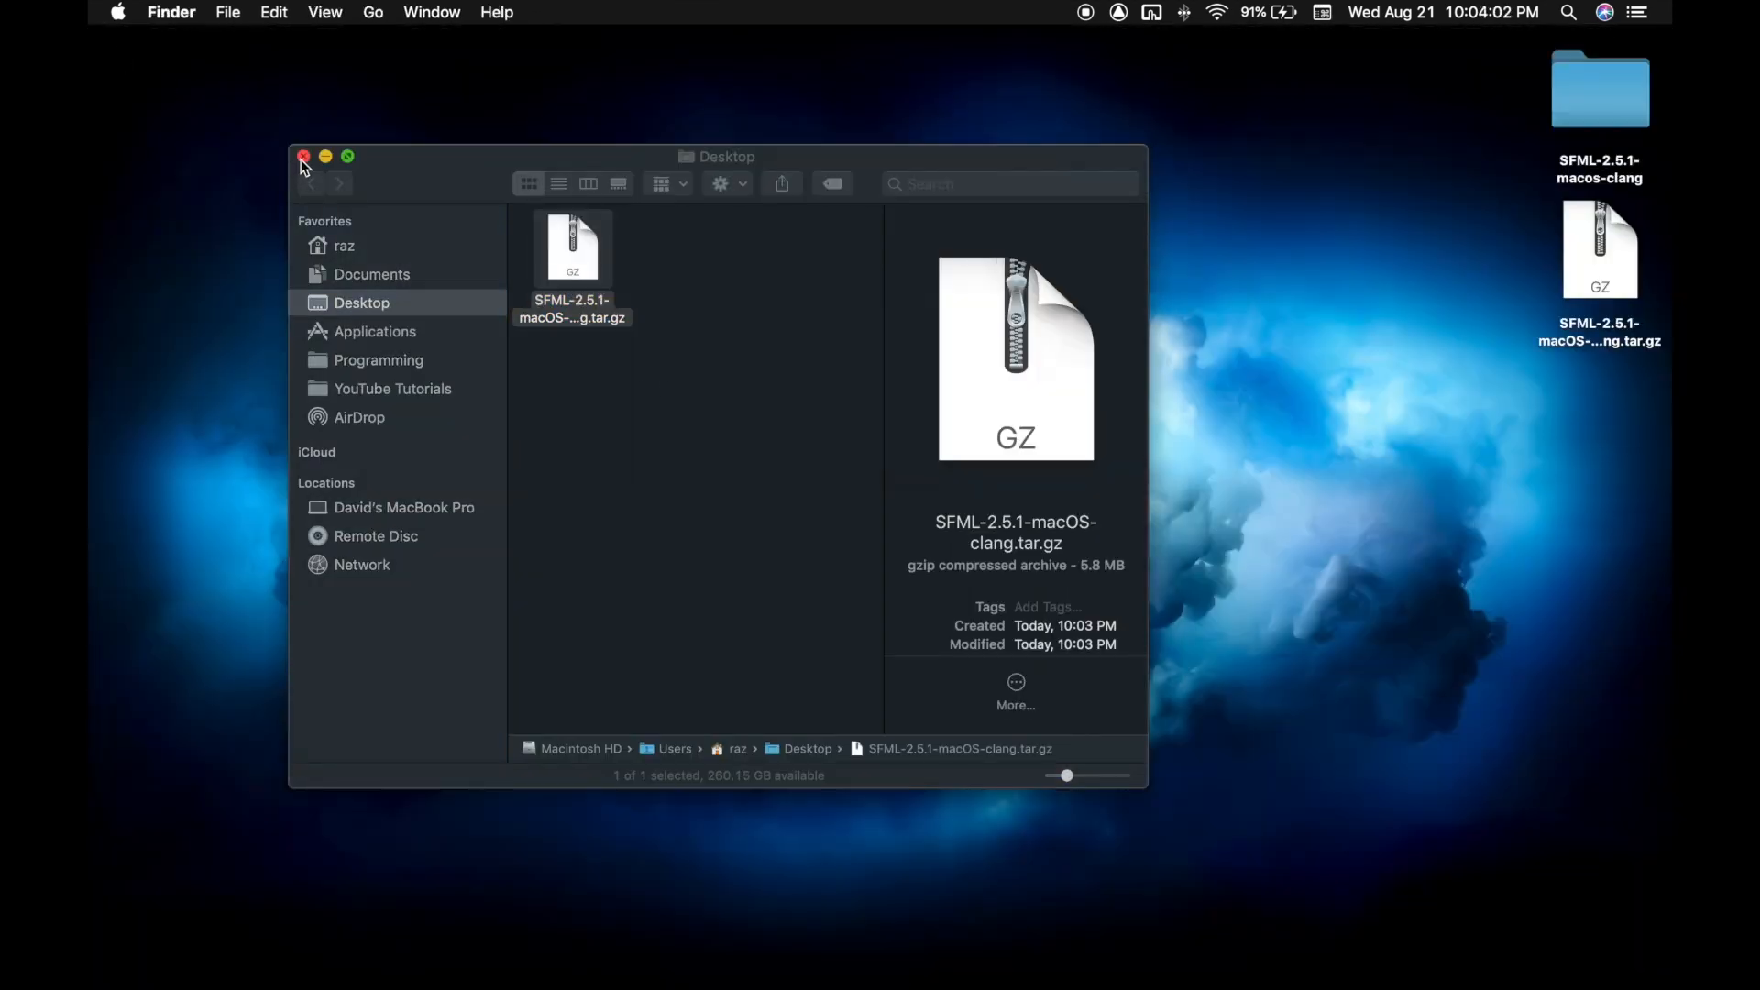
left_click(303, 155)
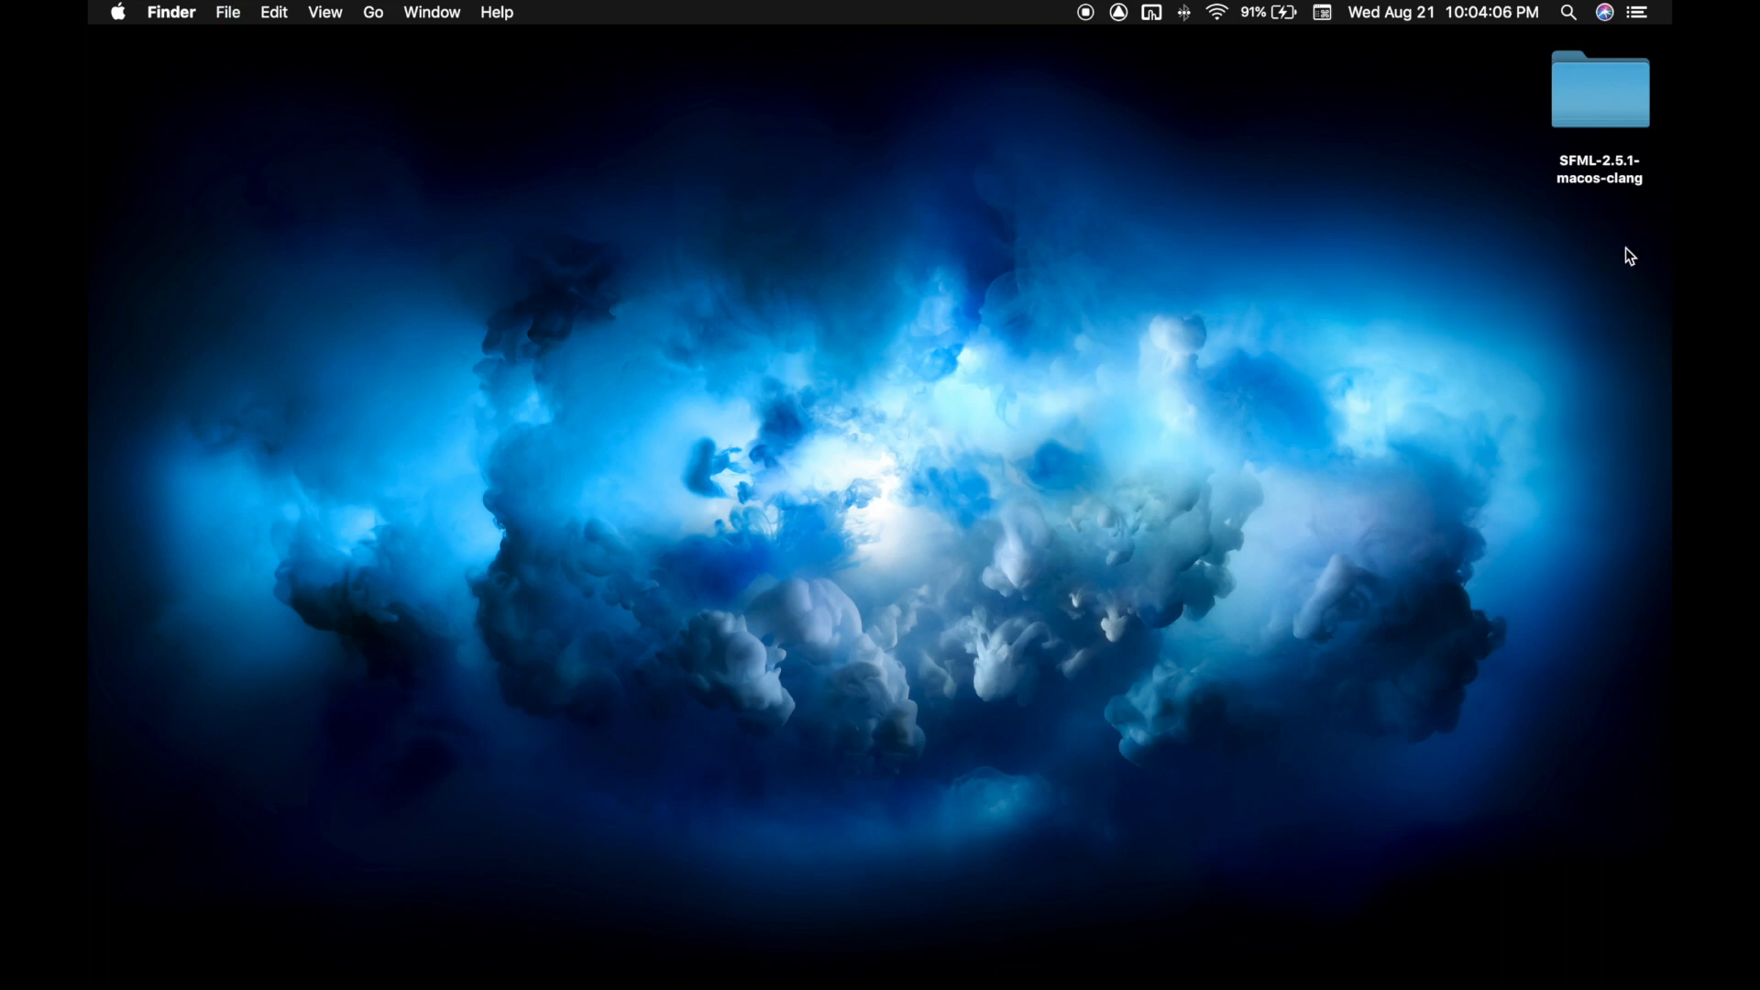
left_click(1599, 90)
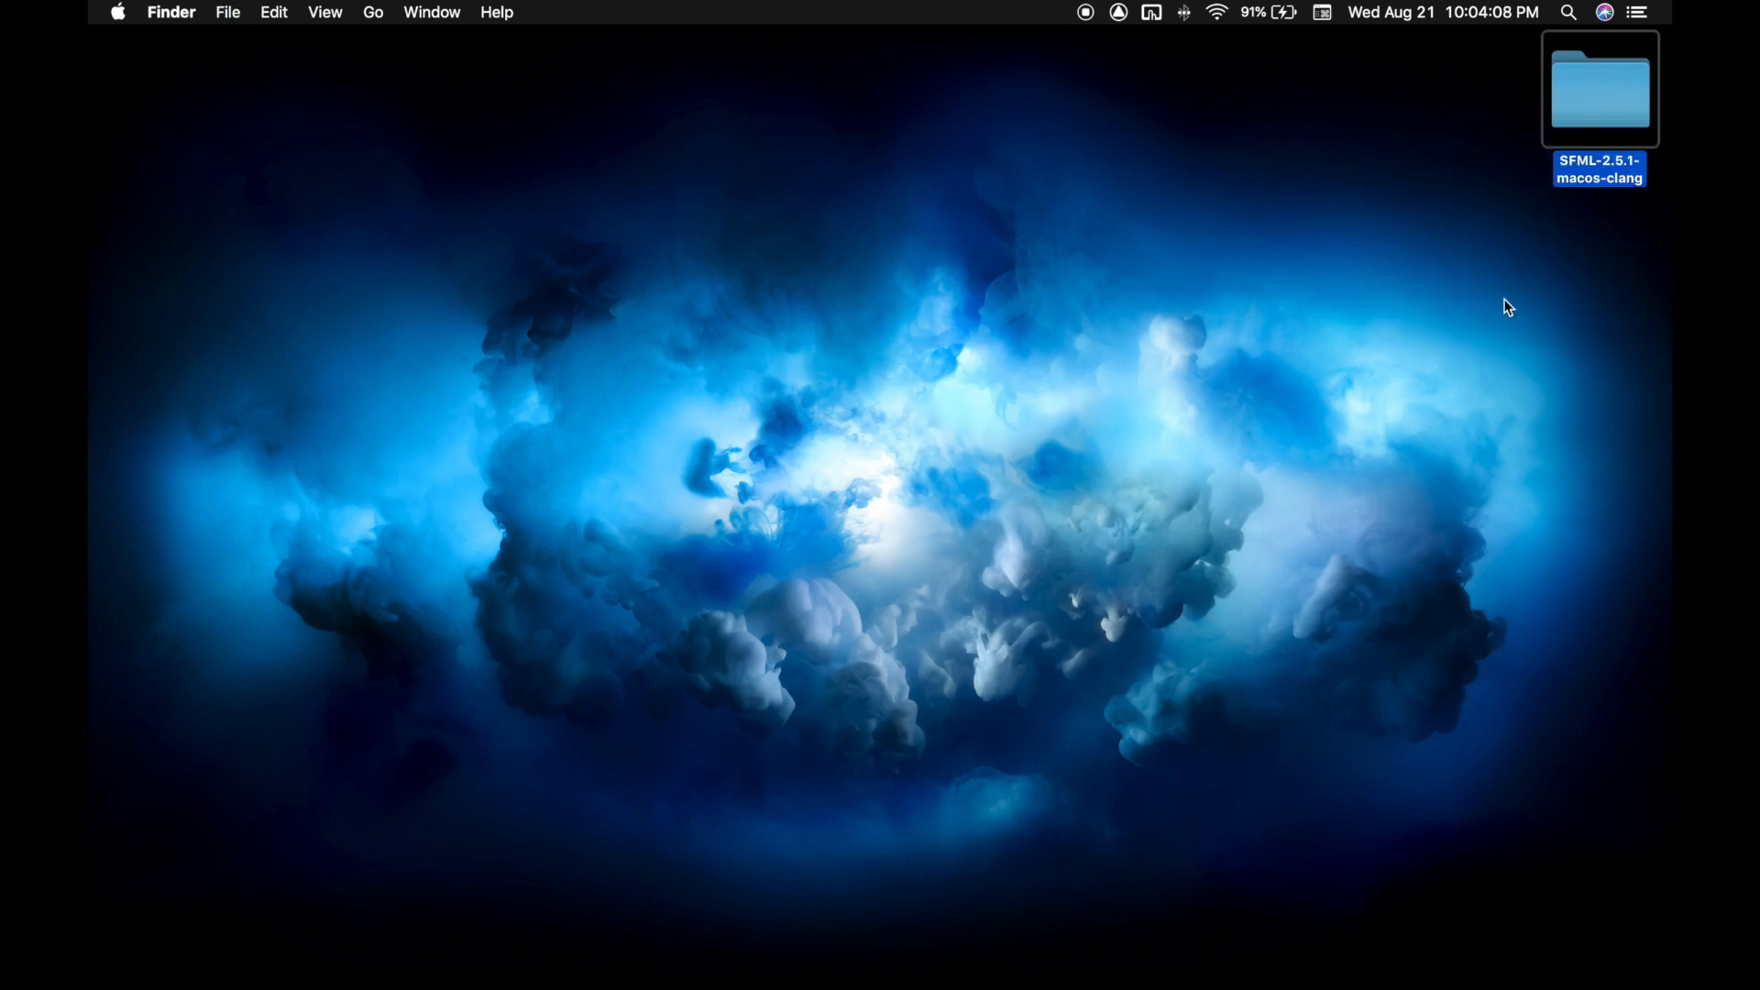
double_click(1599, 89)
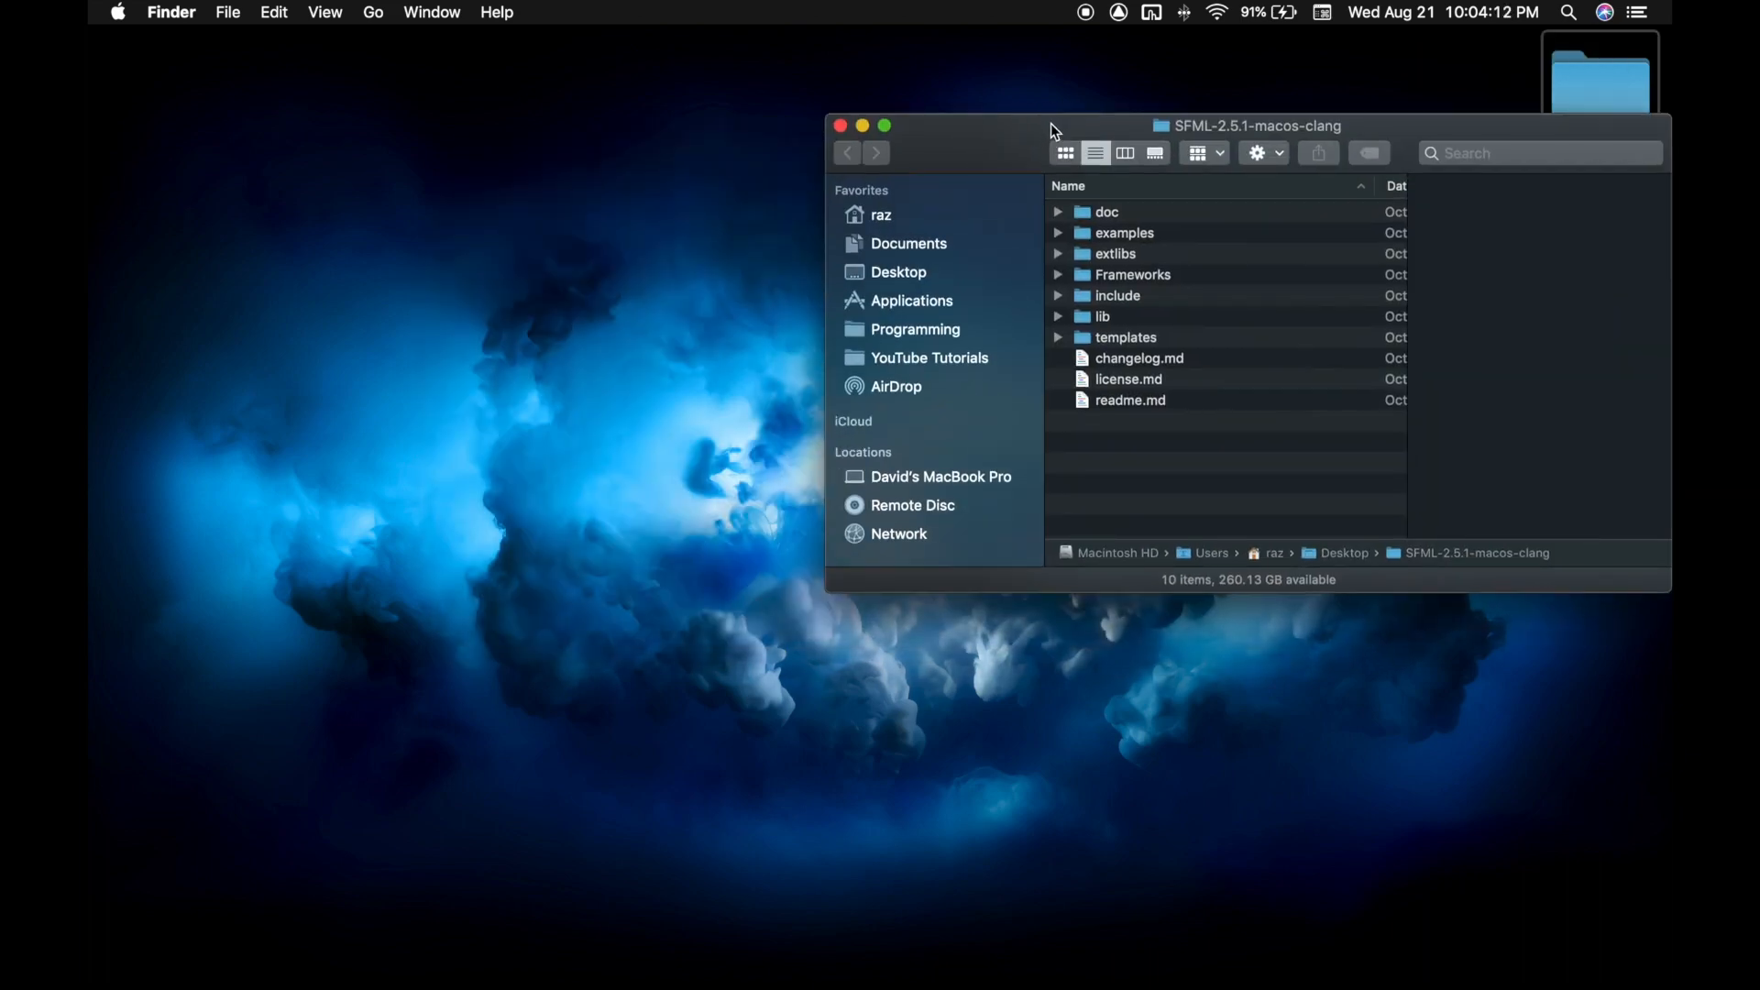
- Open a second Desktop Finder window with View > Show Path Bar enabled
left_click(666, 232)
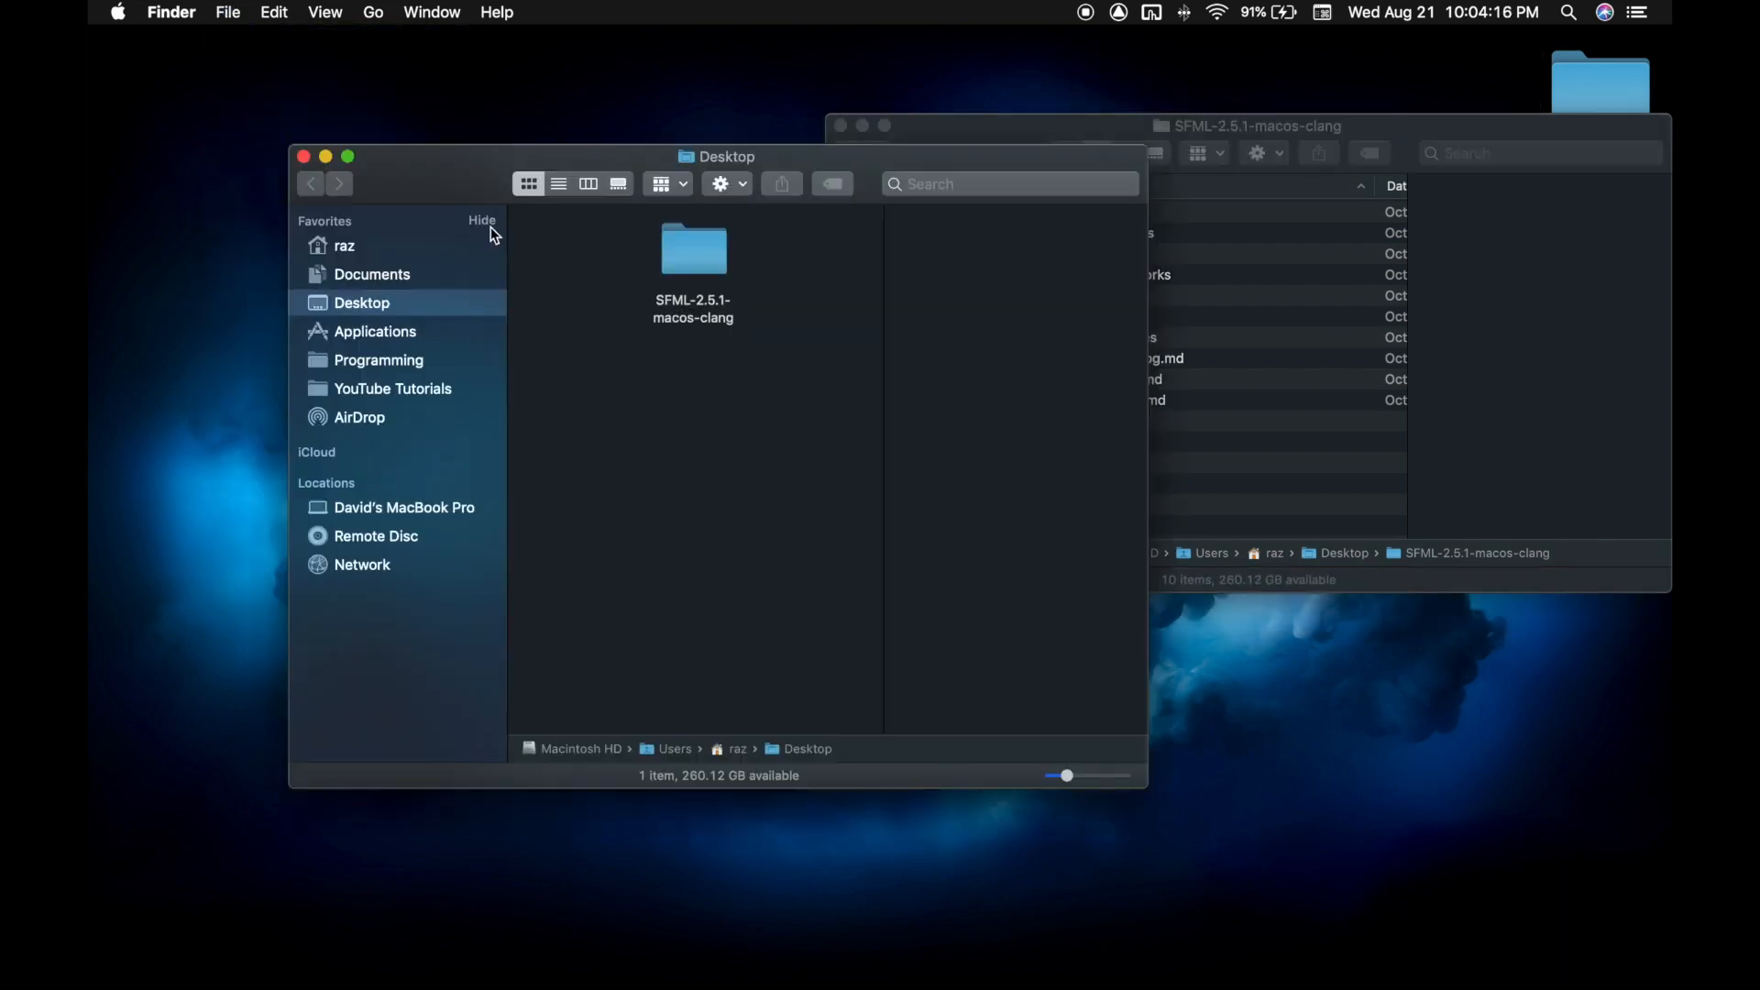
left_click(325, 12)
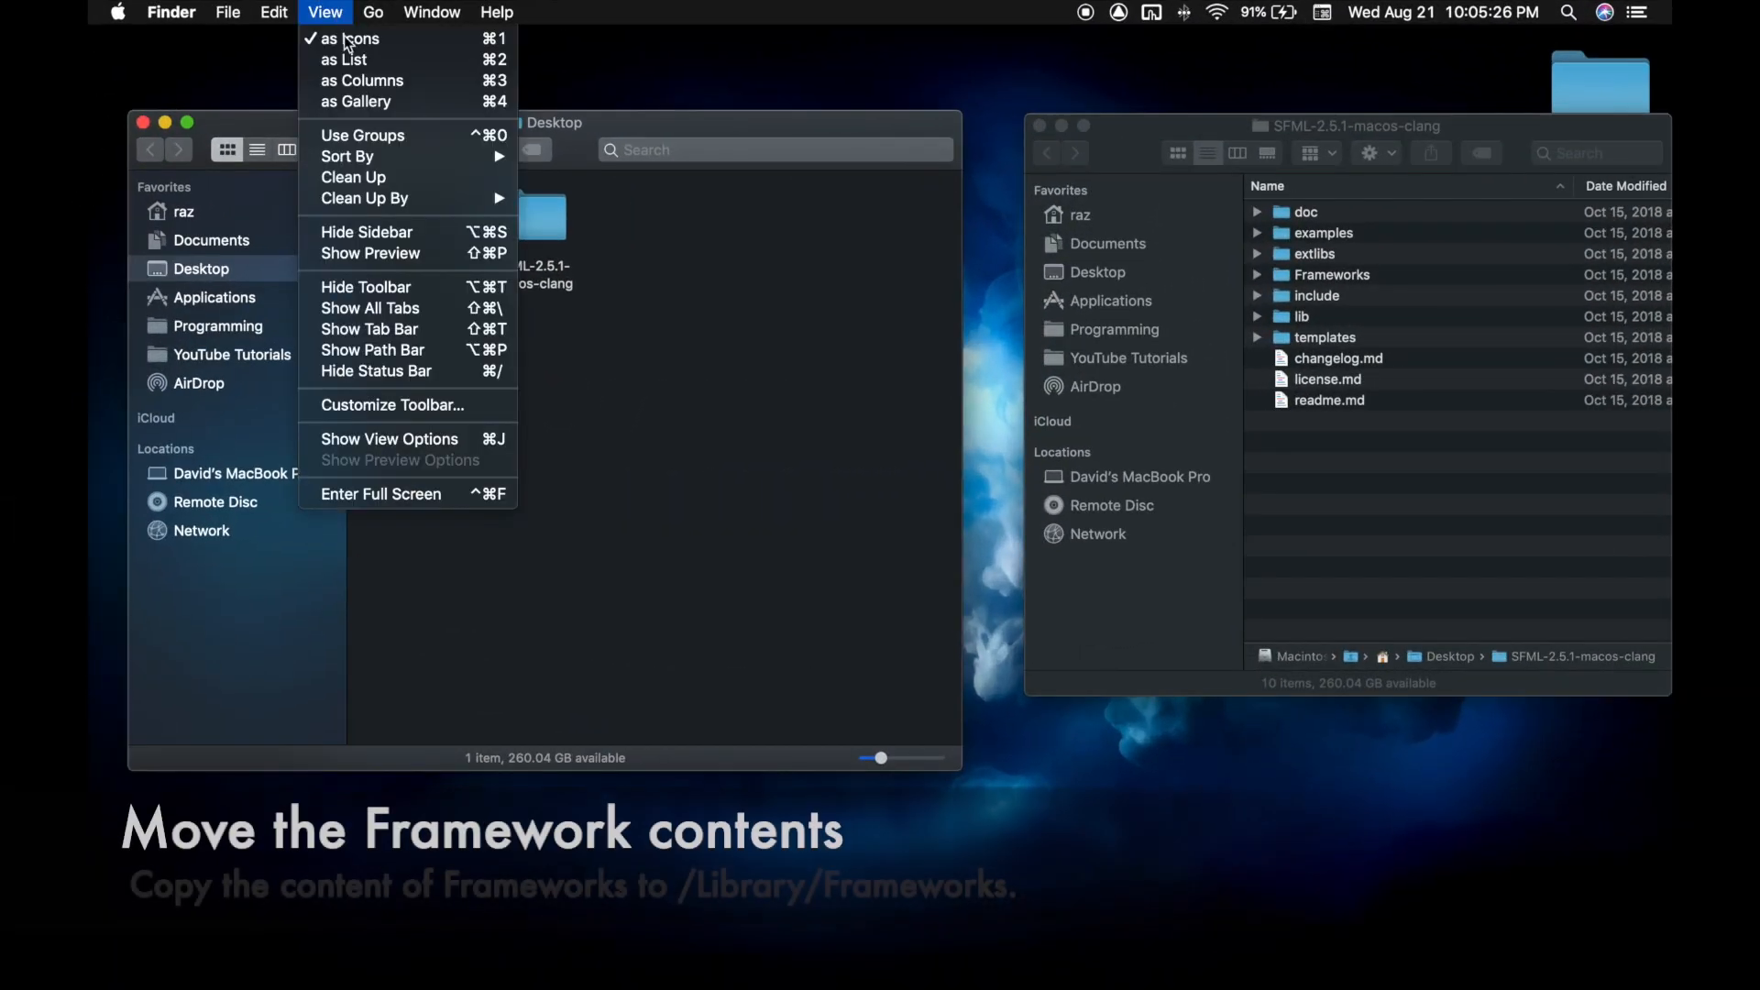
mouse_move(387, 360)
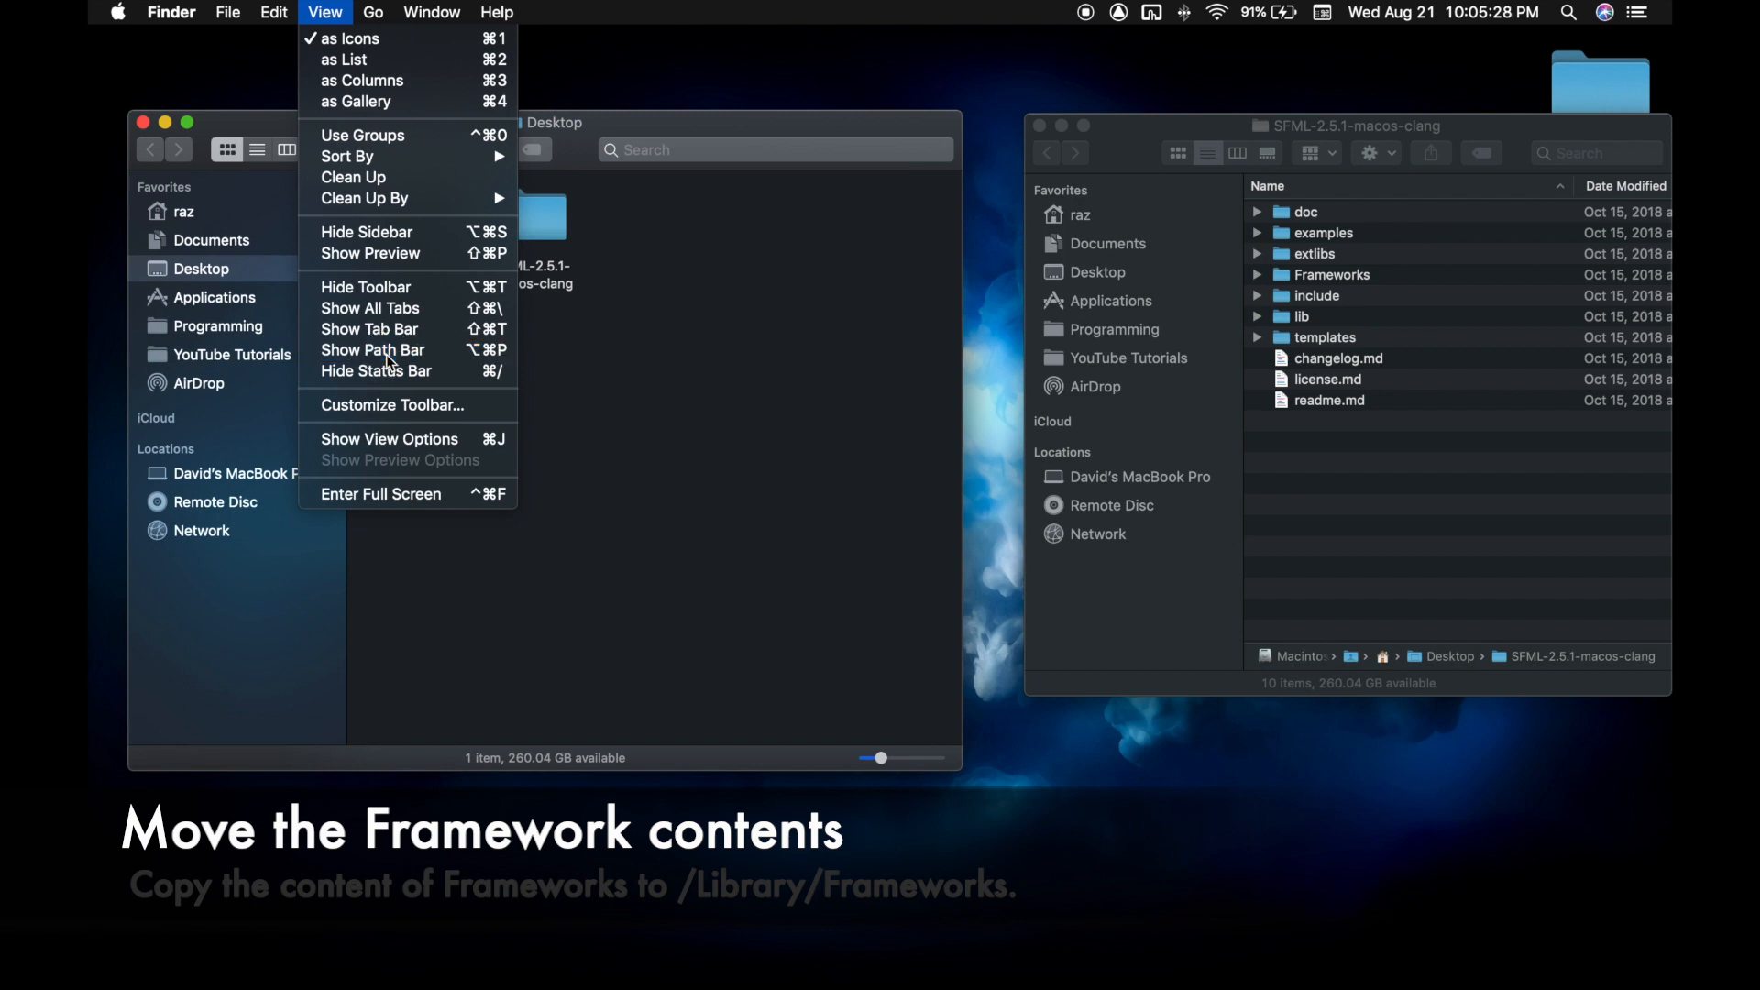
left_click(371, 350)
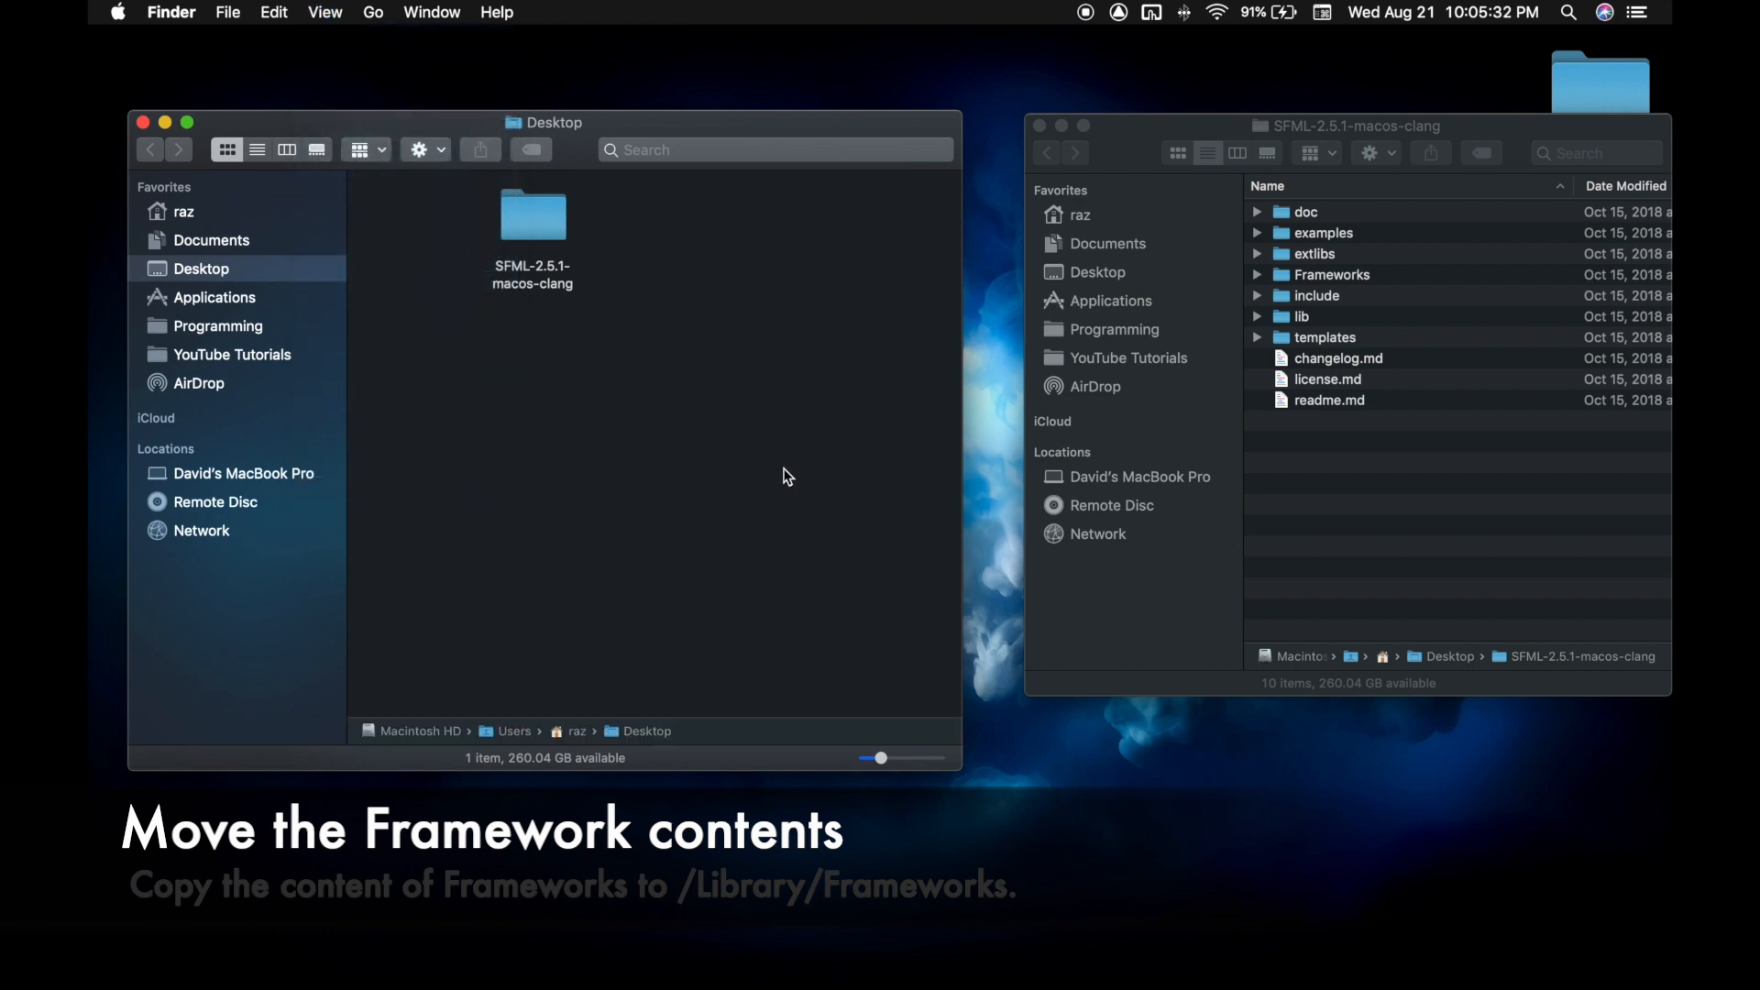
mouse_move(483, 696)
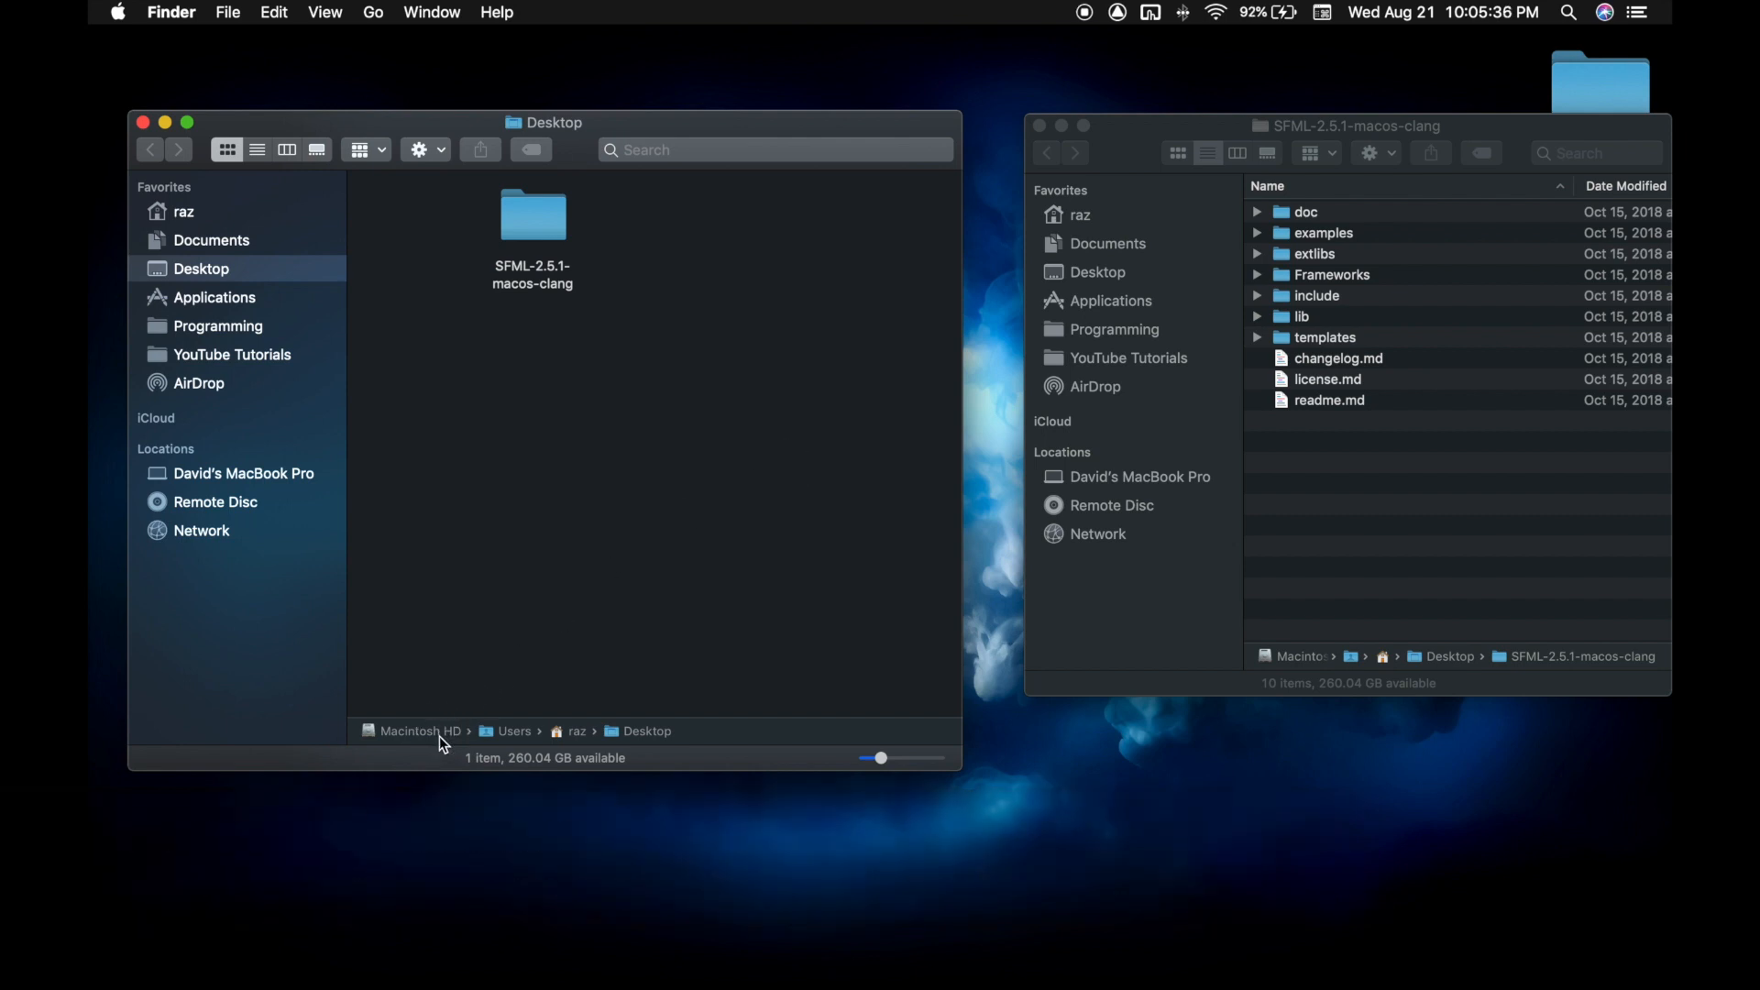
- Navigate the second window to Macintosh HD > Library > Frameworks
left_click(416, 730)
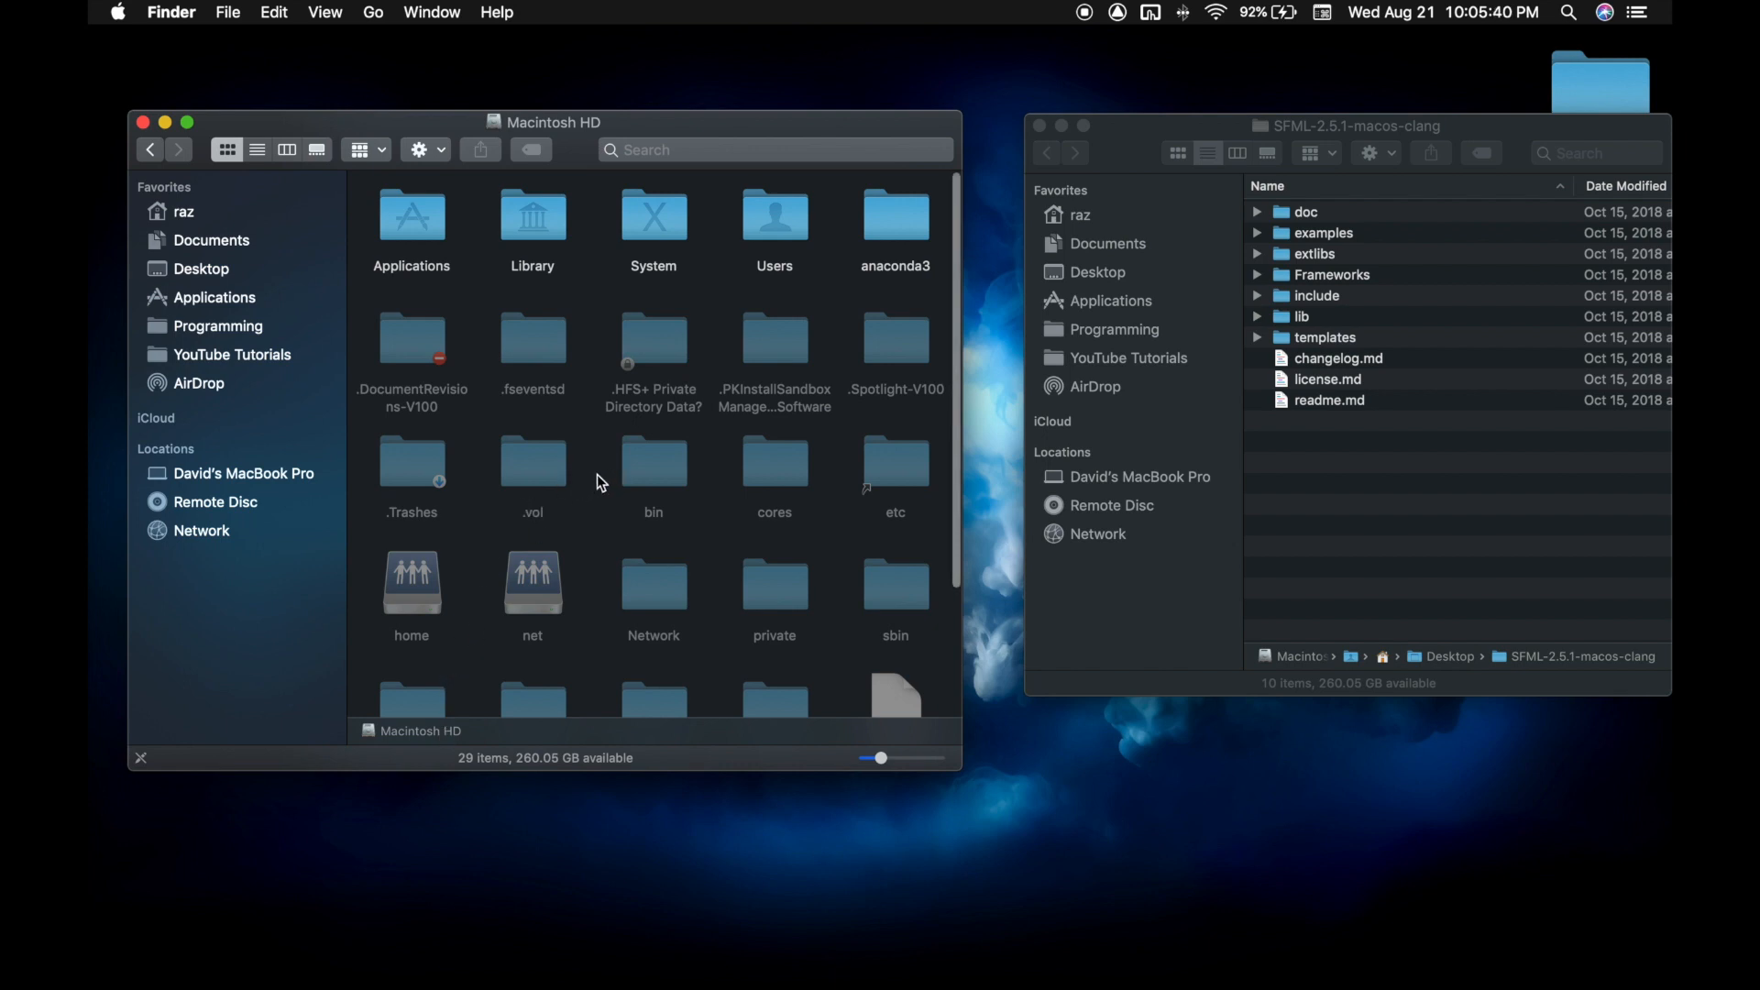
key("cmd+shift+.")
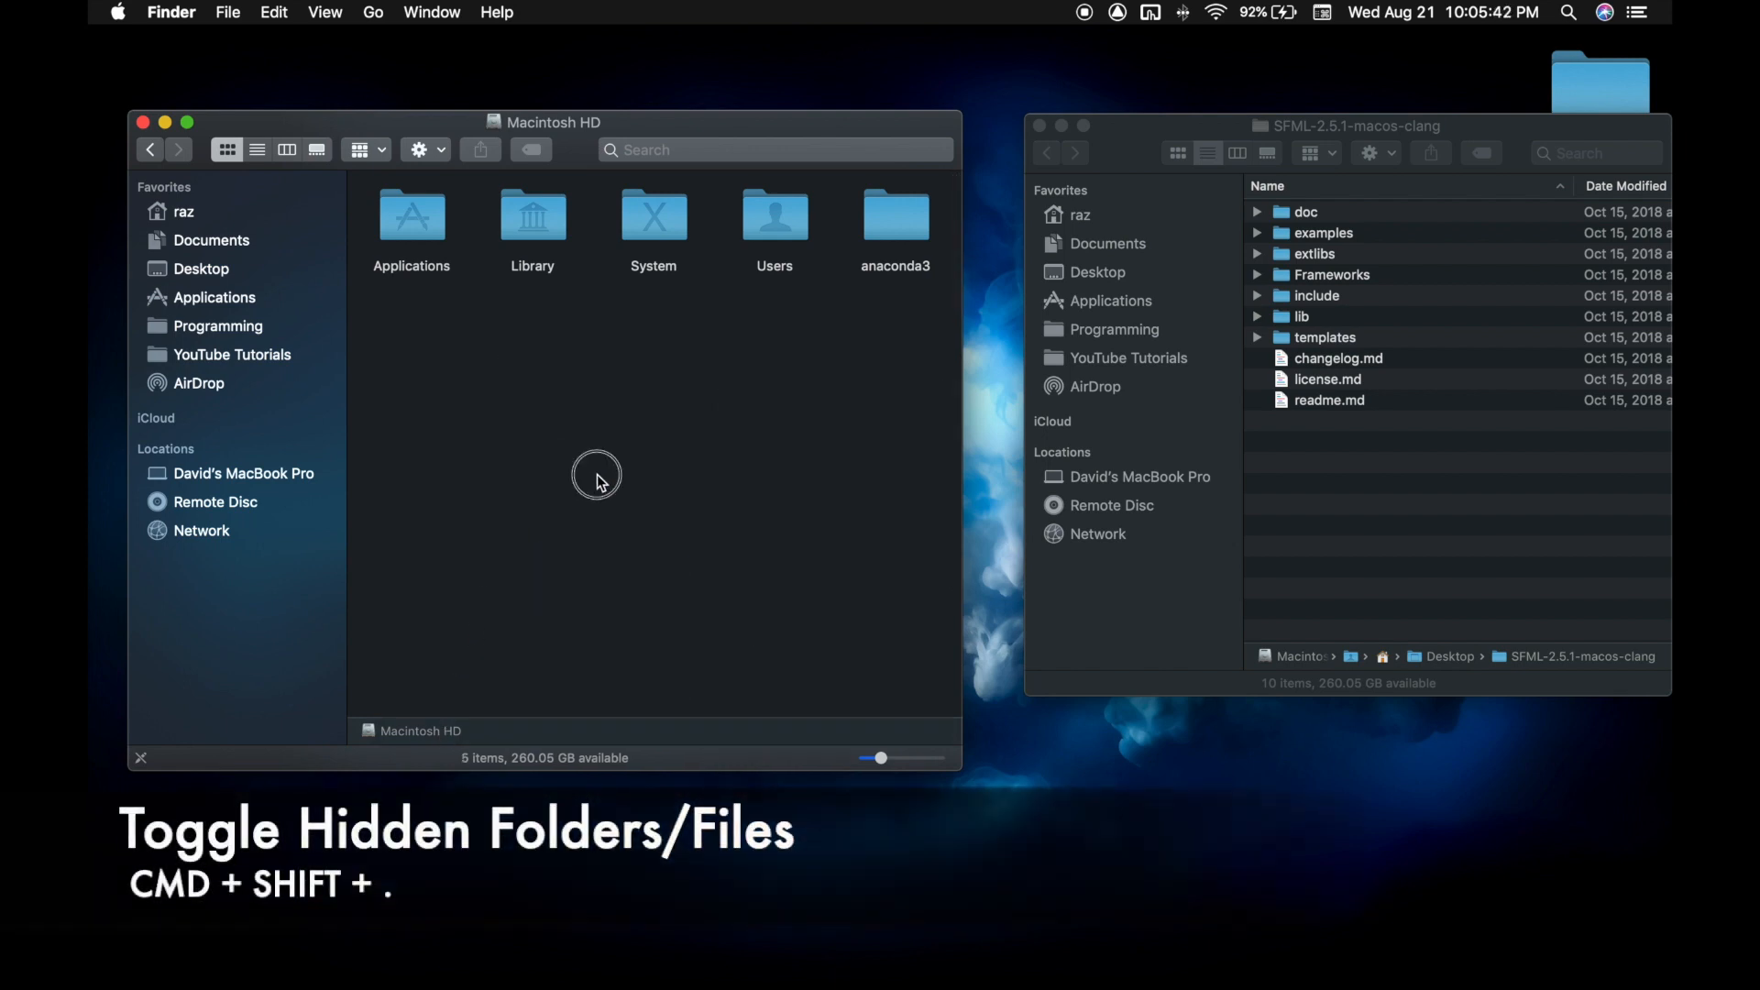
double_click(532, 213)
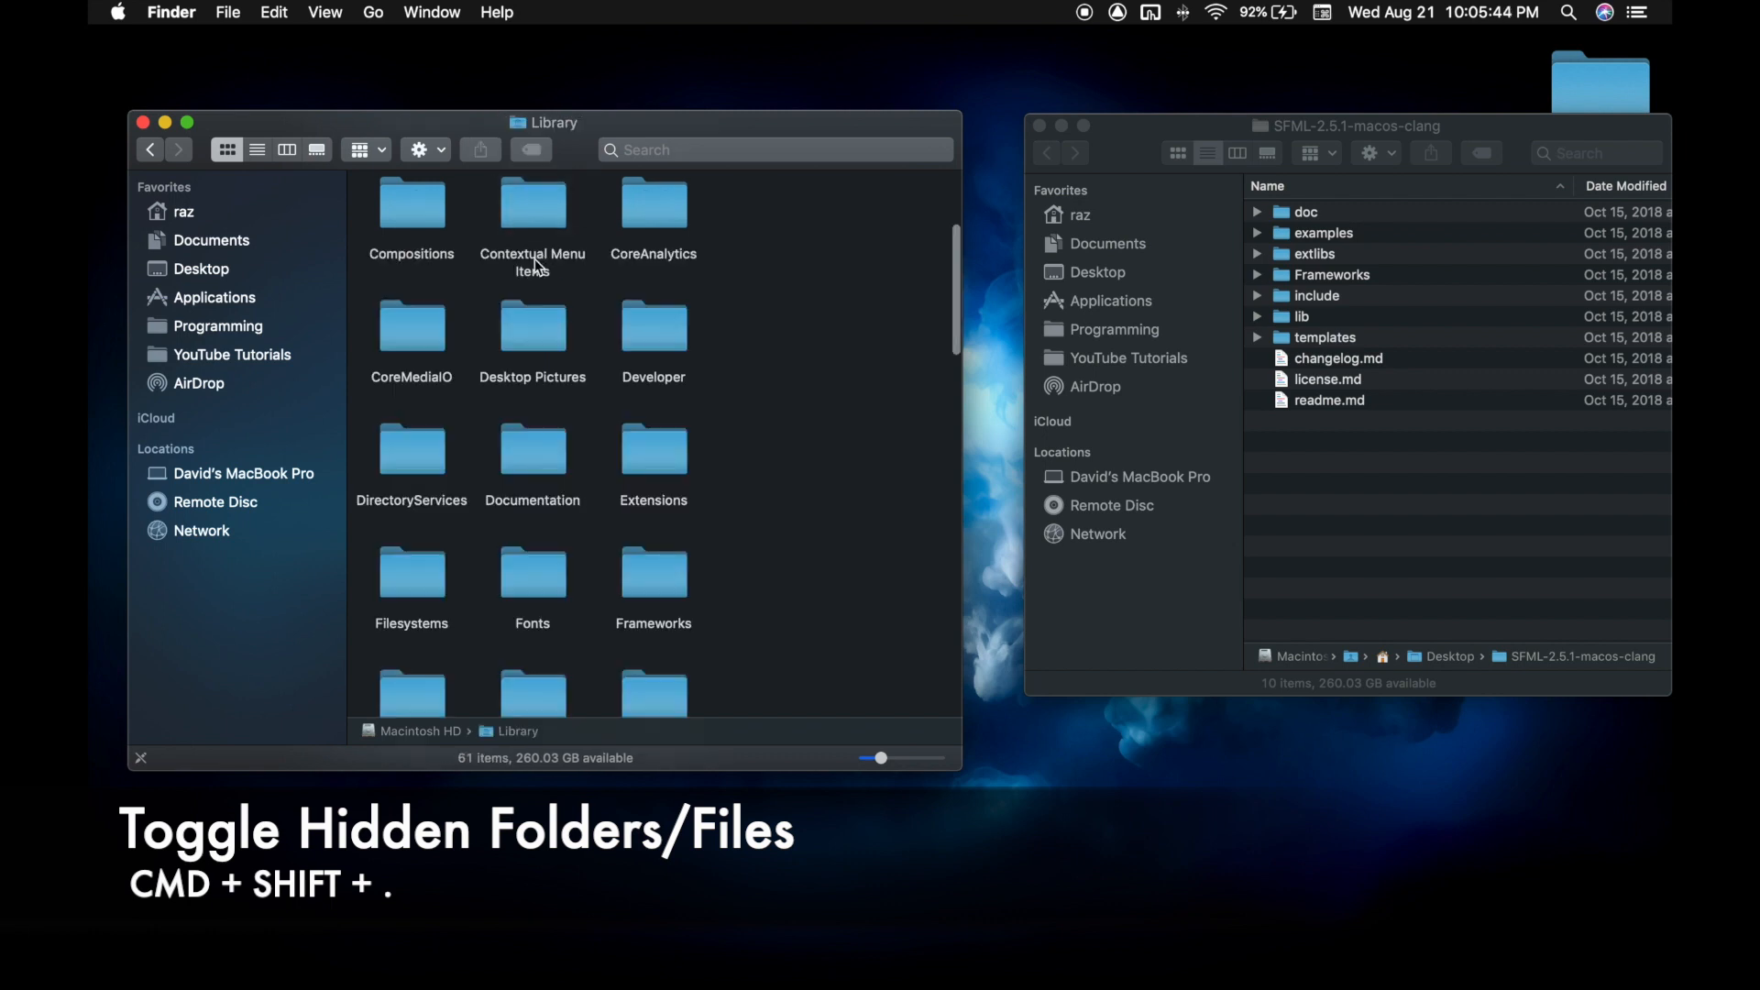
double_click(653, 578)
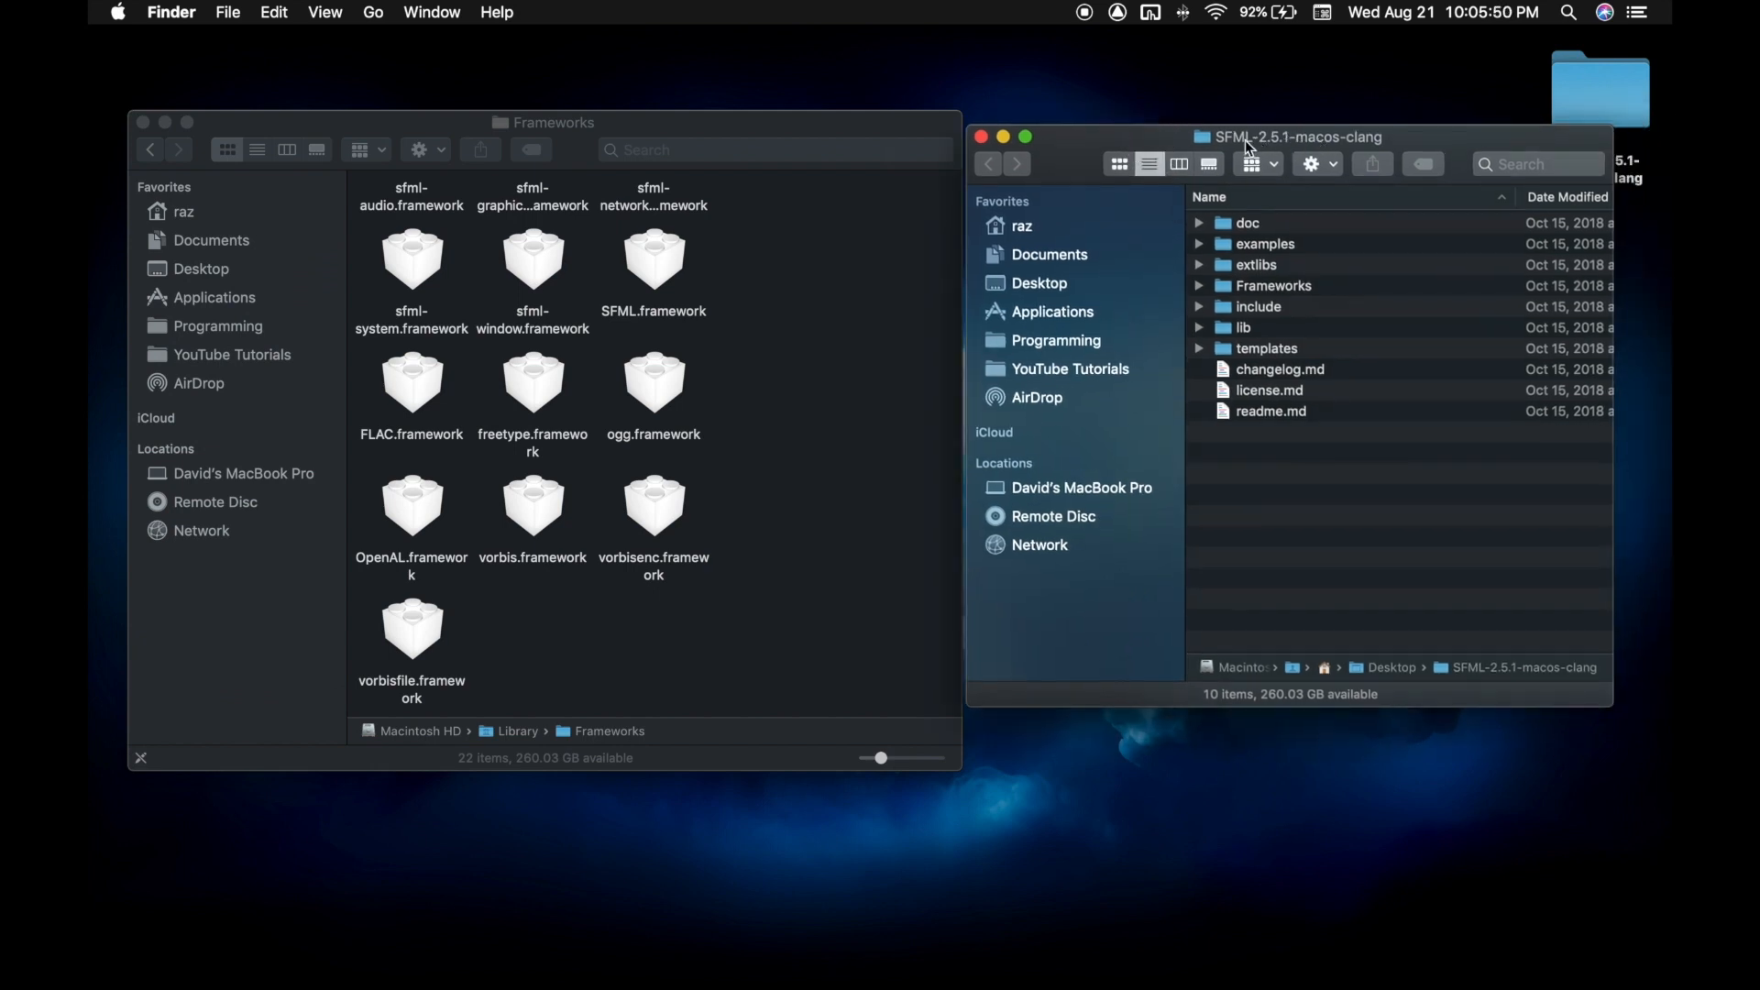
mouse_move(1232, 300)
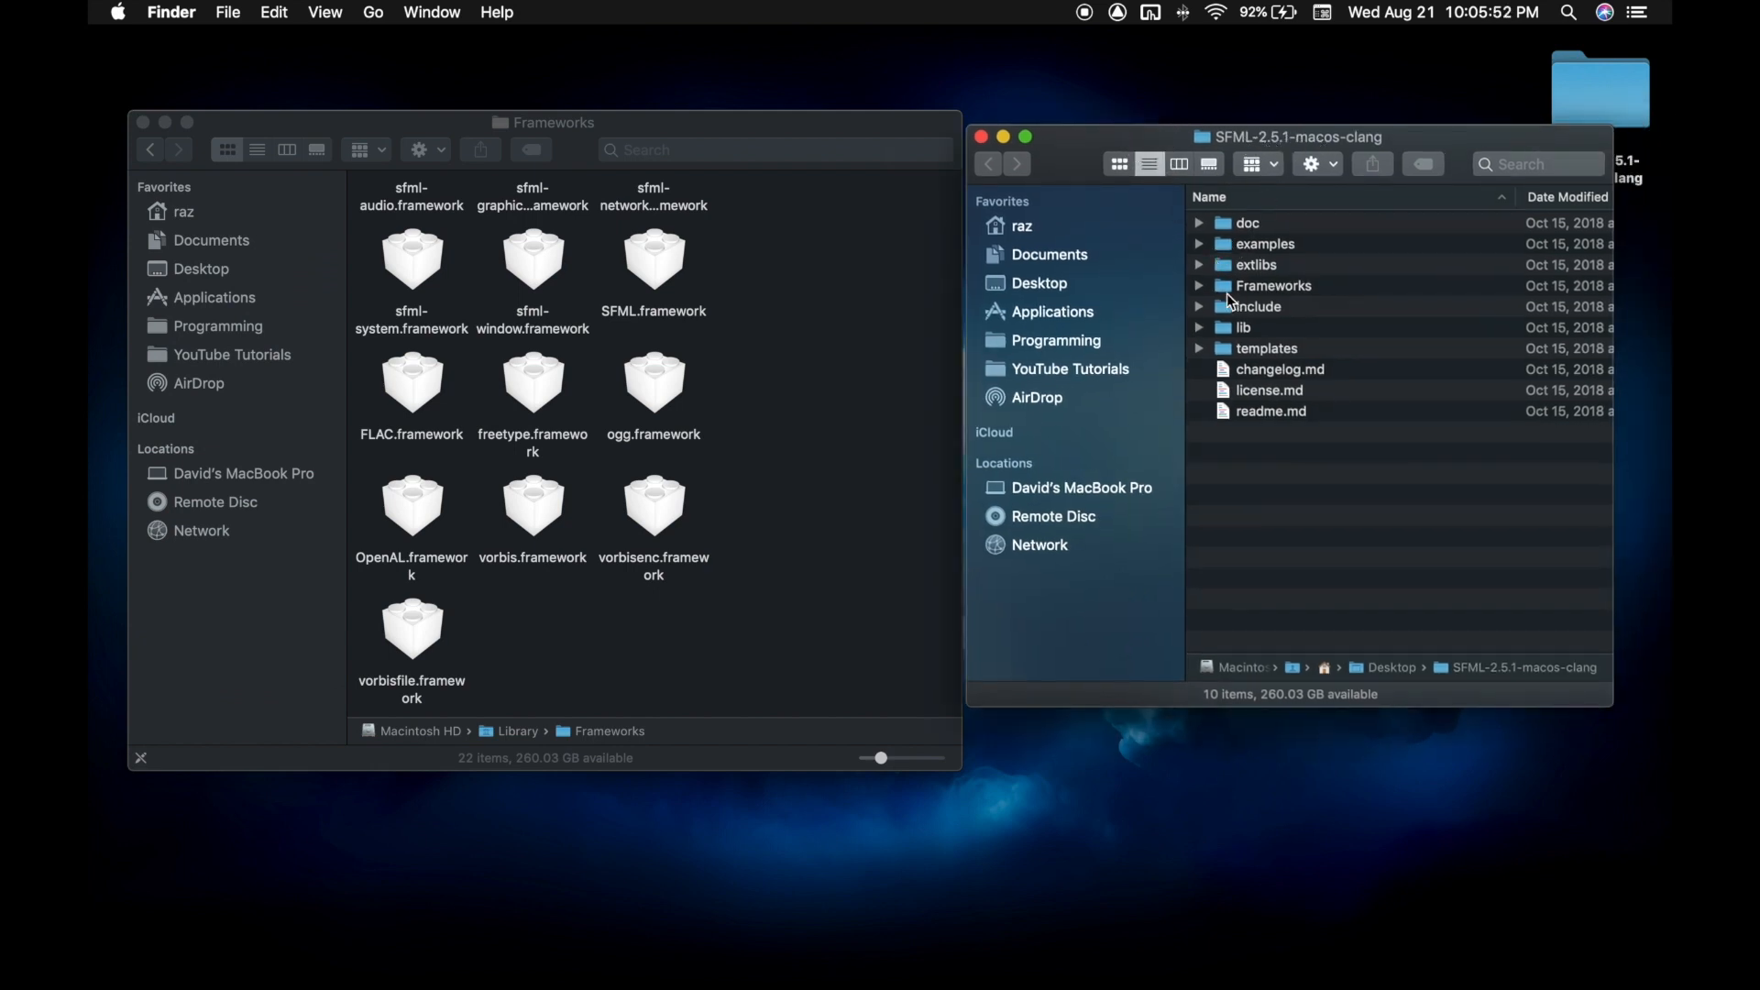
- Move the six SFML frameworks into /Library/Frameworks, authorising with the administrator password
left_click(1198, 285)
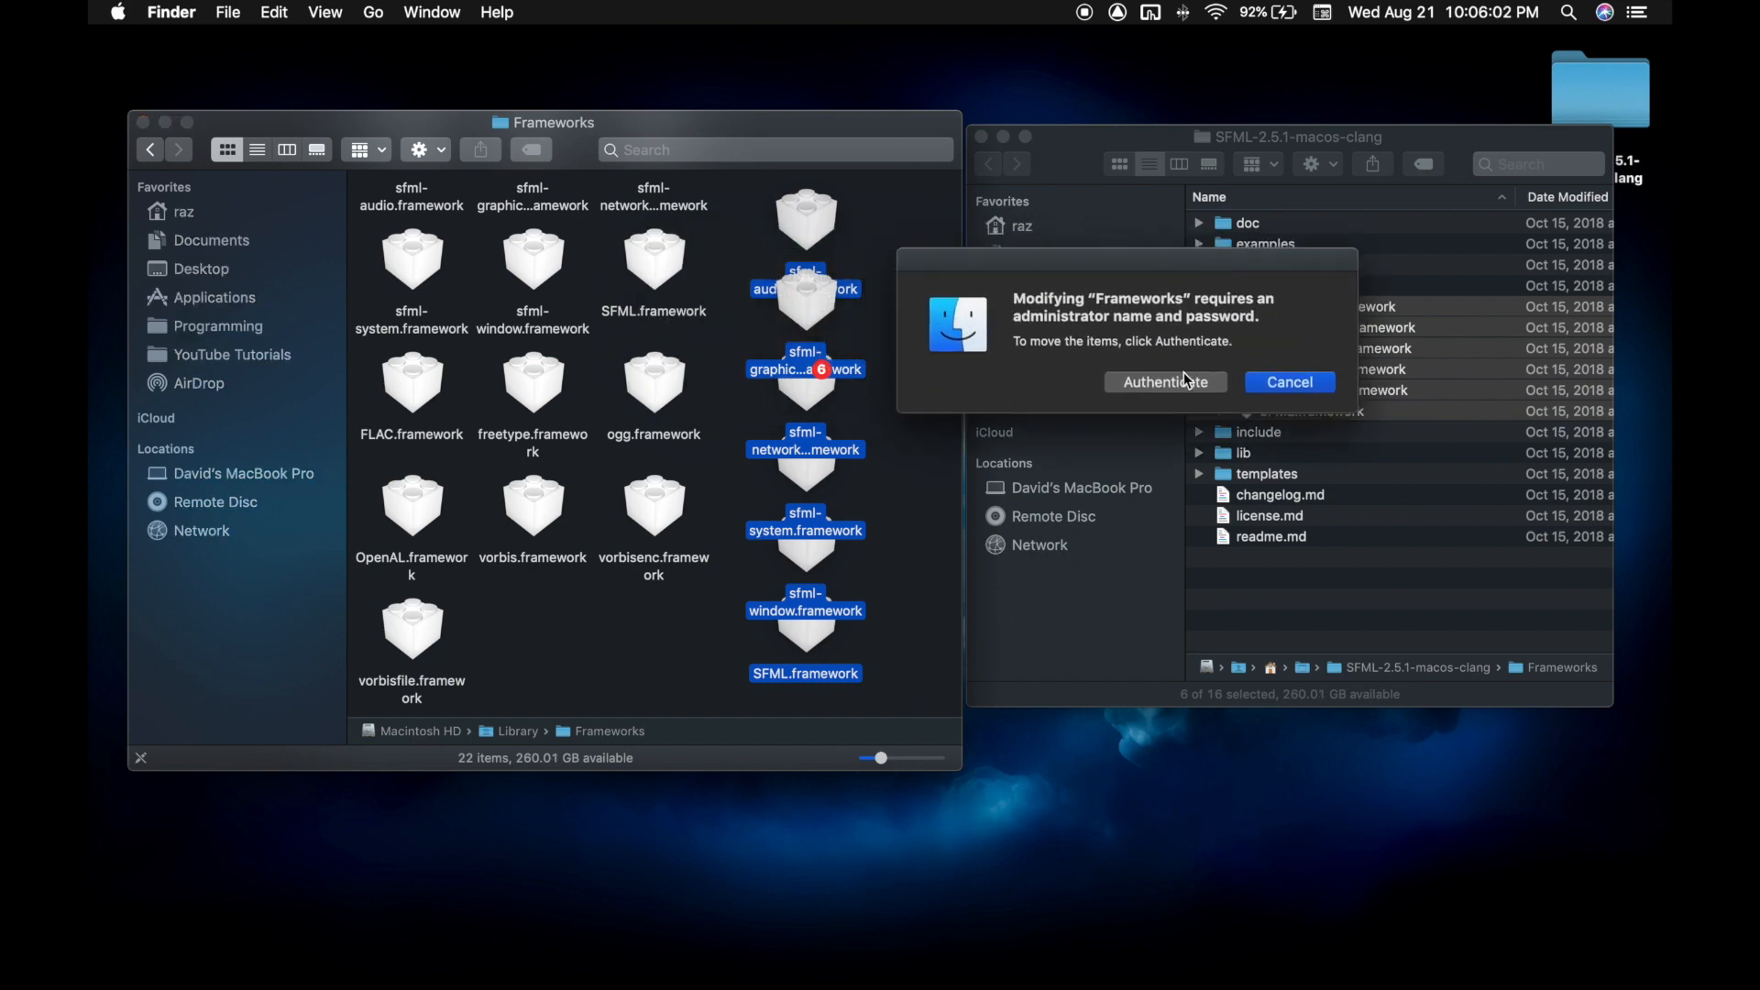
left_click(1164, 381)
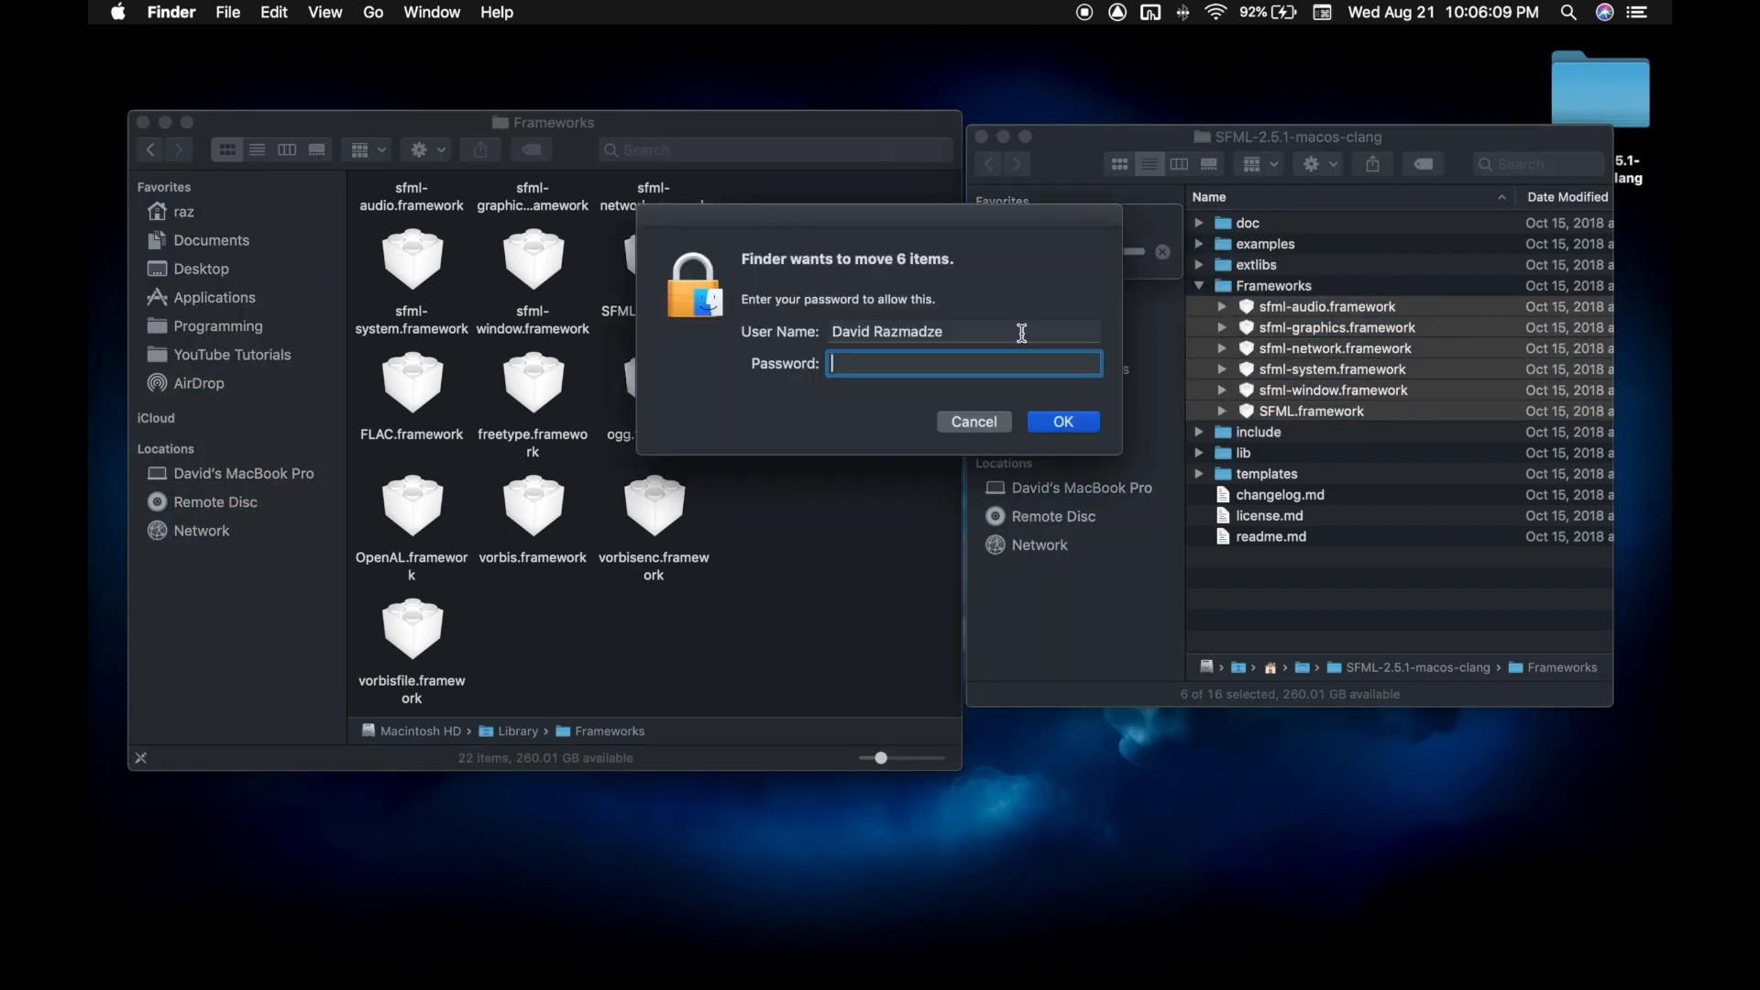
left_click(1060, 421)
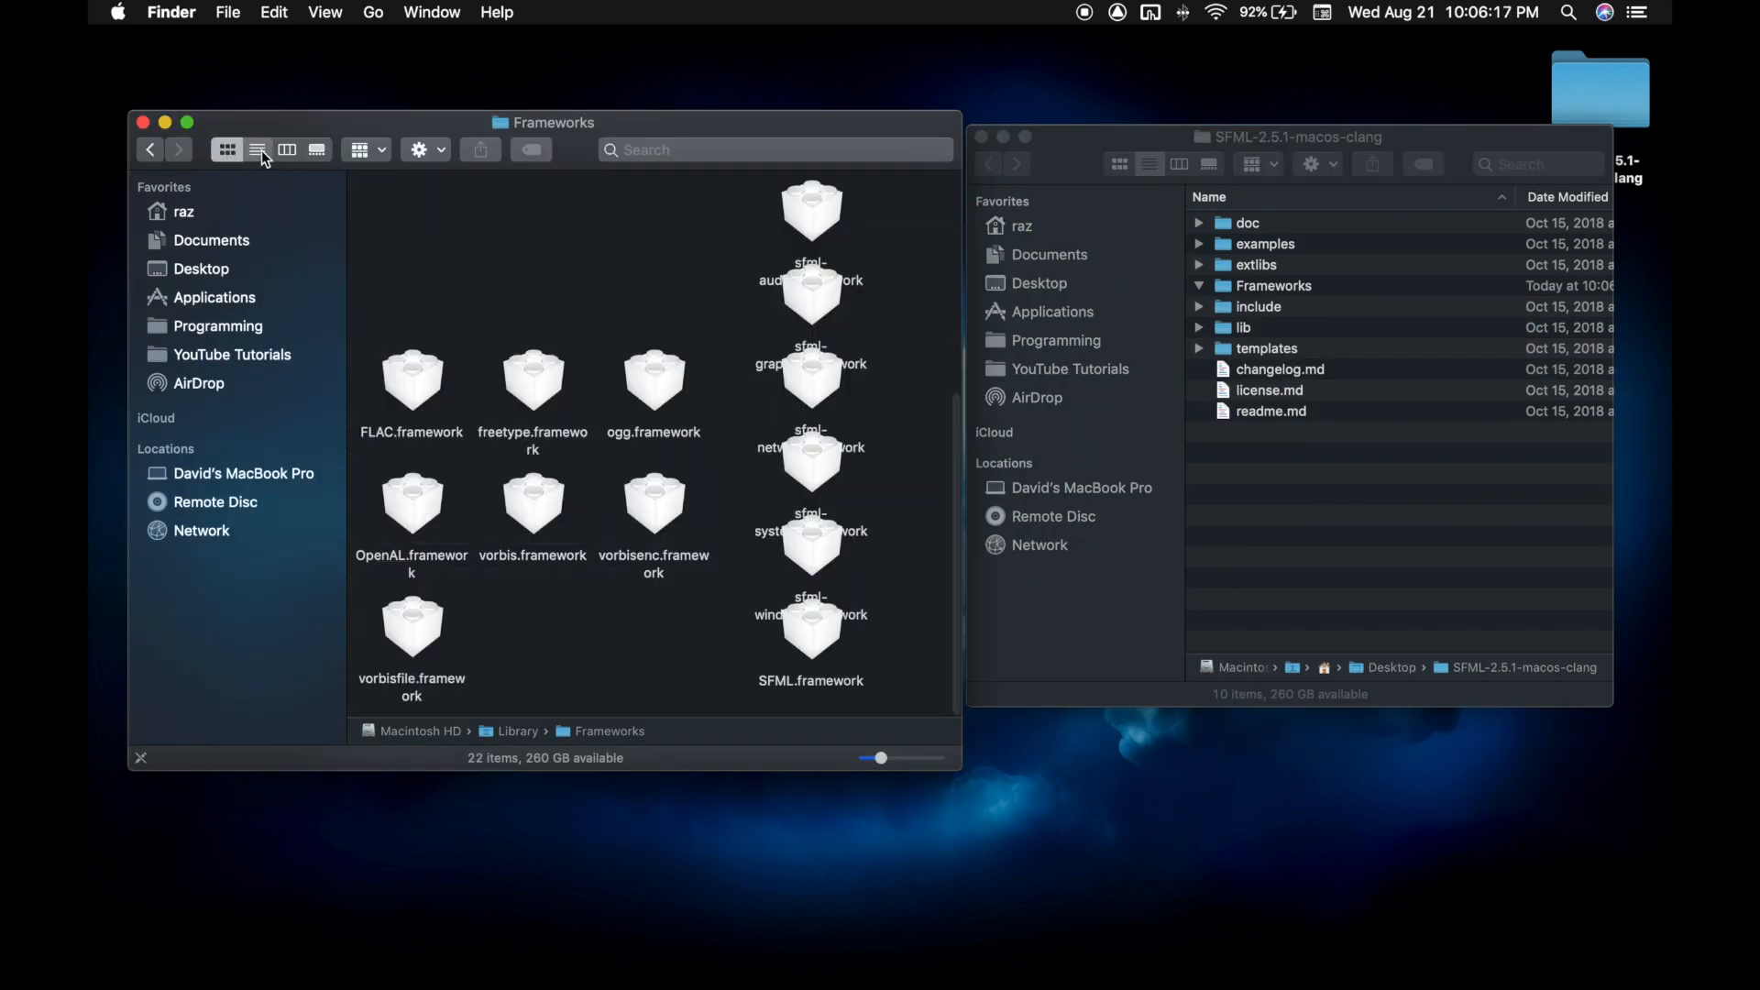
left_click(228, 12)
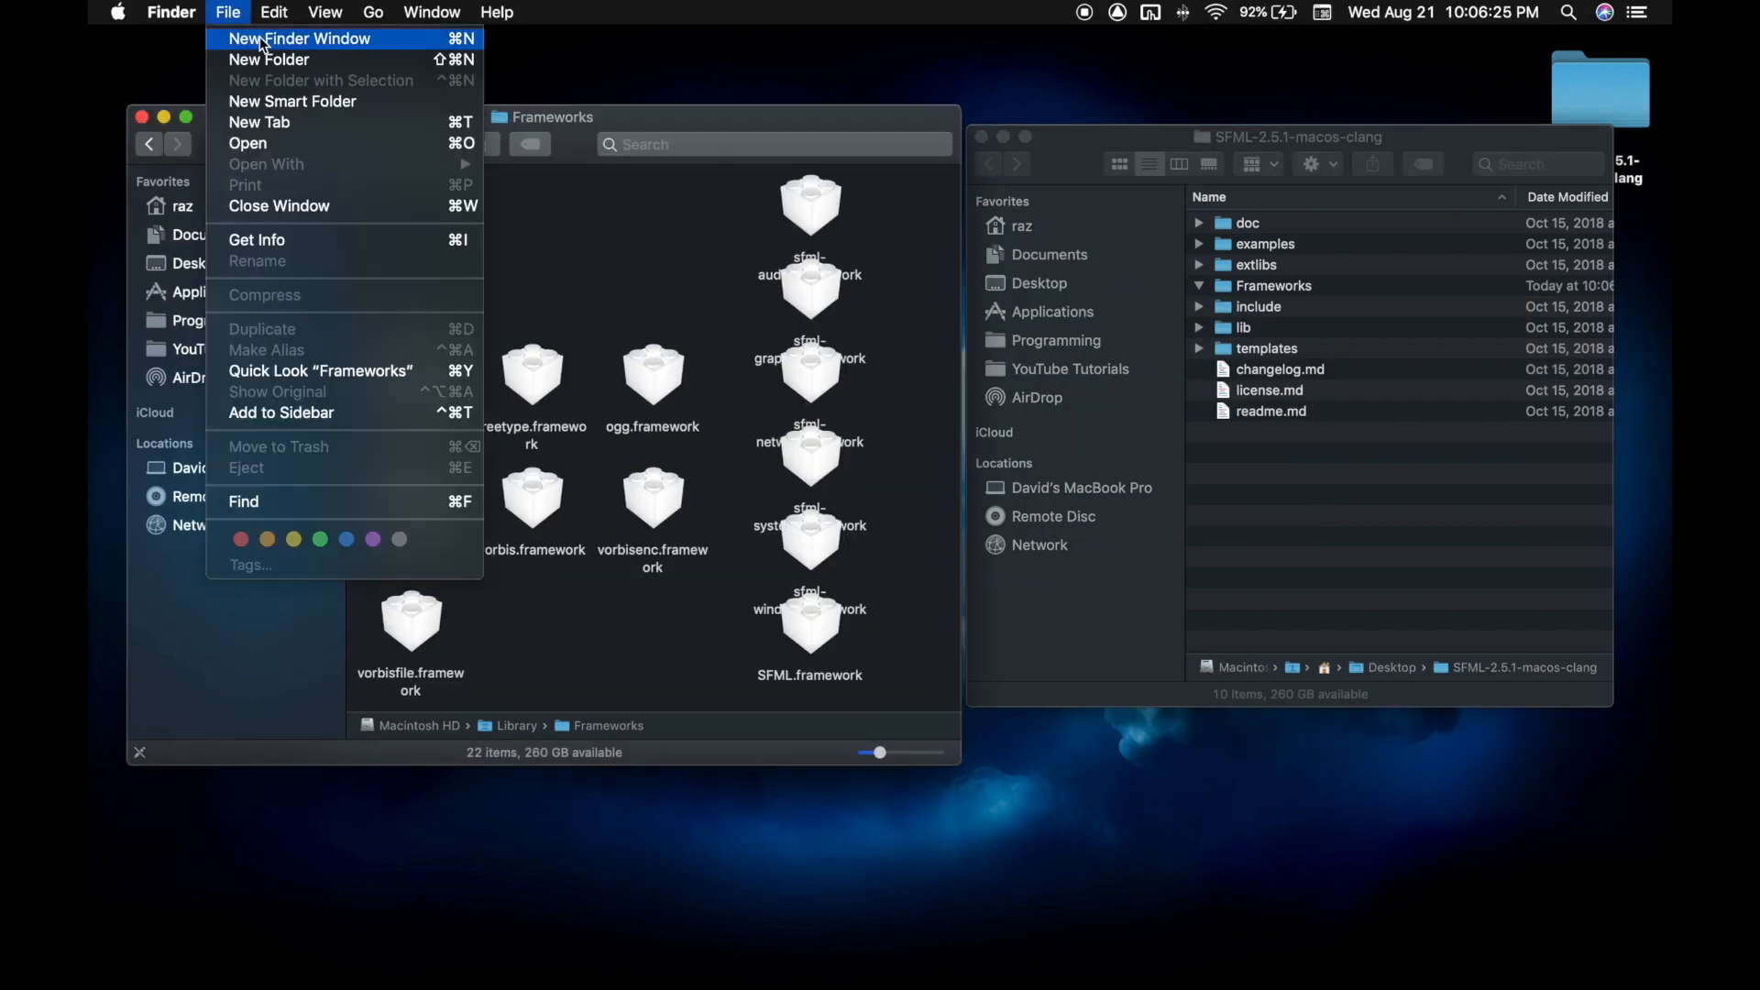
left_click(299, 39)
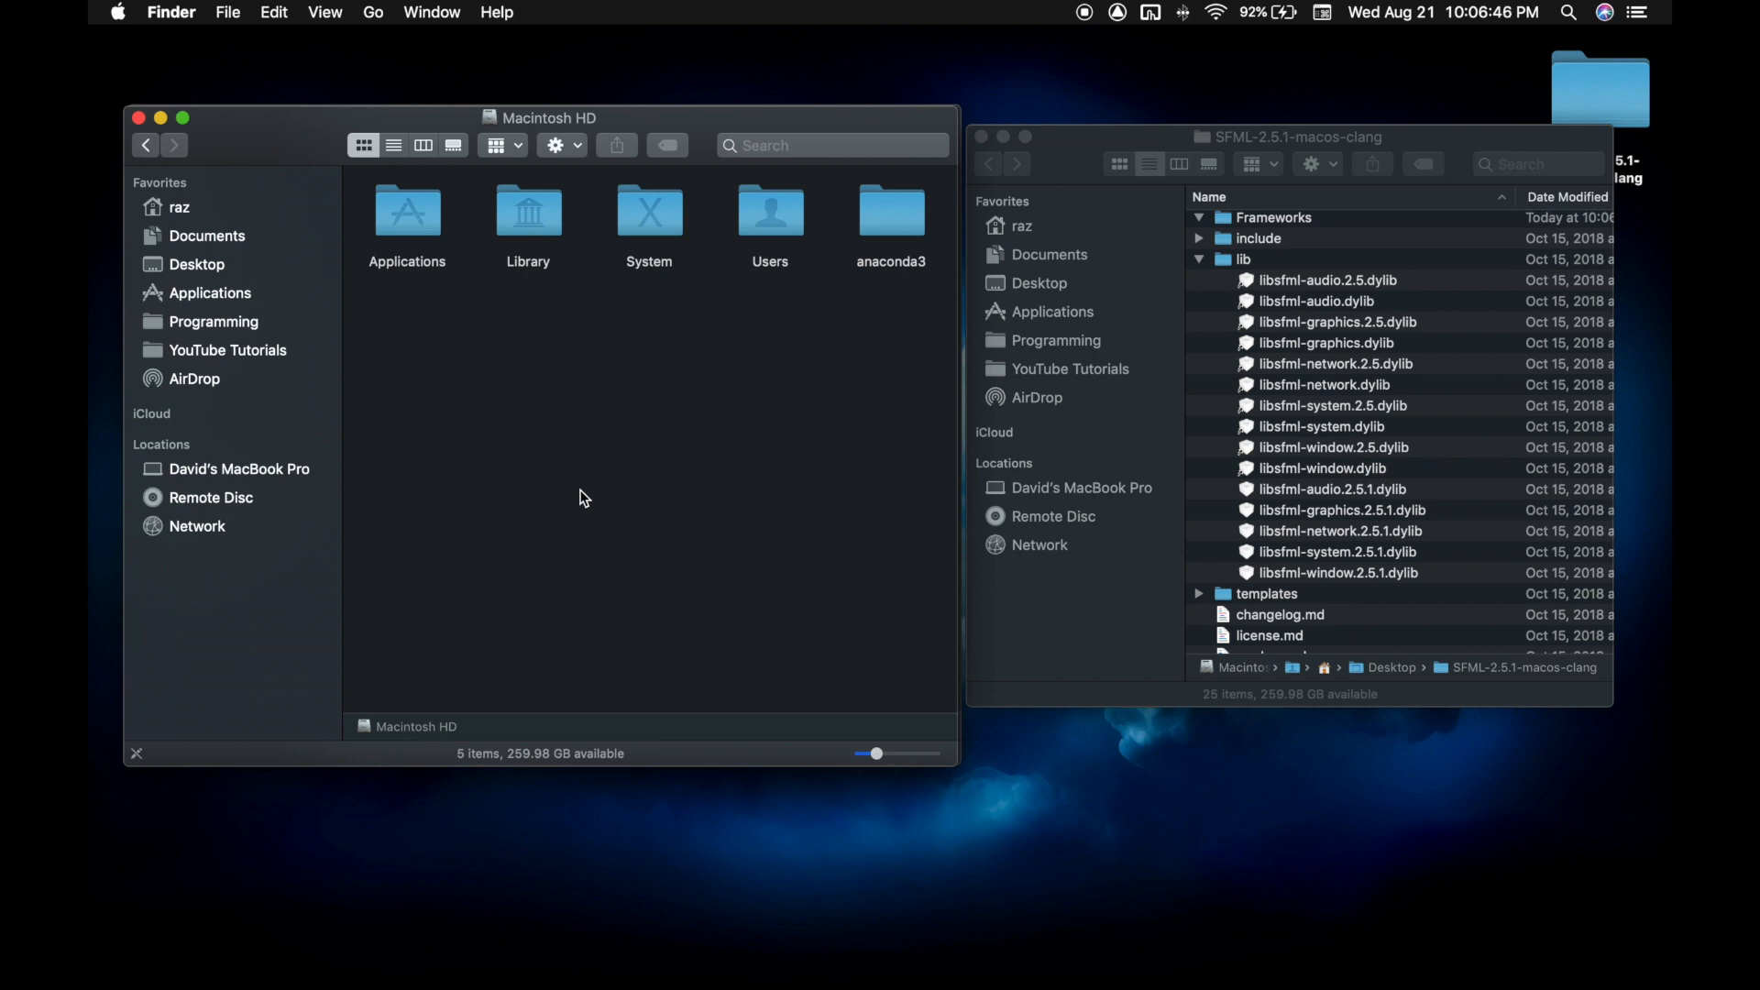
- Reveal hidden folders with Cmd+Shift+. and copy SFML's lib dylibs into /usr/local/lib
key("cmd+shift+.")
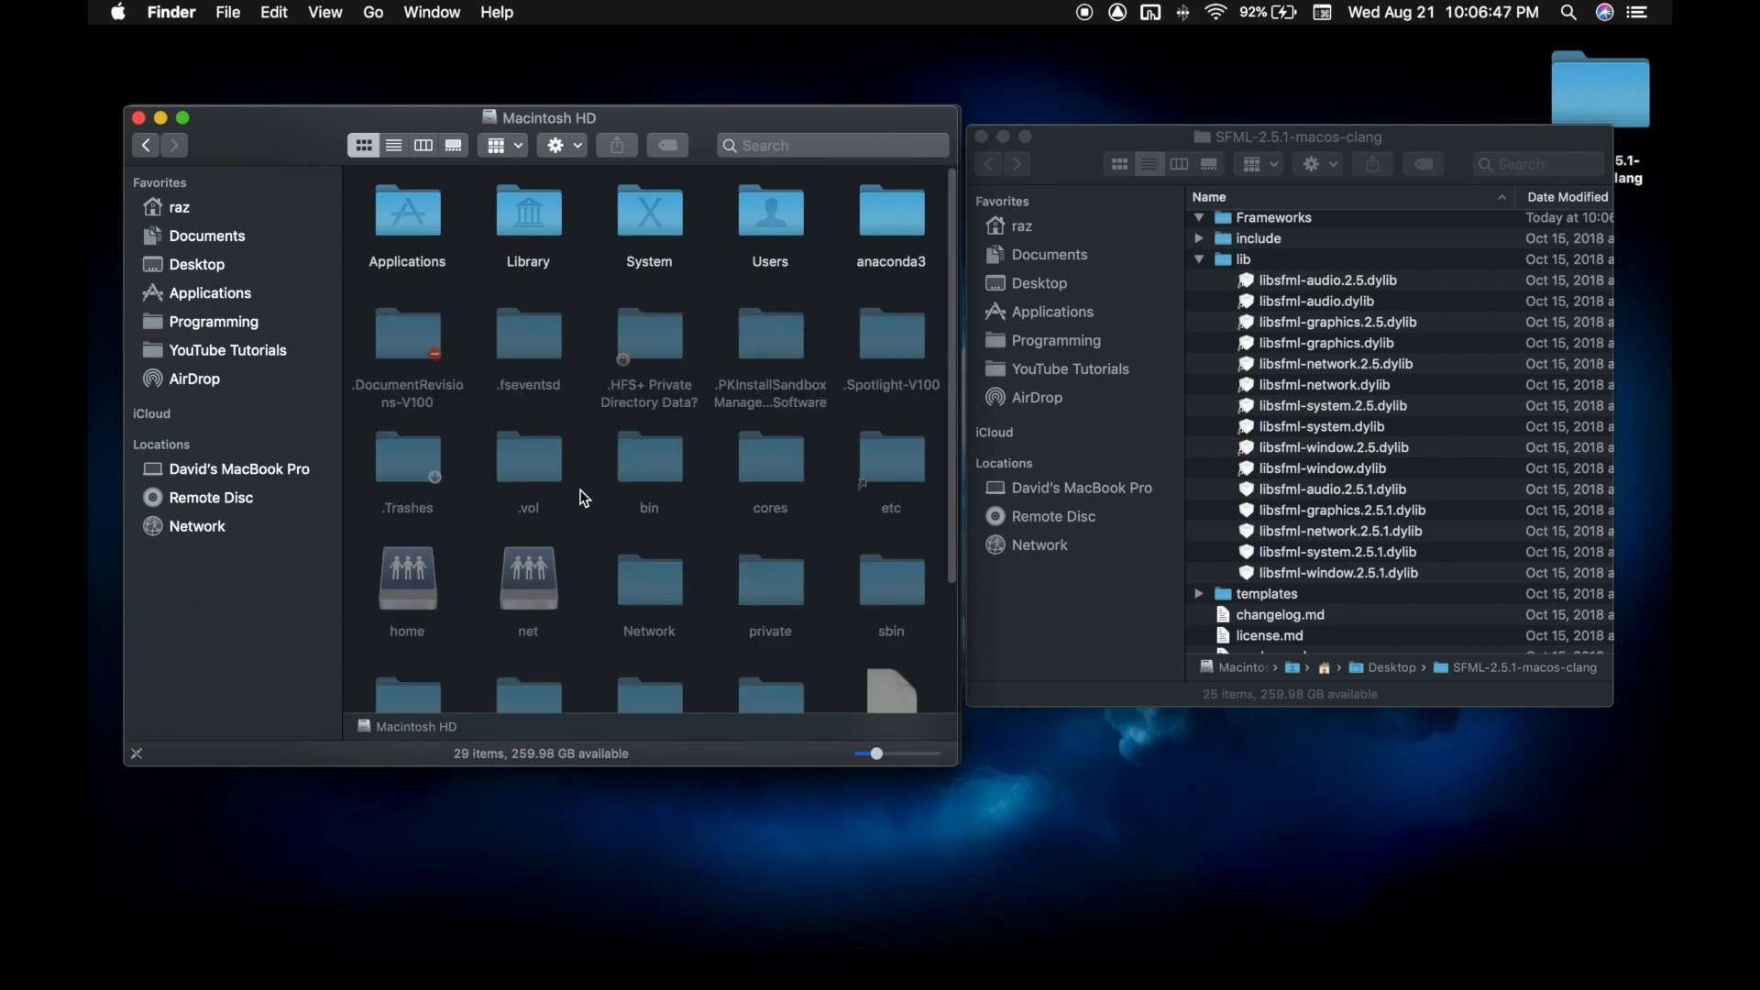
scroll("down", 3)
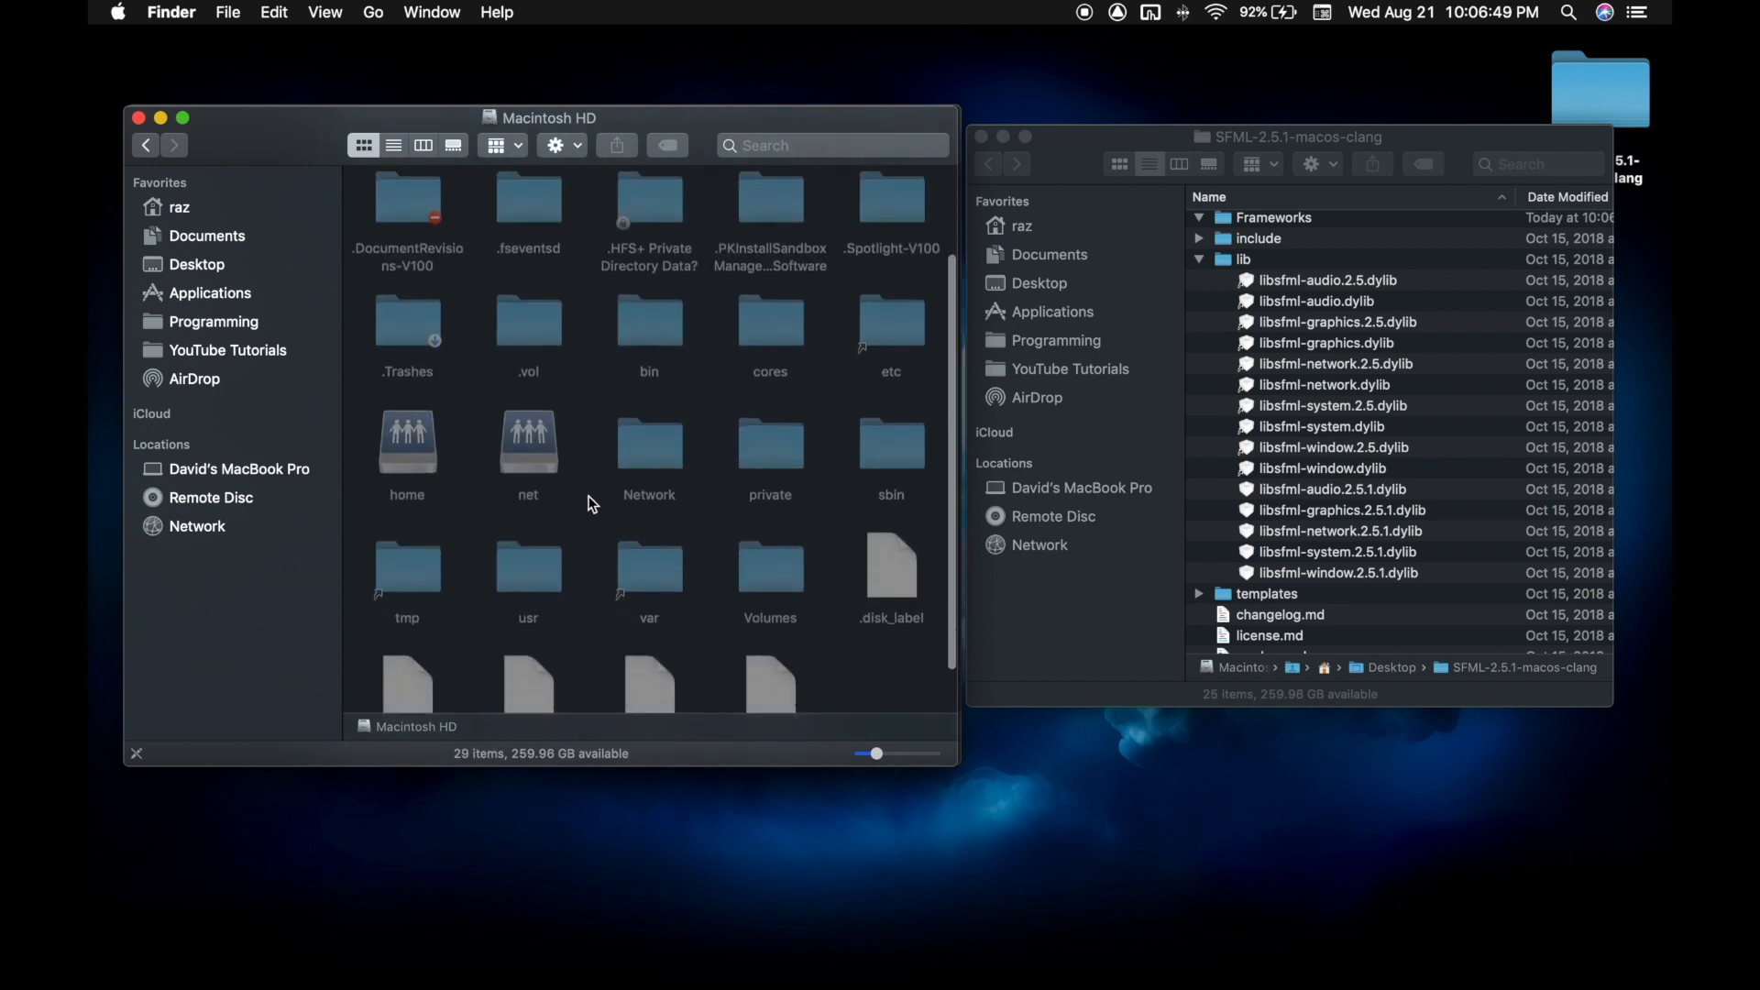
mouse_move(546, 574)
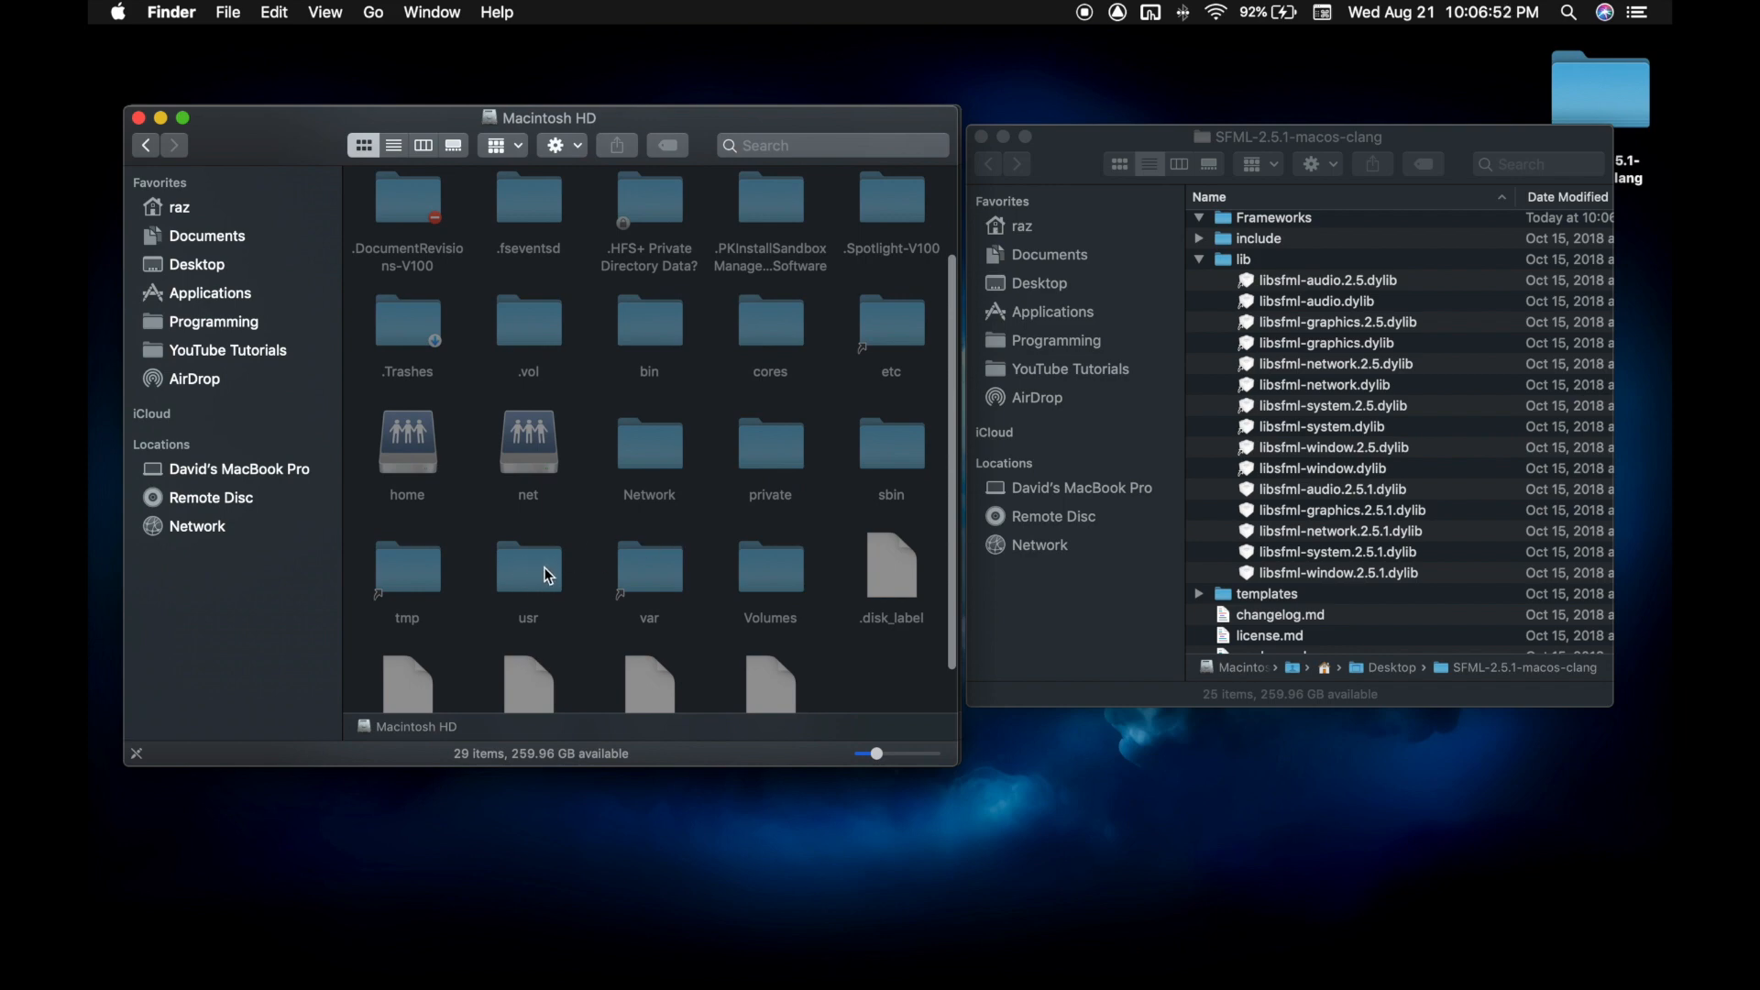
double_click(528, 572)
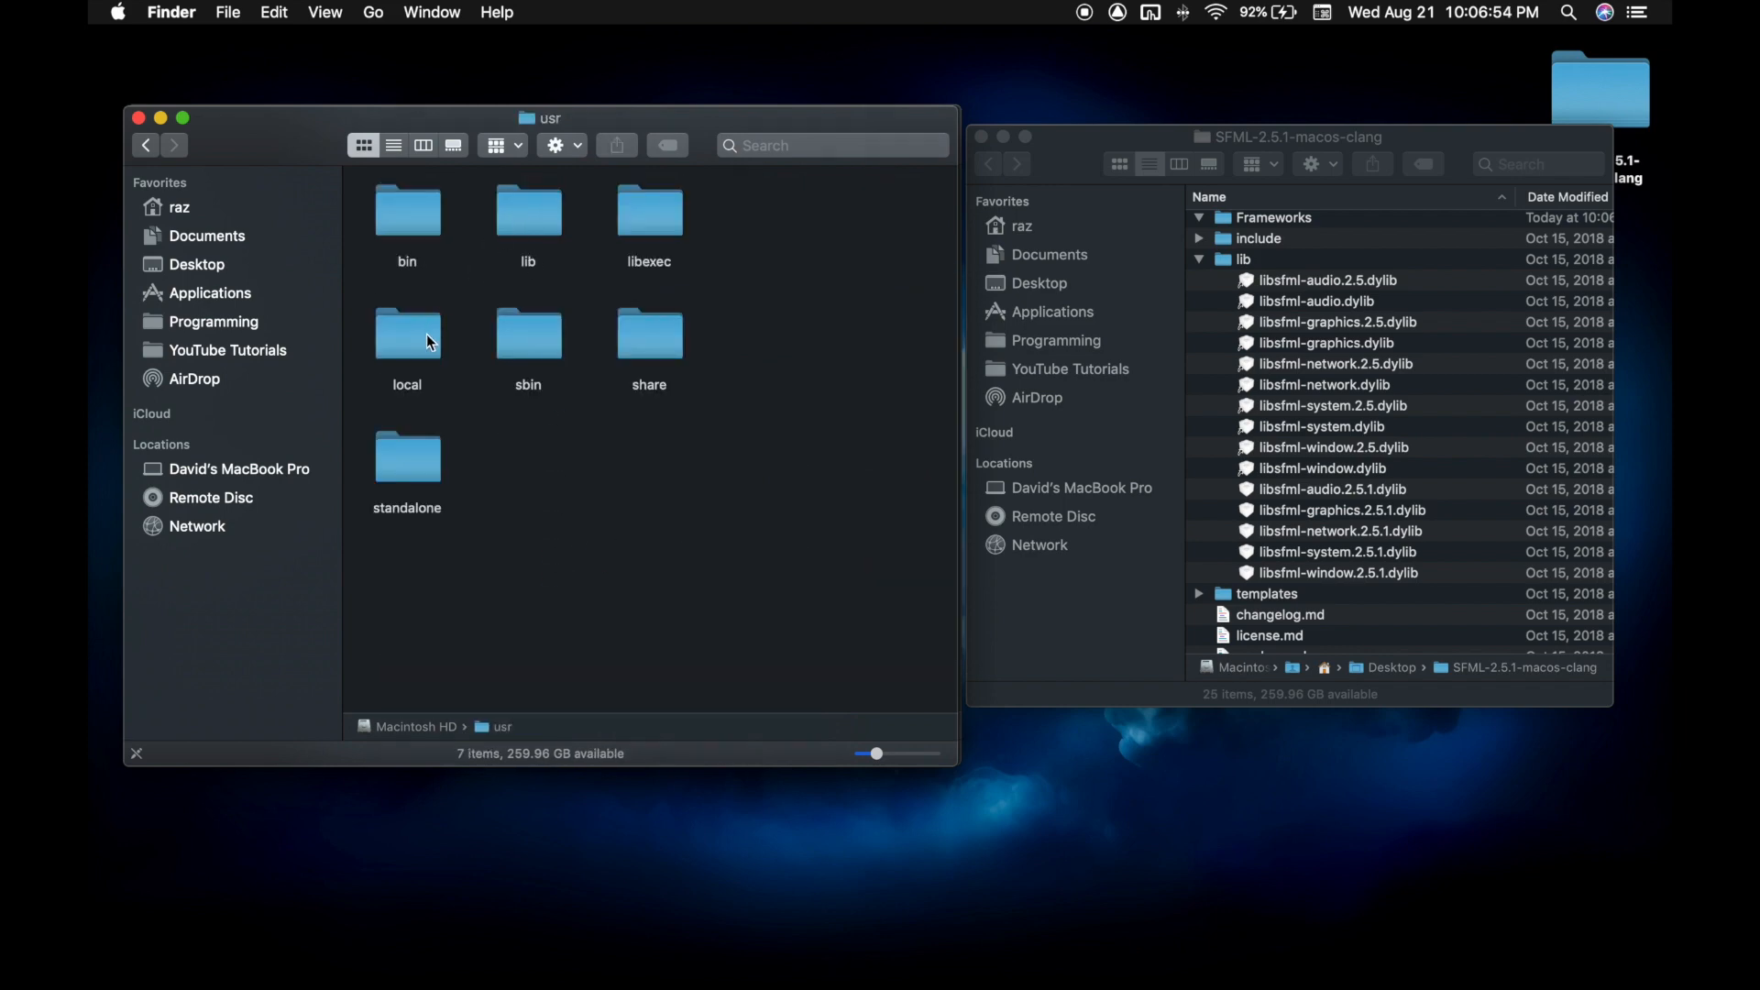
double_click(406, 336)
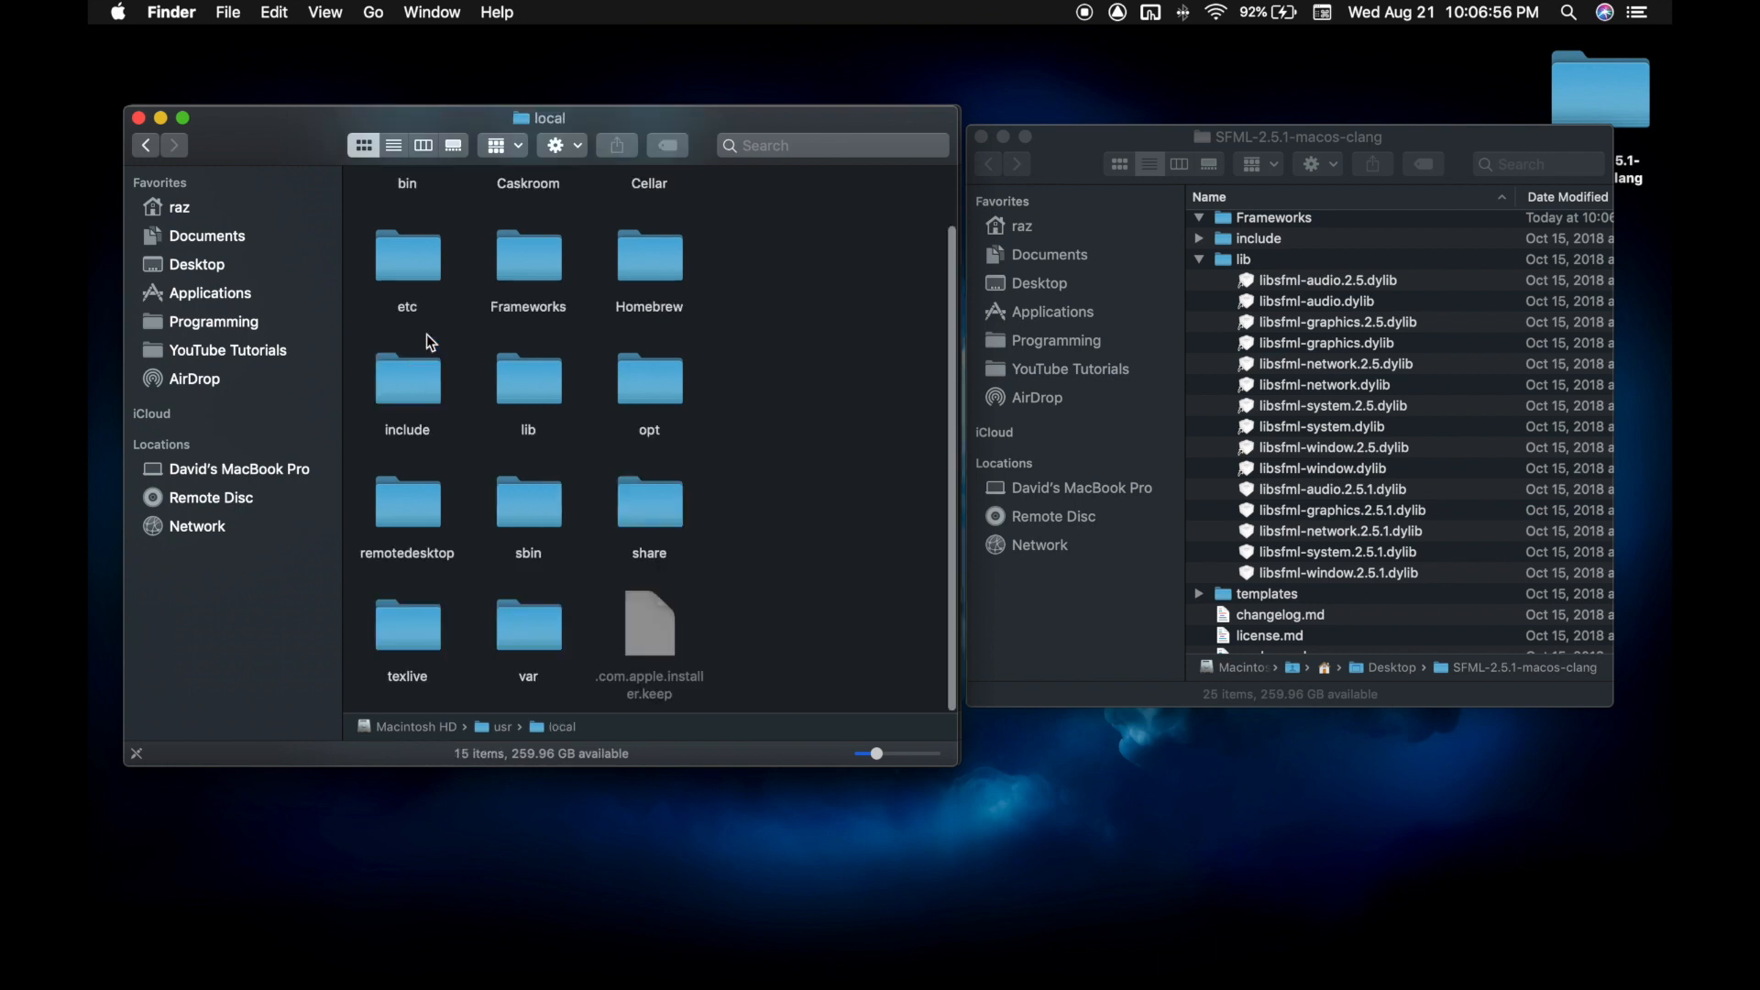
double_click(528, 381)
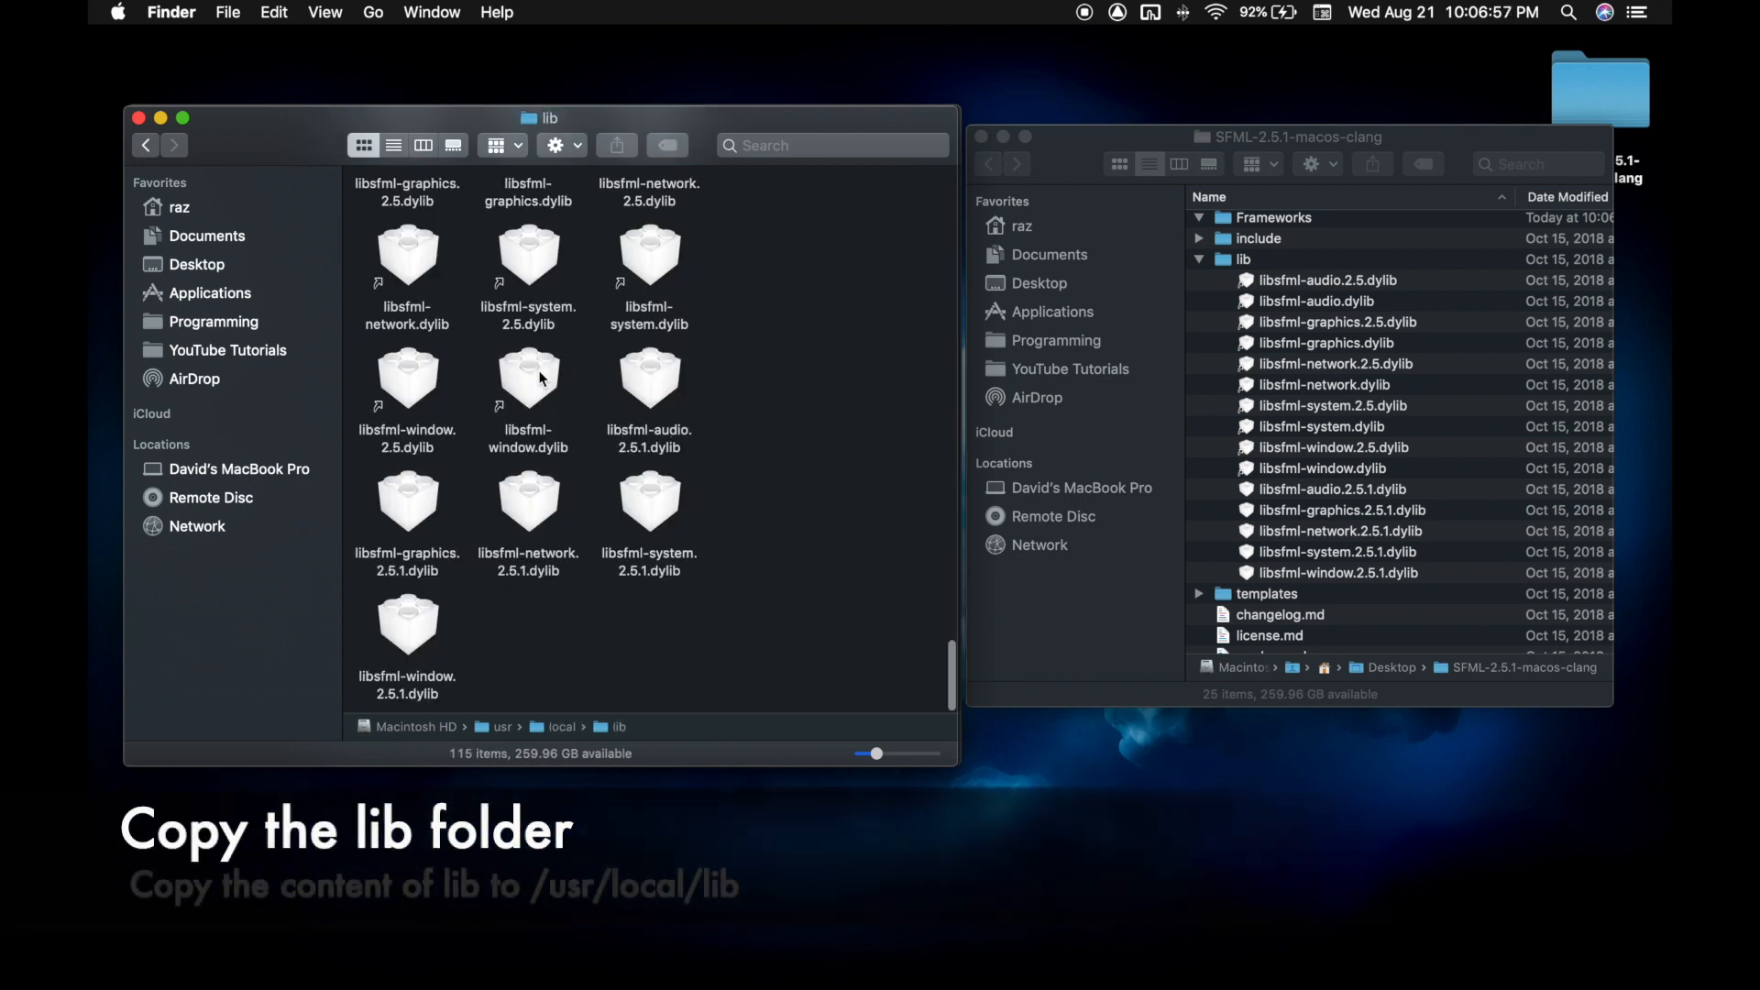
left_click(1335, 572)
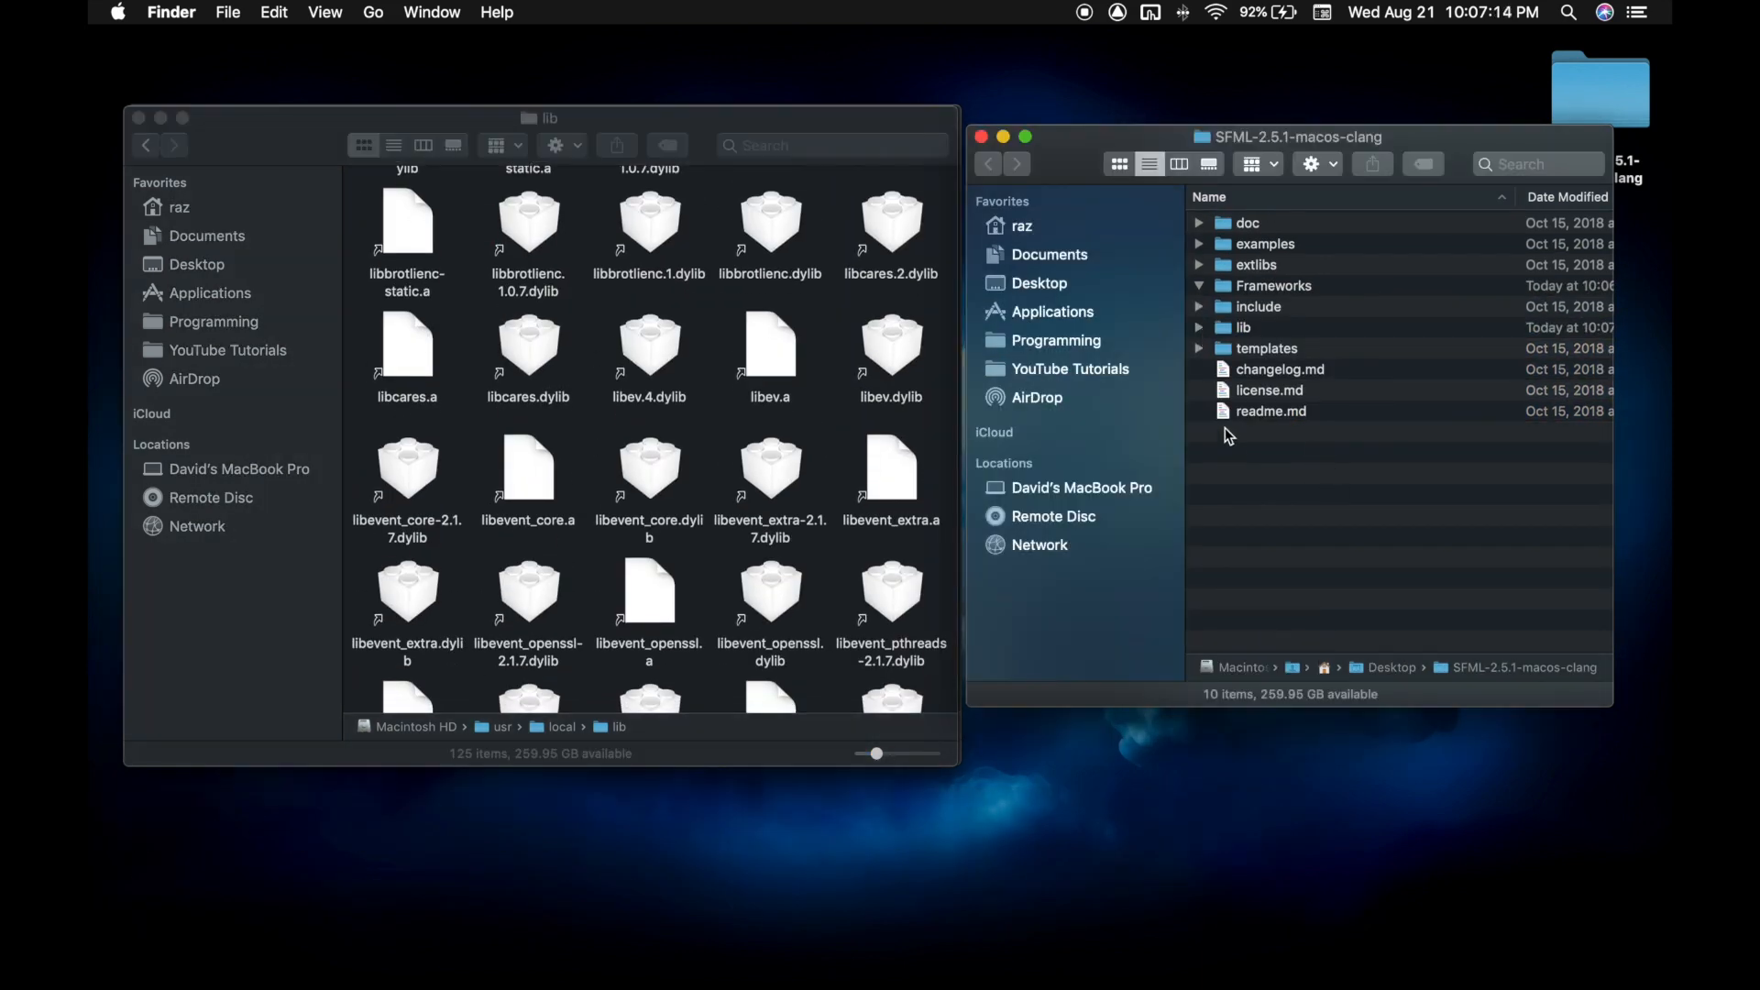
- Copy the SFML headers folder from the download's include folder into /usr/local/include
left_click(1199, 306)
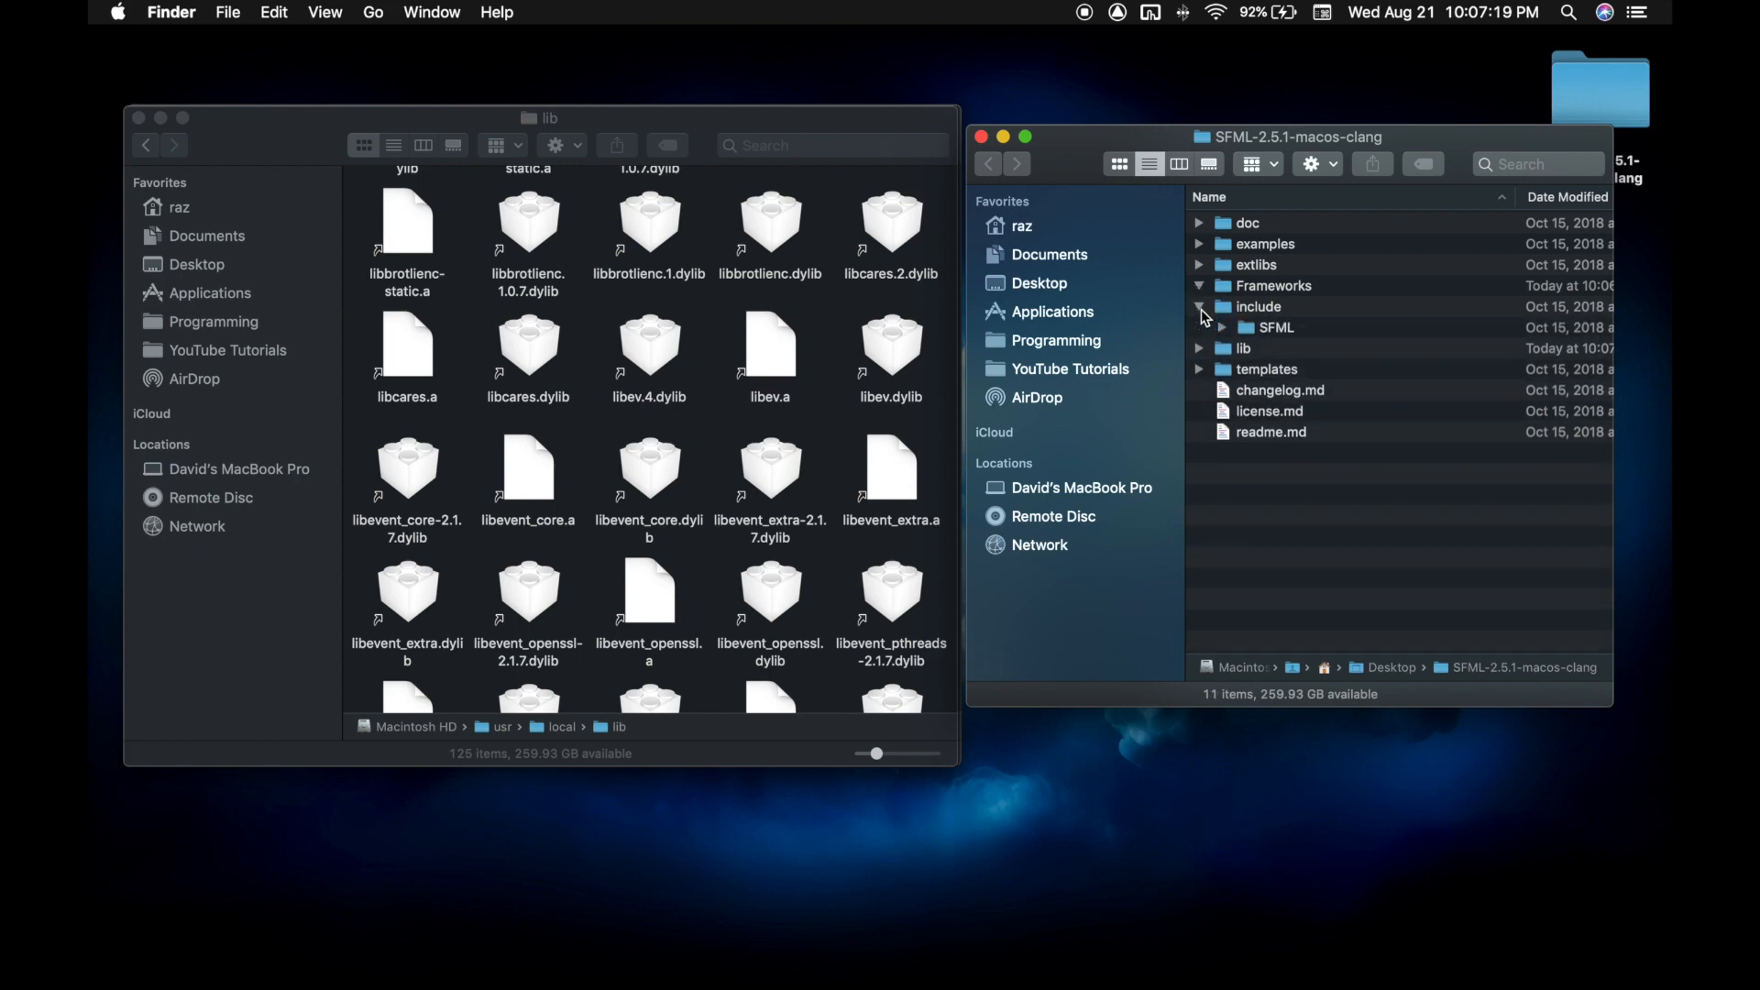
left_click(1223, 326)
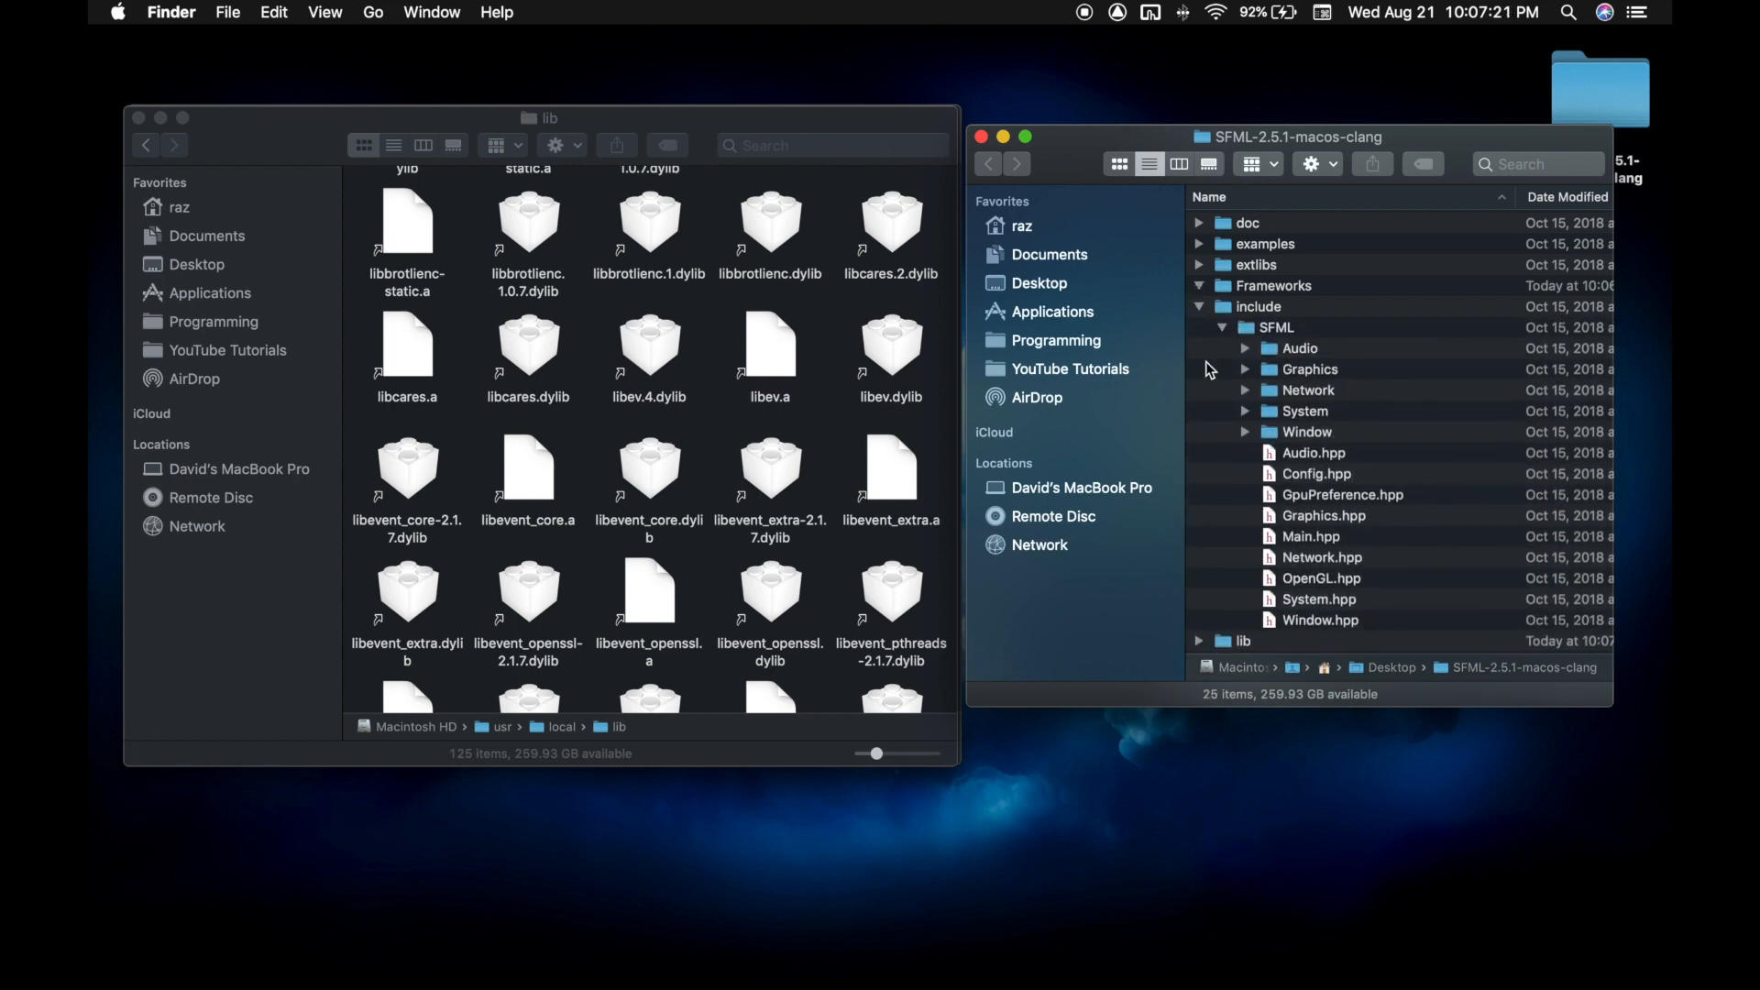
left_click(1222, 326)
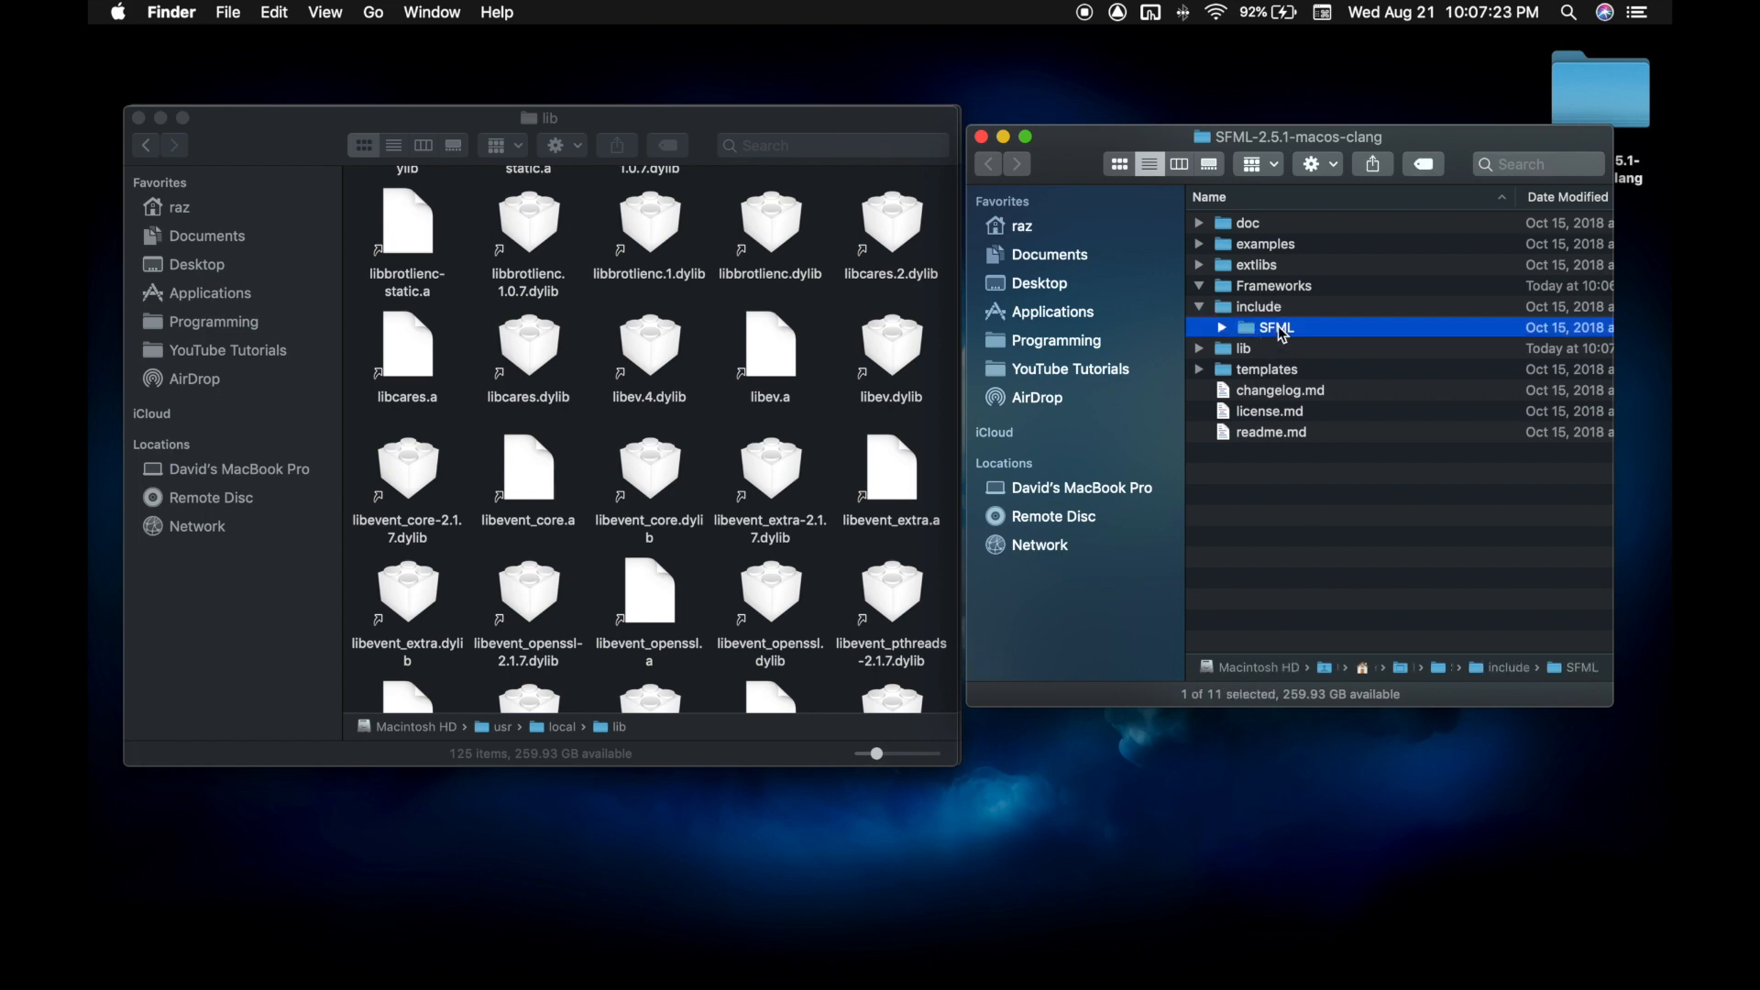
mouse_move(769, 578)
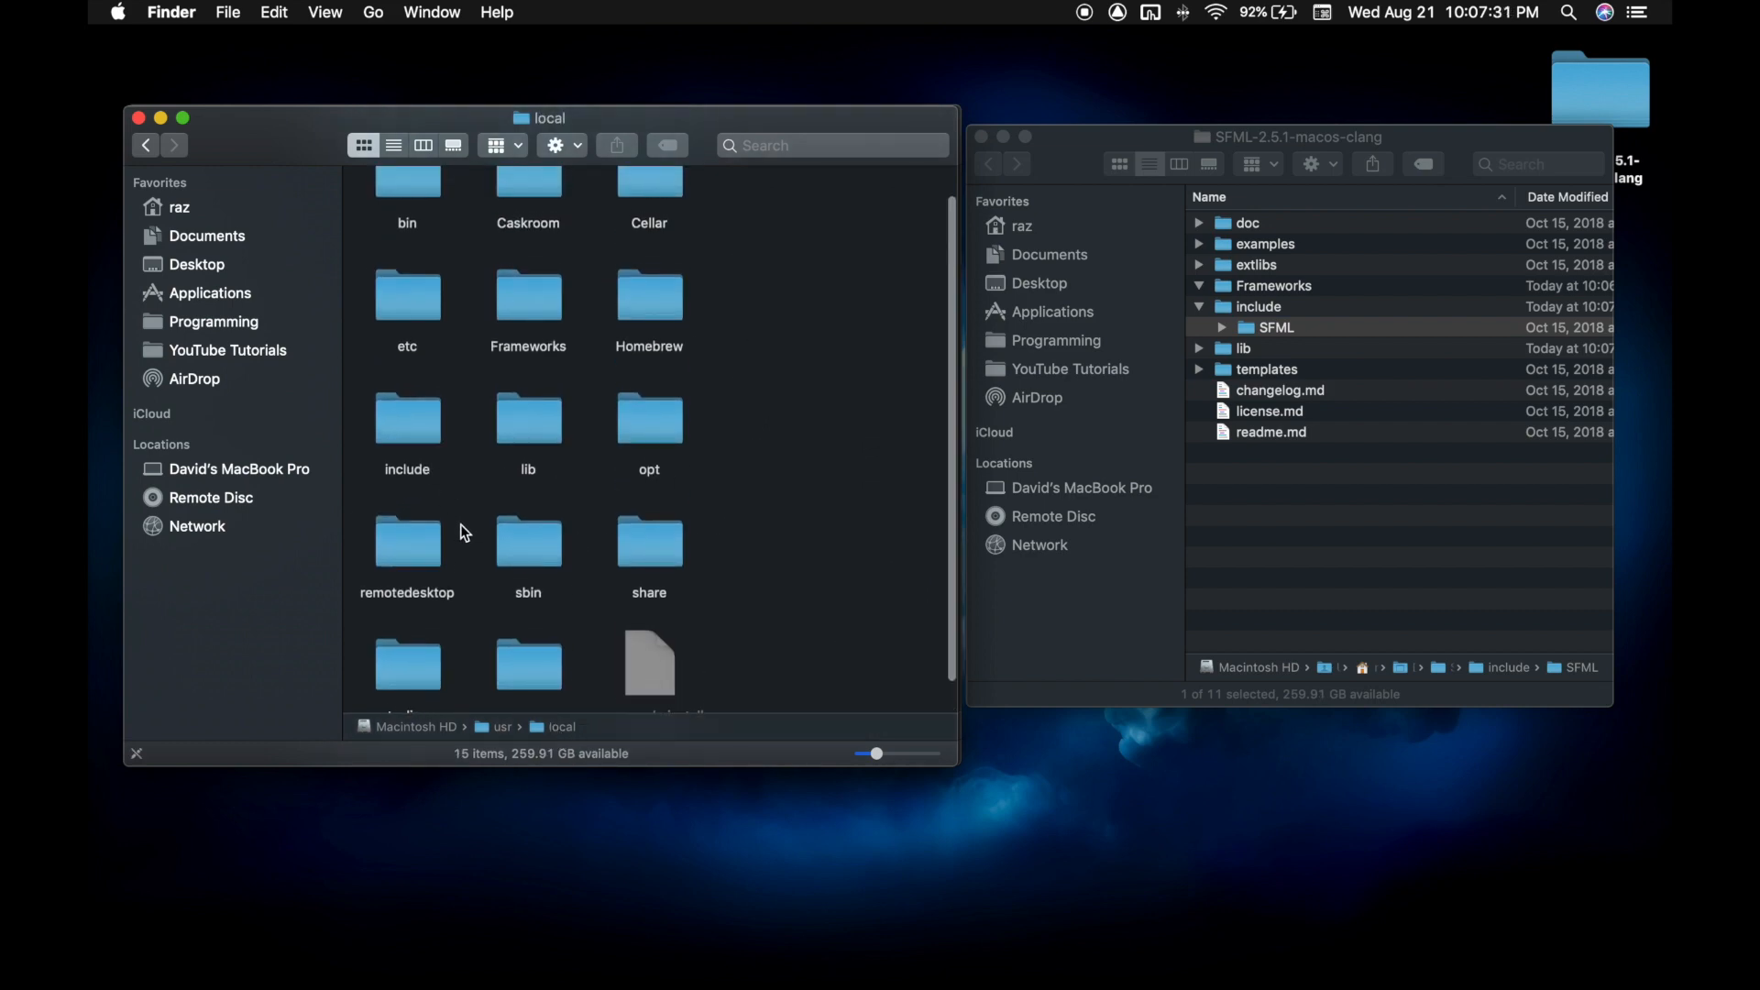
double_click(405, 415)
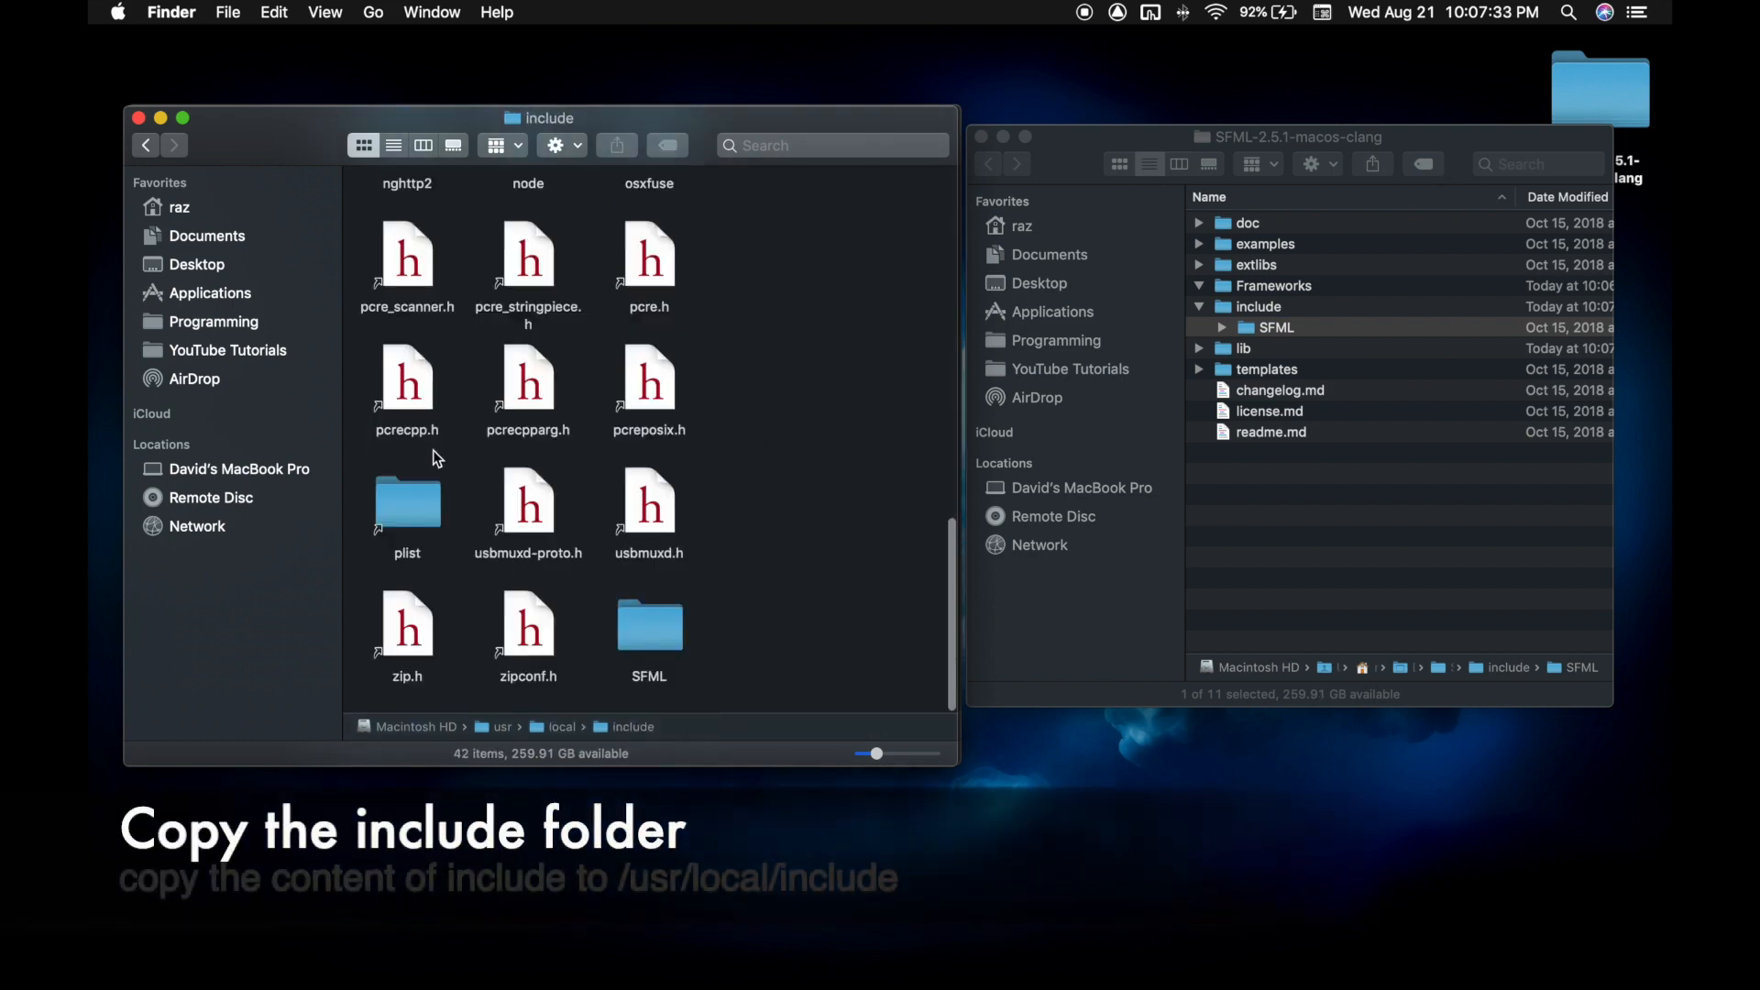
mouse_move(1265, 340)
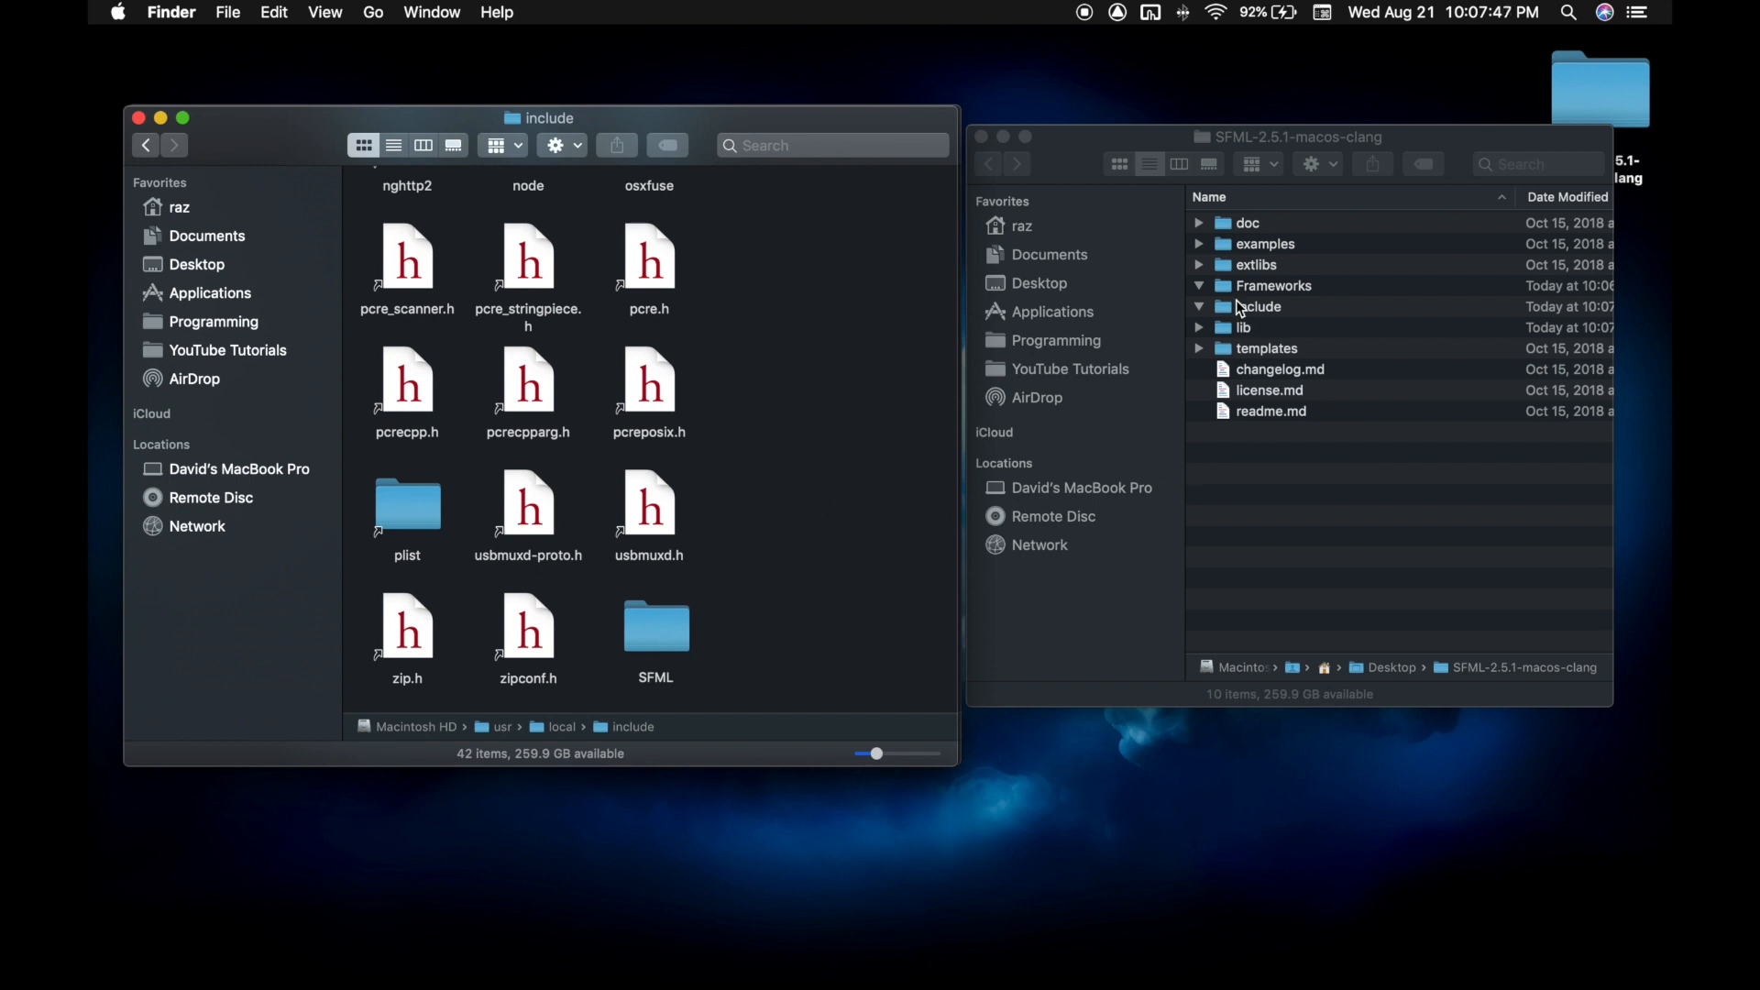
- Move the extlibs frameworks into /Library/Frameworks with the password, then clean up icons by name
left_click(1199, 265)
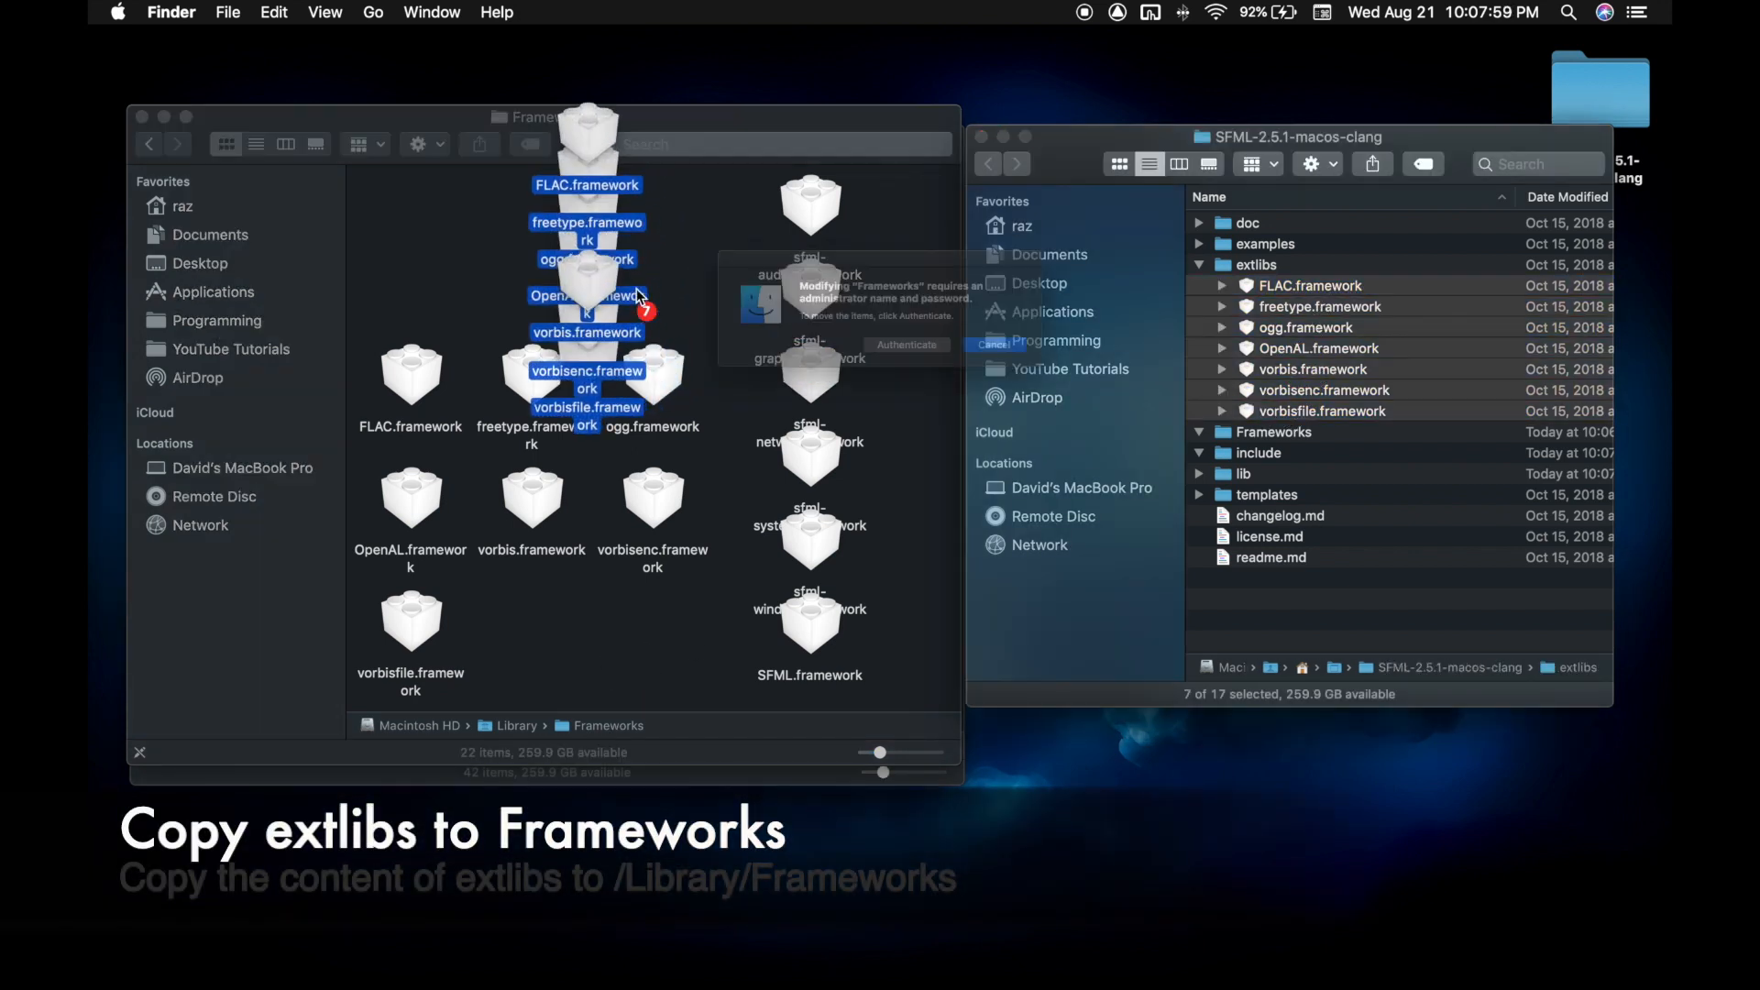
left_click(906, 345)
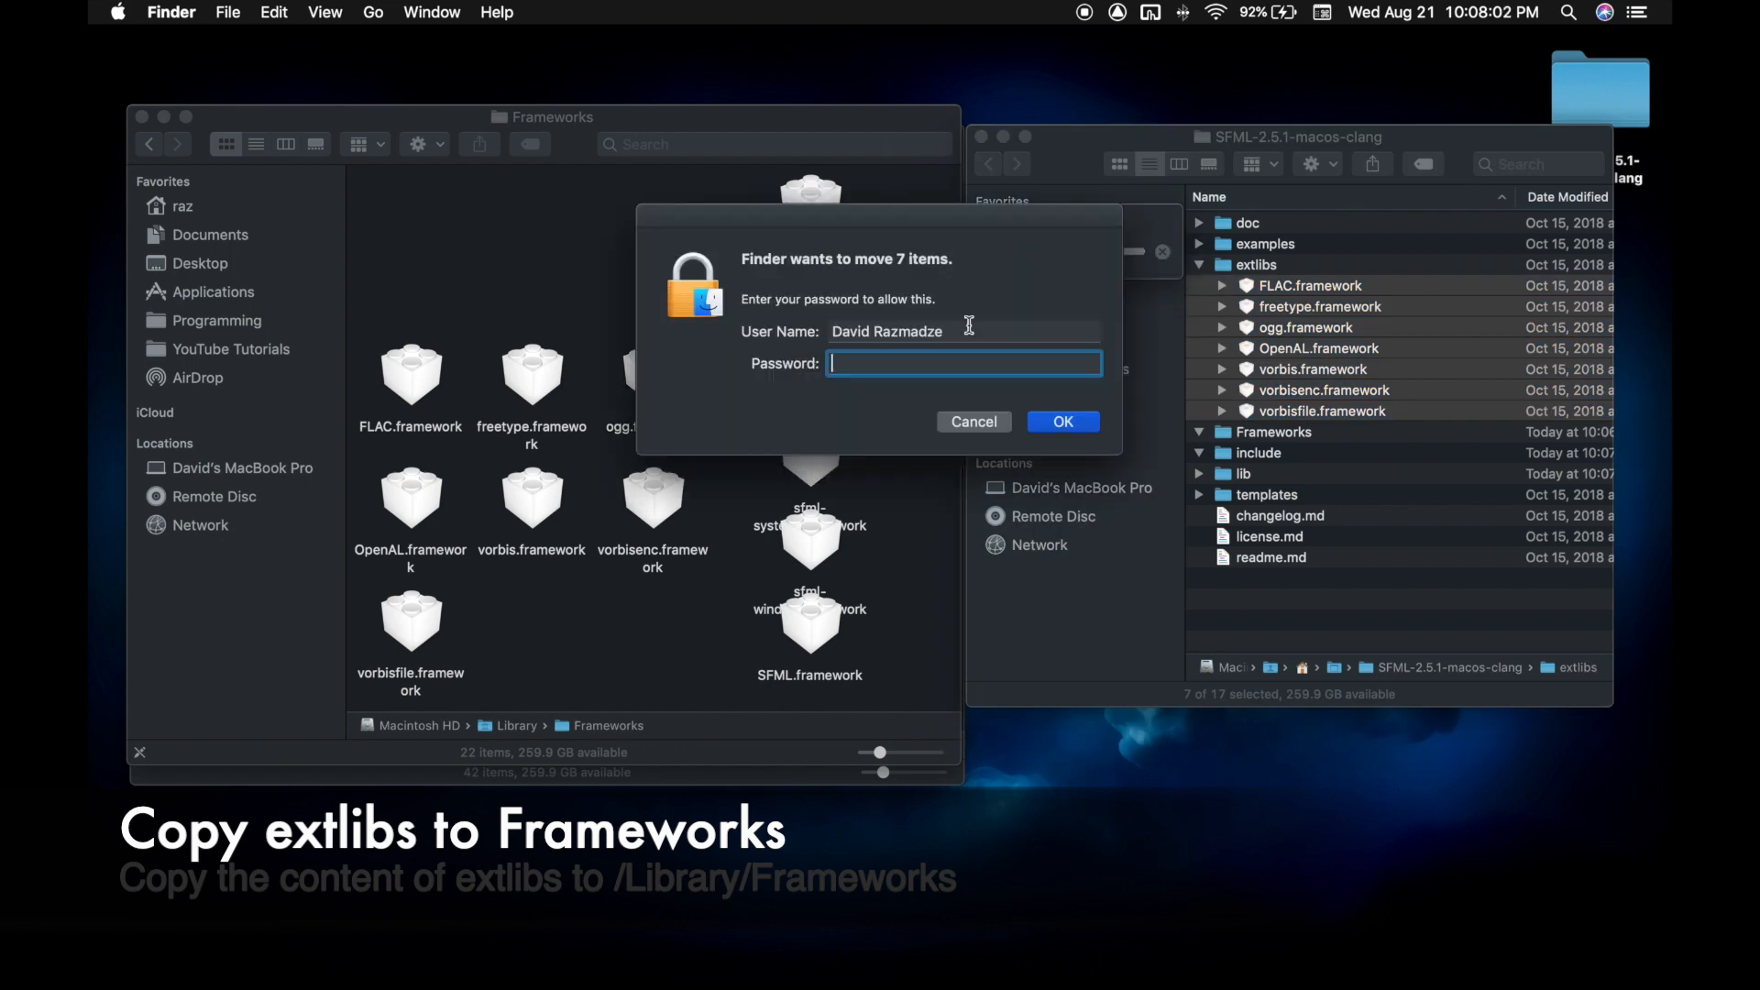
type("•")
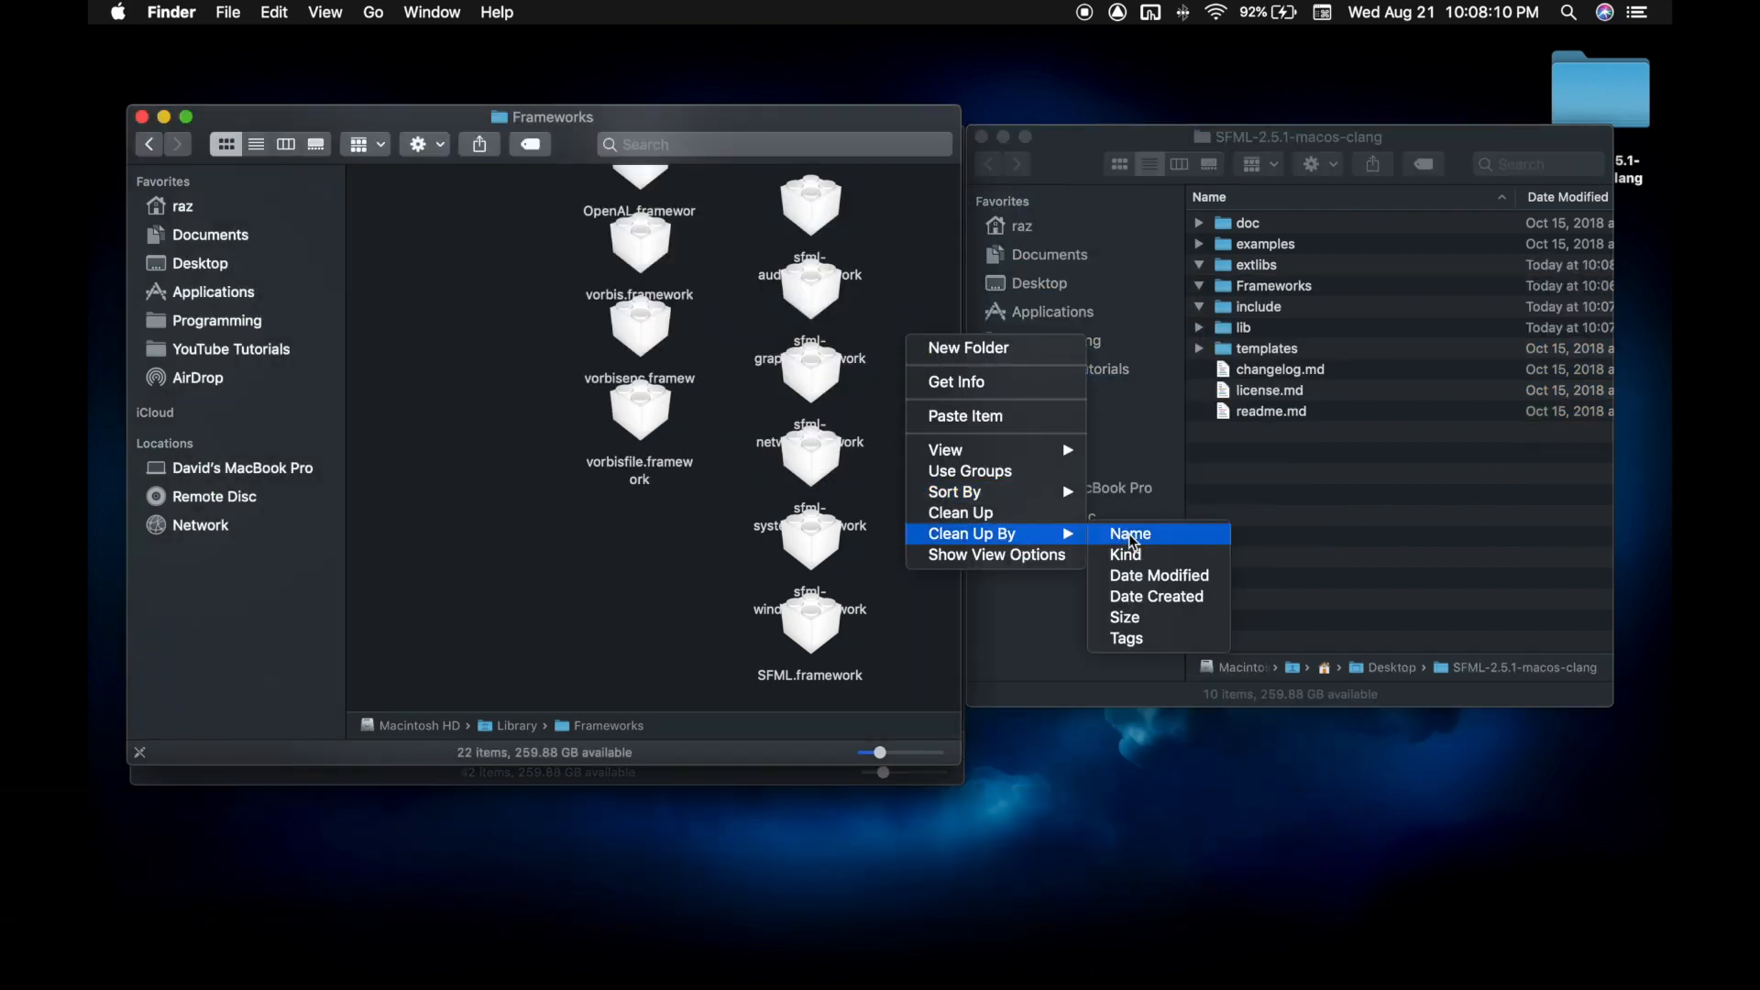
left_click(1129, 533)
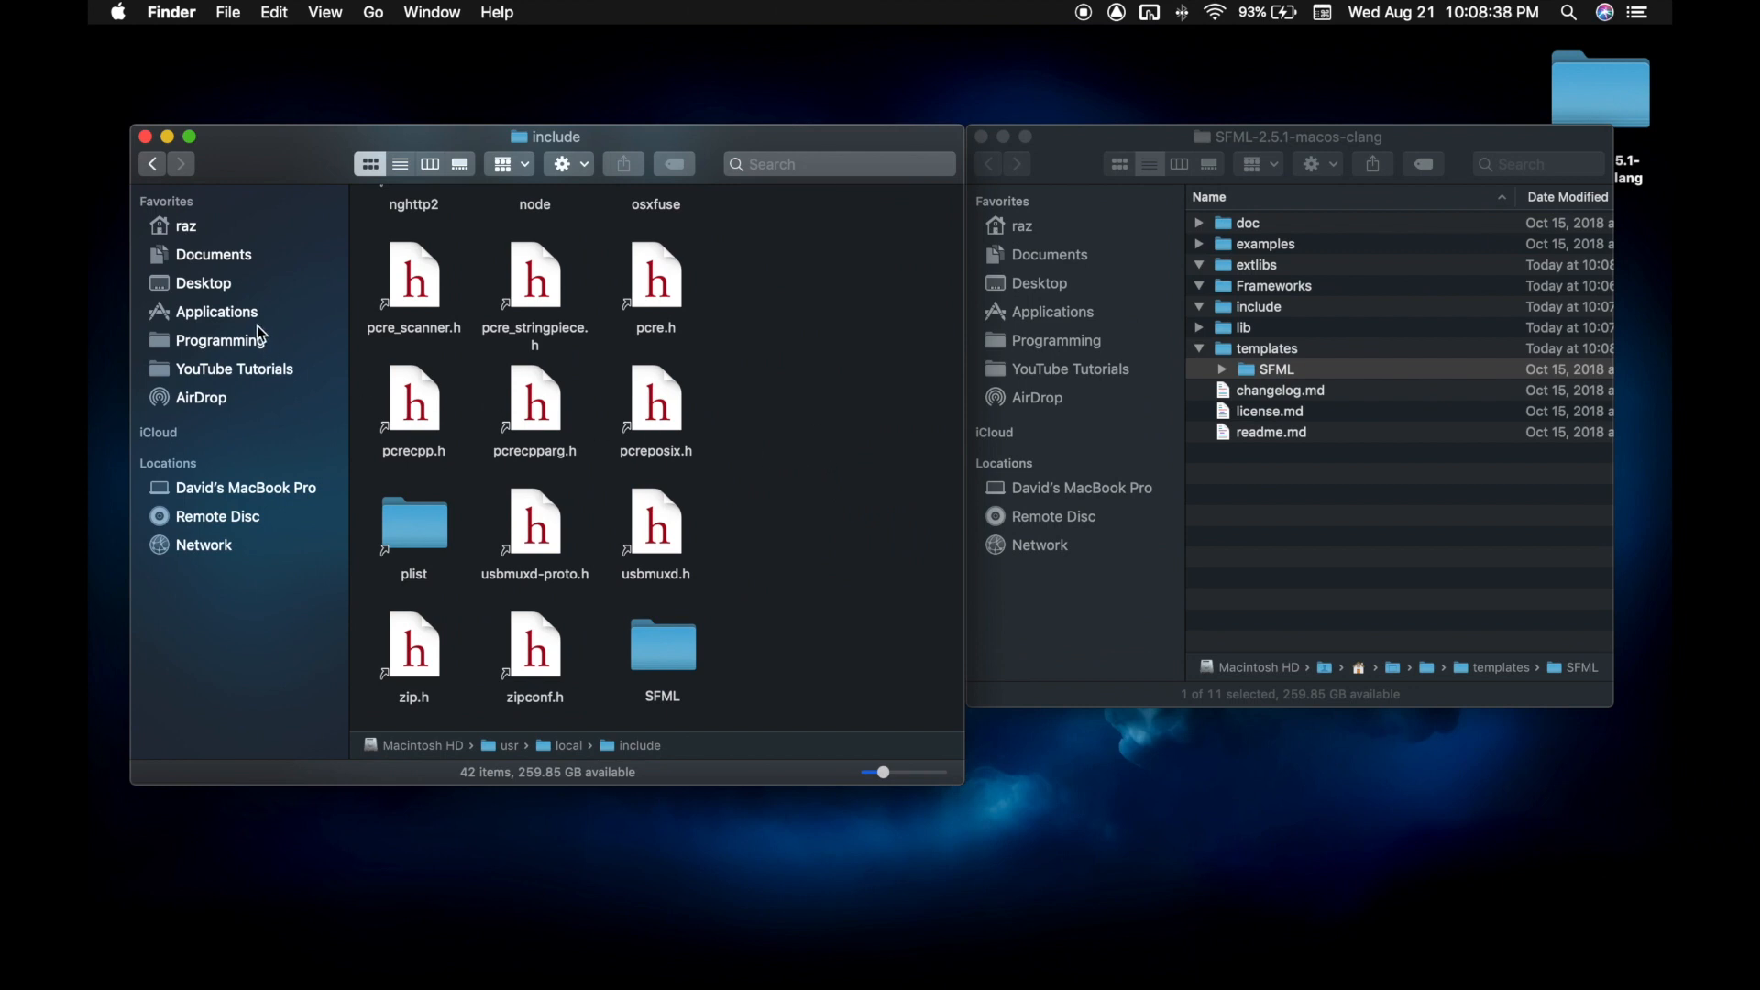
- Show Xcode's package contents and browse into Contents > Developer > Library > Frameworks
left_click(216, 310)
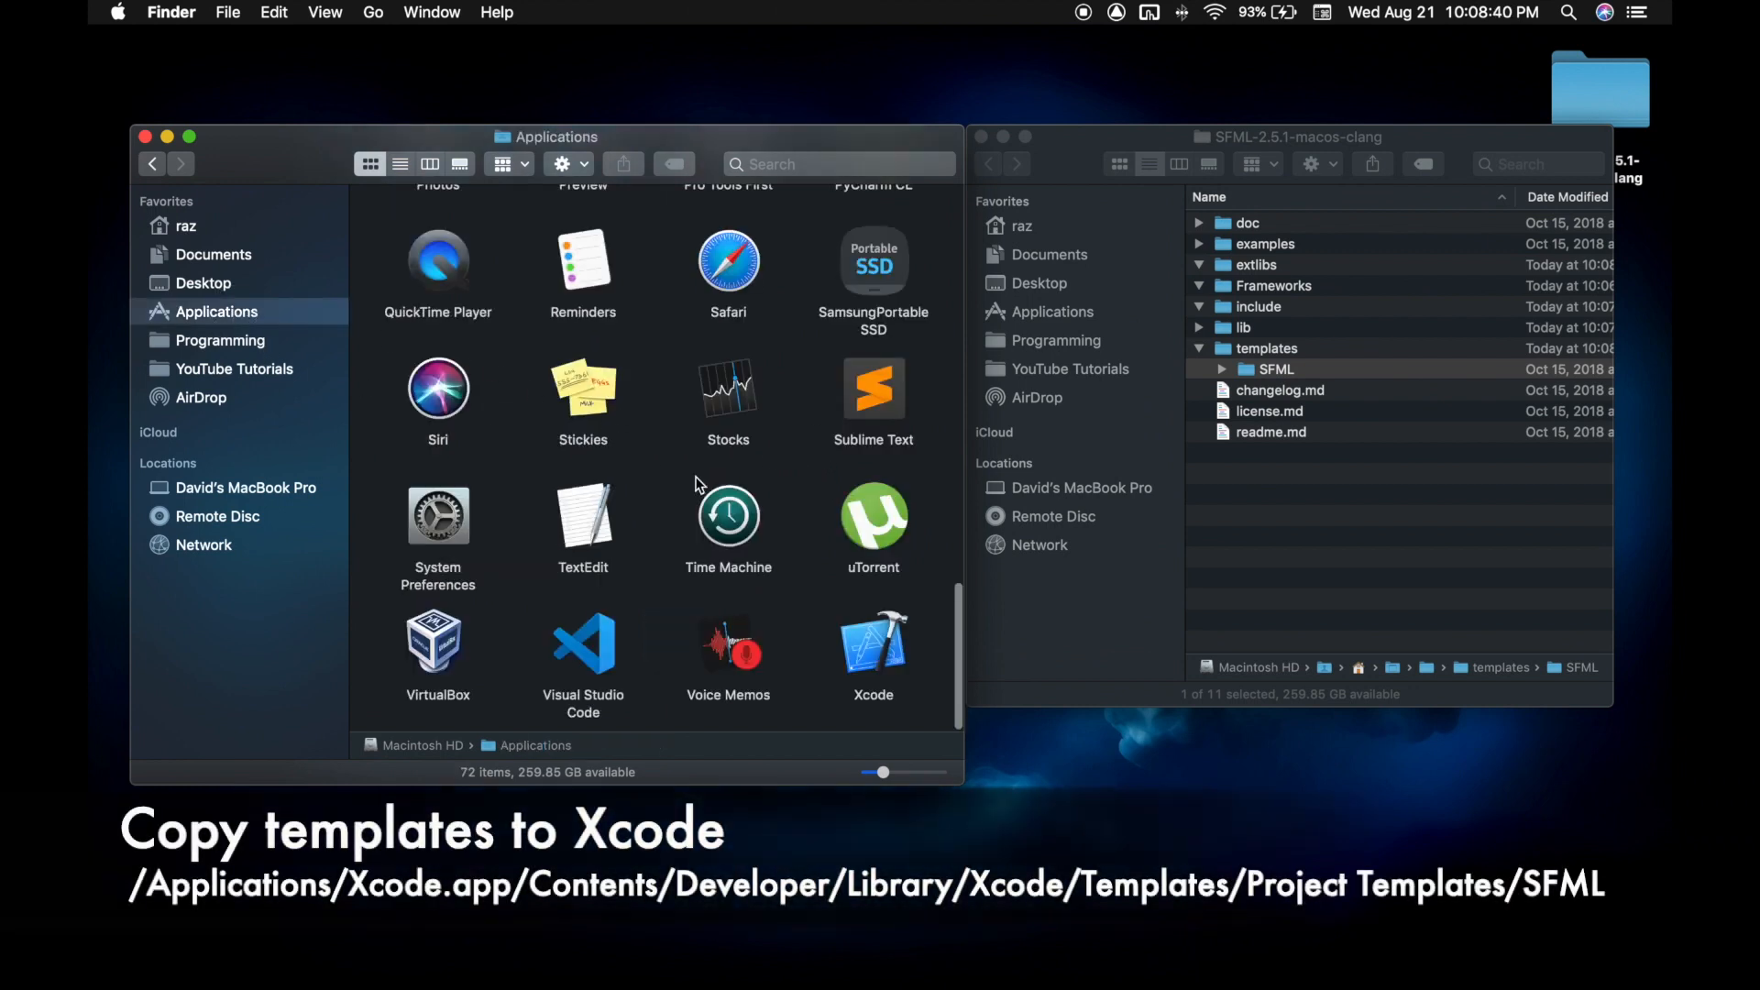
right_click(874, 645)
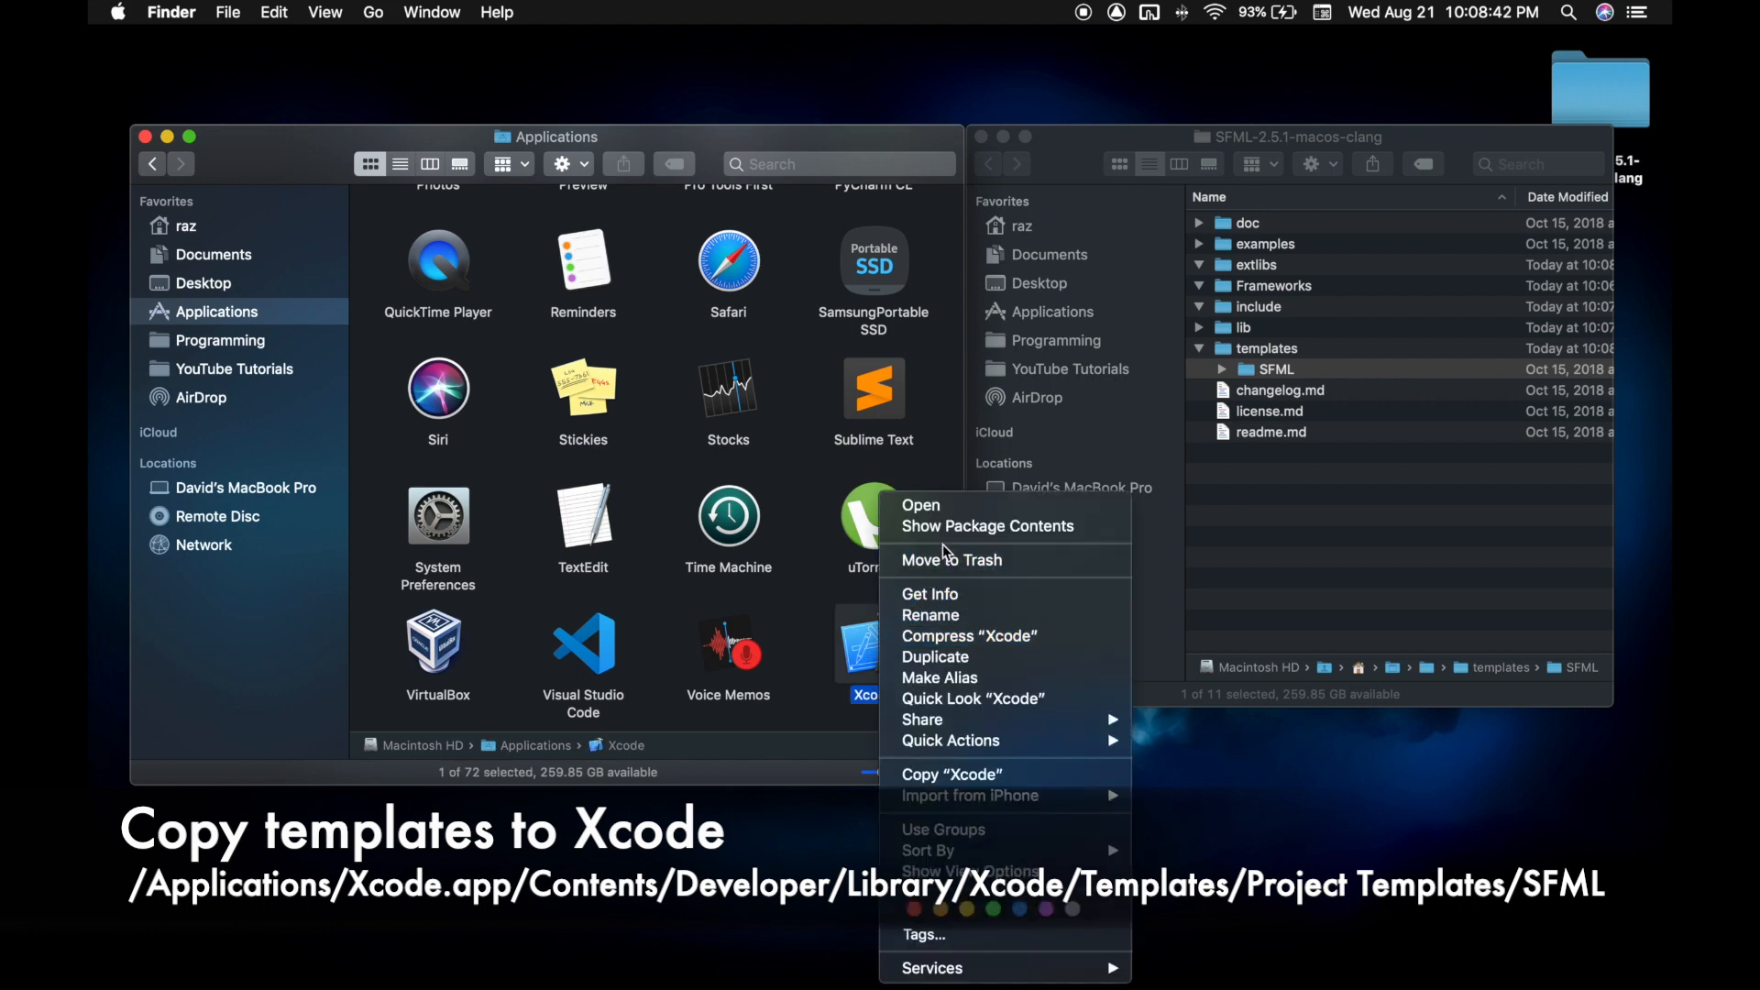
left_click(986, 525)
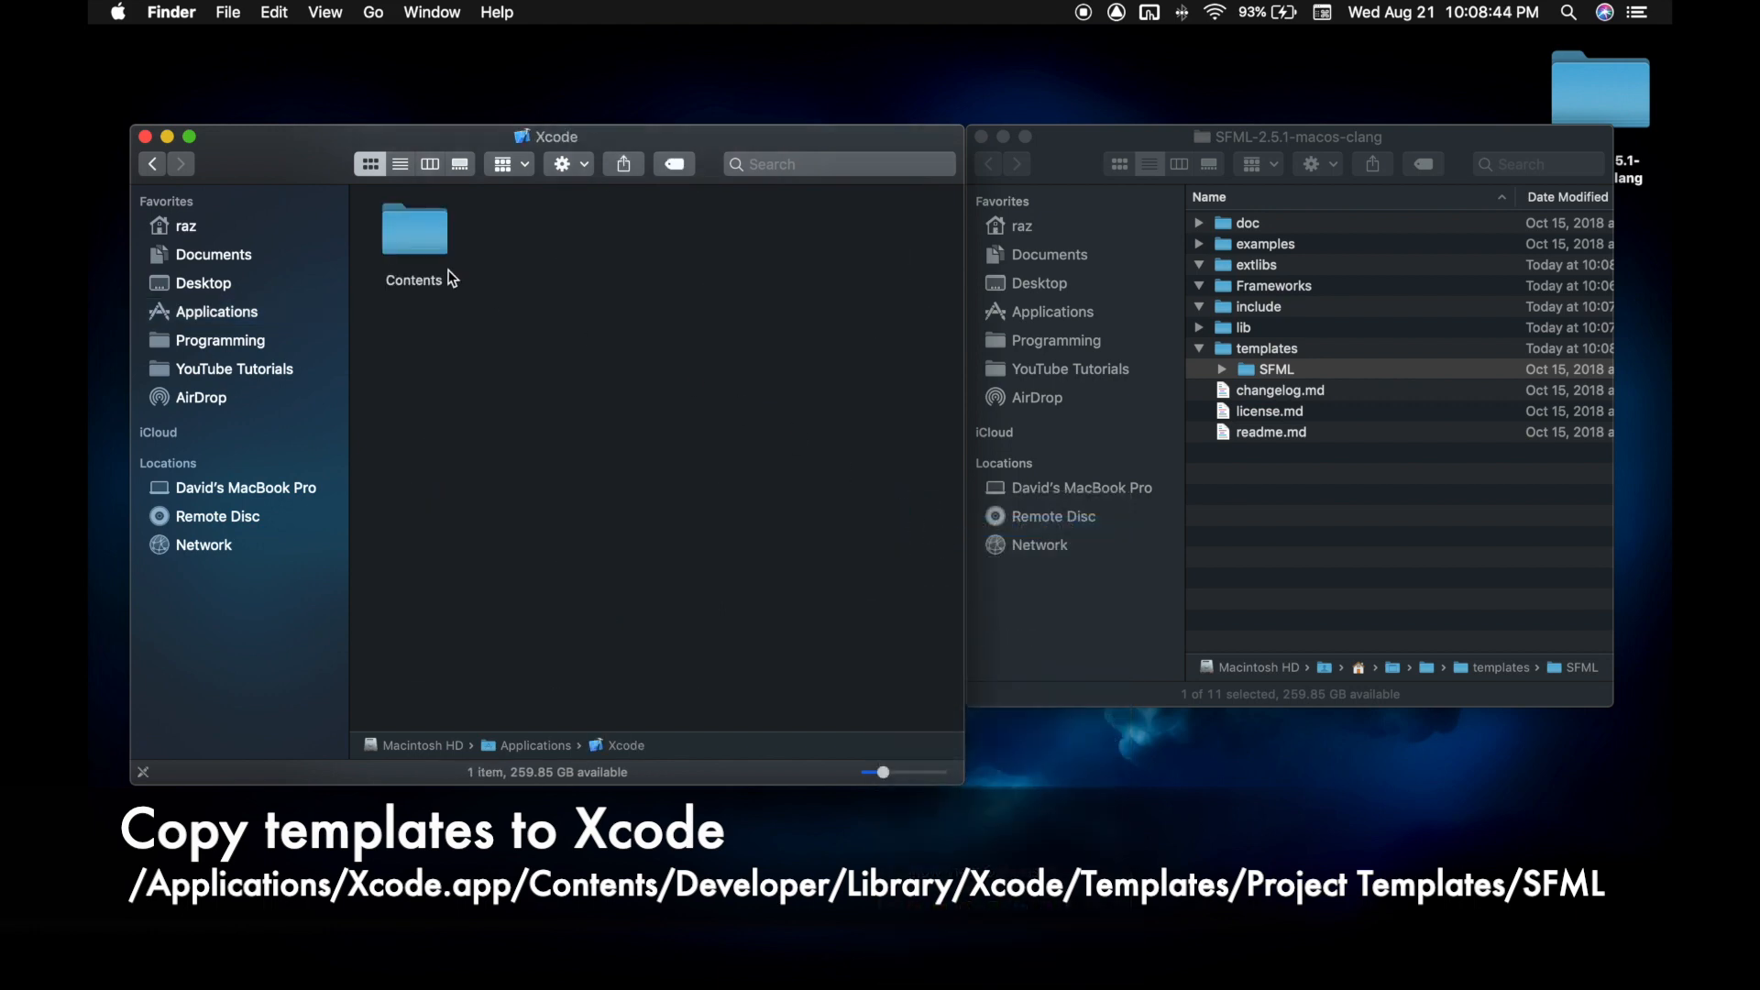
double_click(413, 230)
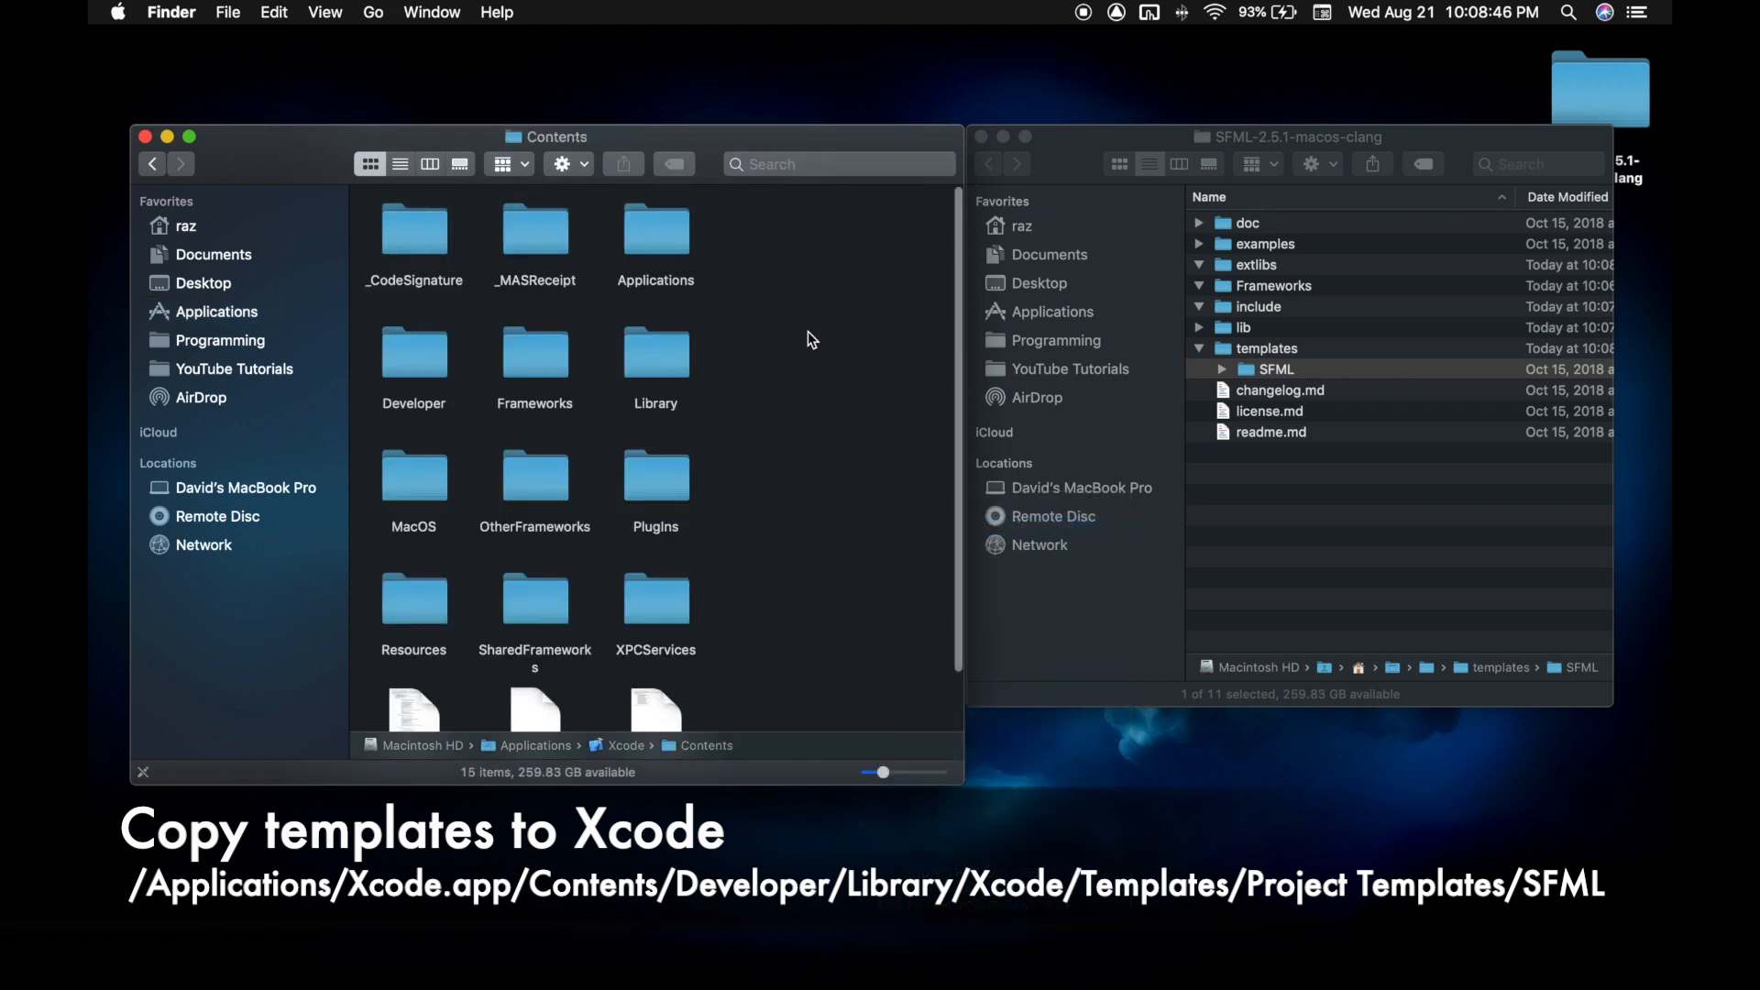
double_click(414, 351)
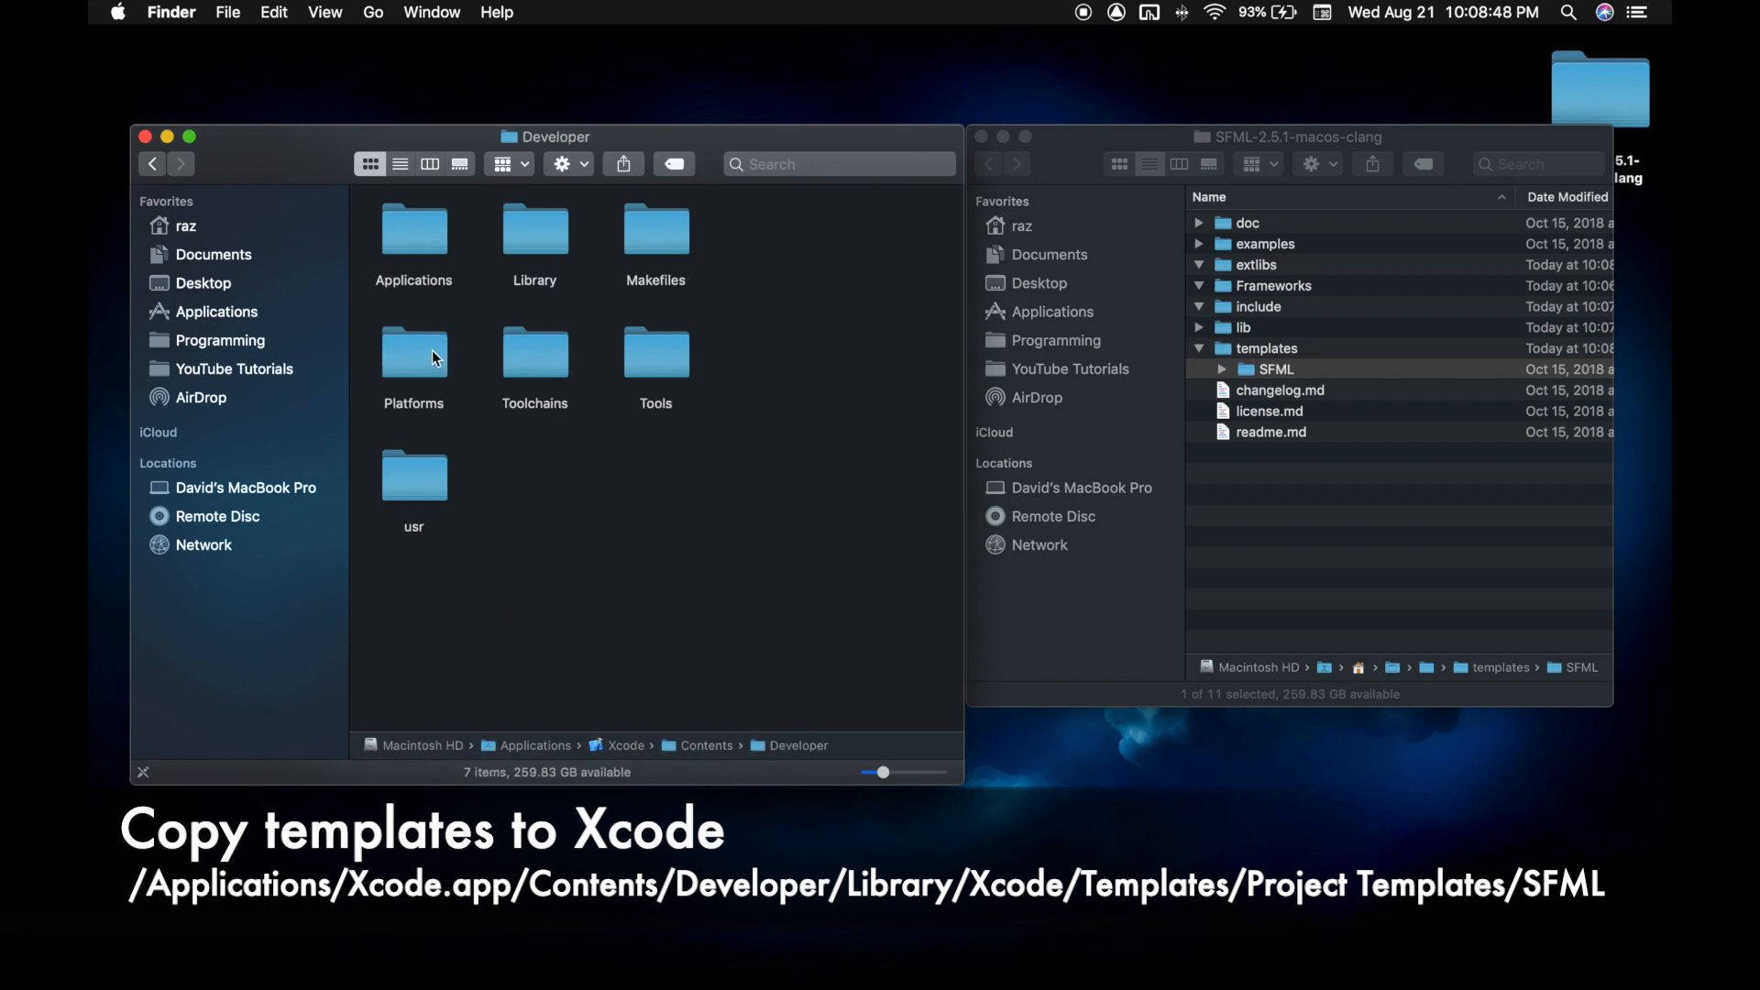
double_click(535, 230)
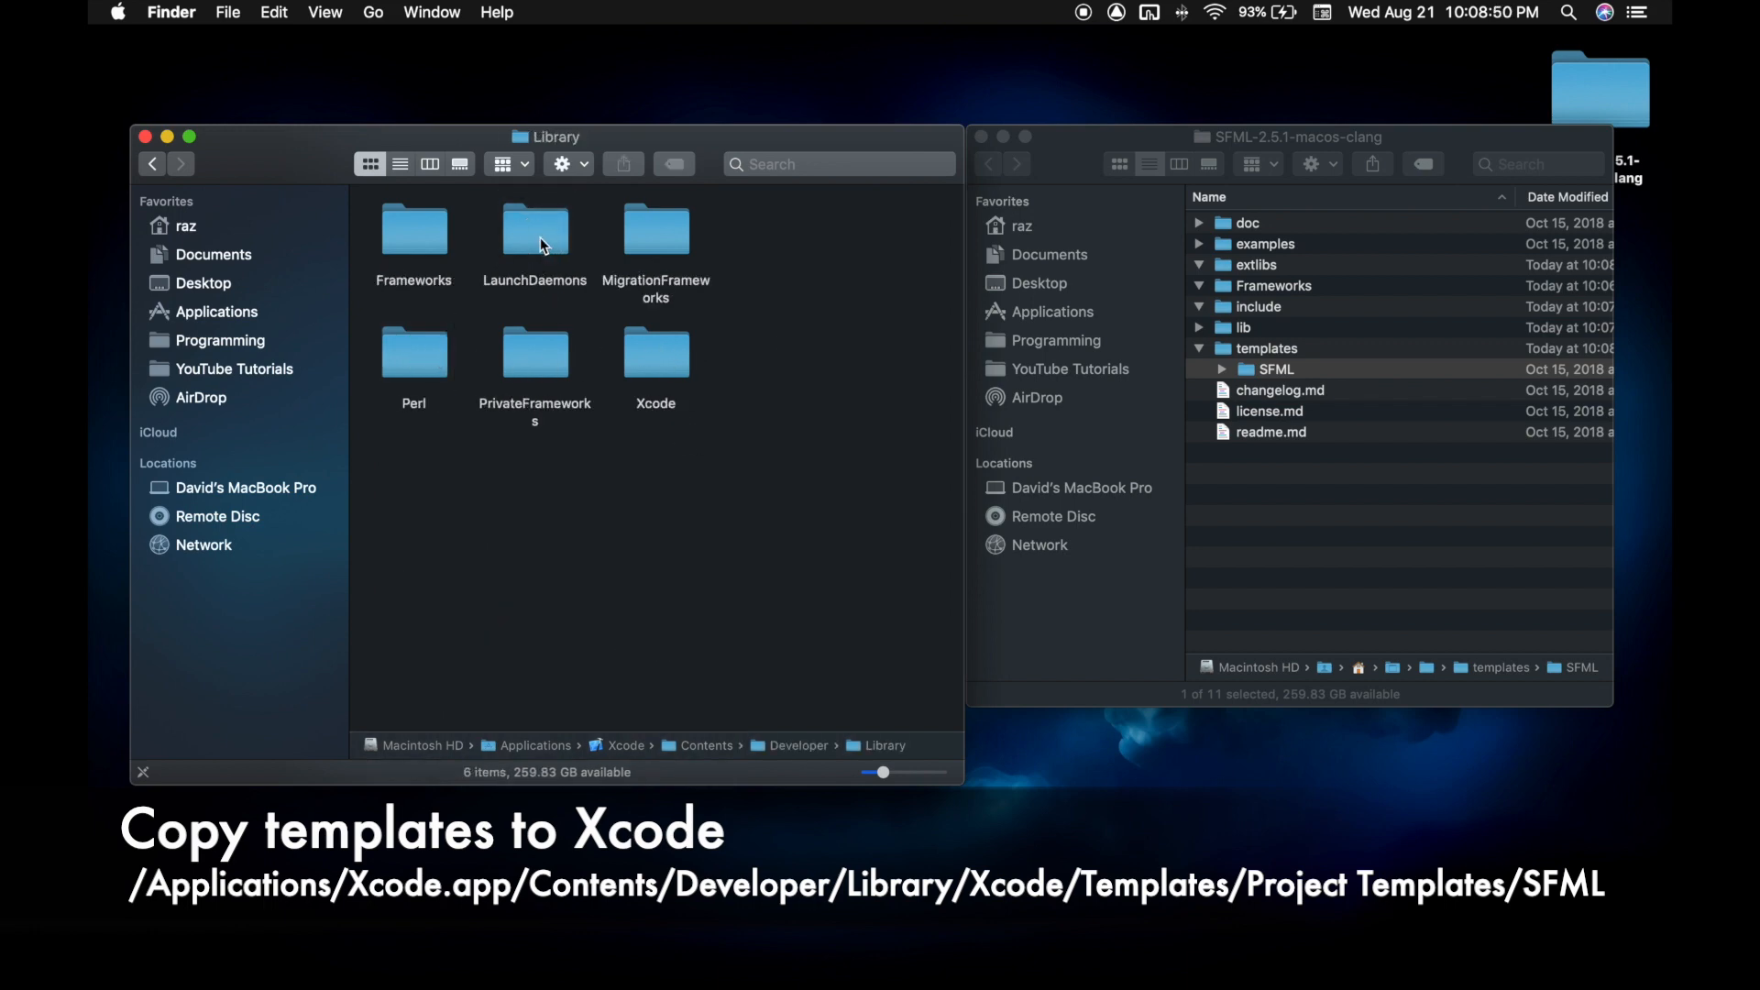
double_click(413, 229)
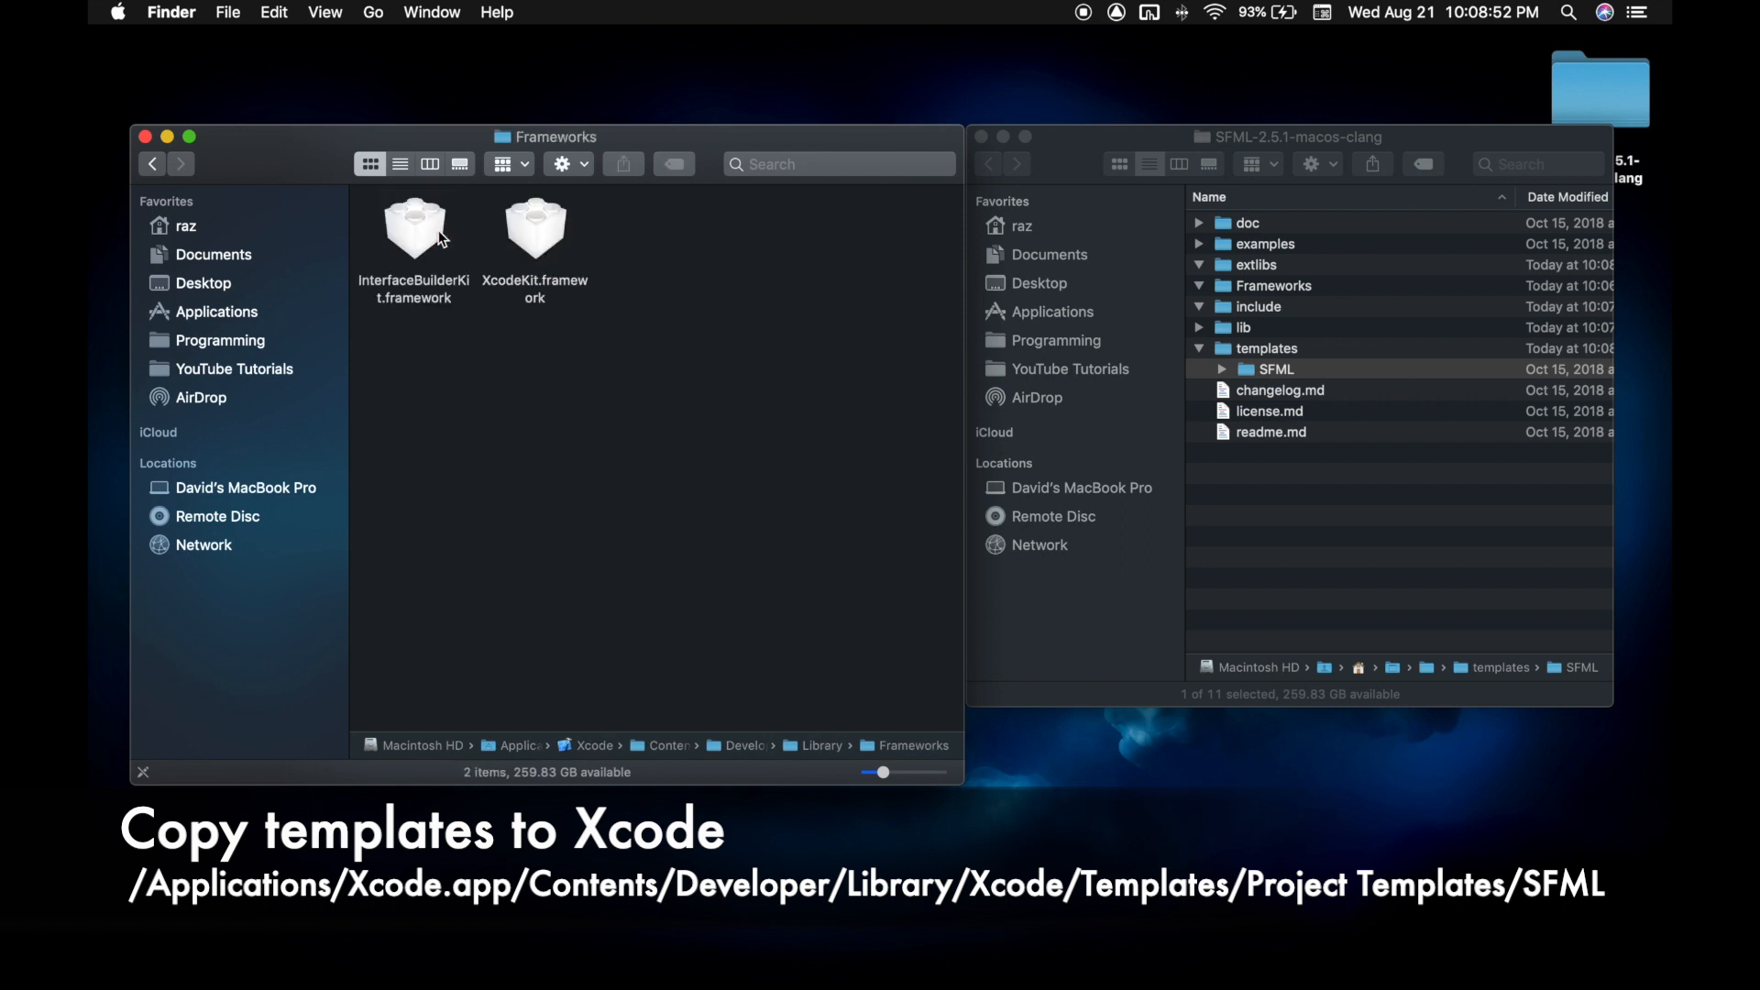
- Go back to Library and open Xcode > Templates > Project Templates
left_click(151, 164)
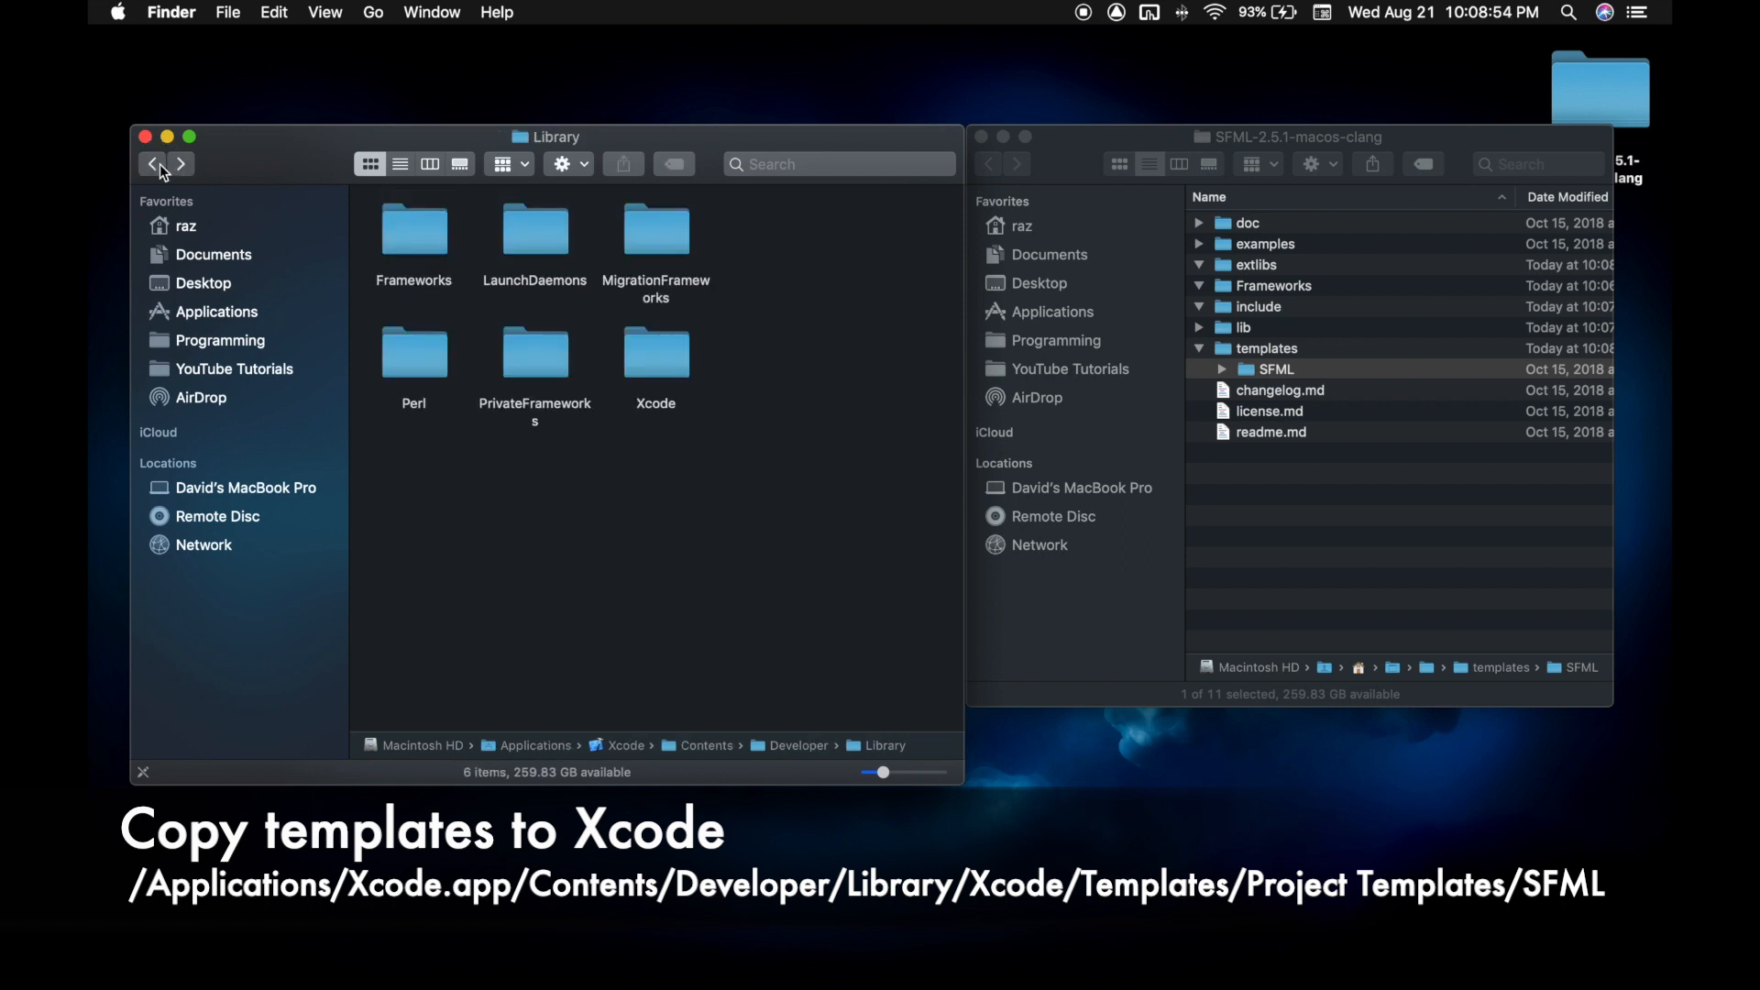
double_click(655, 354)
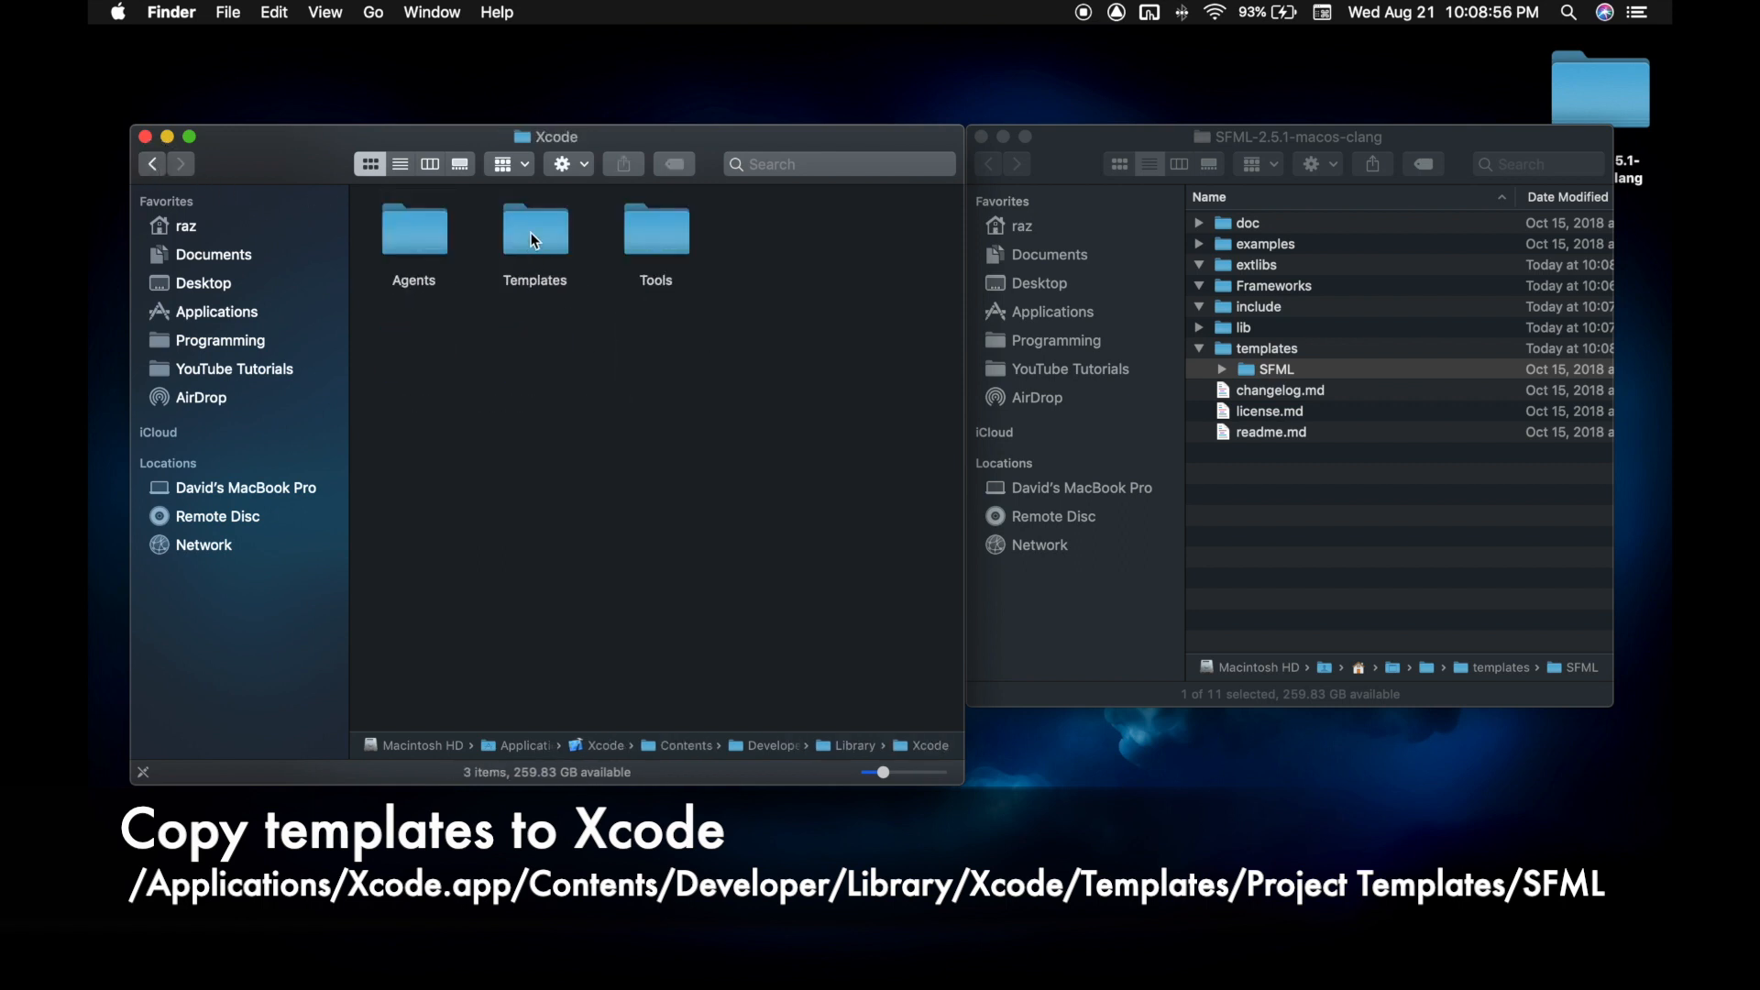
double_click(535, 230)
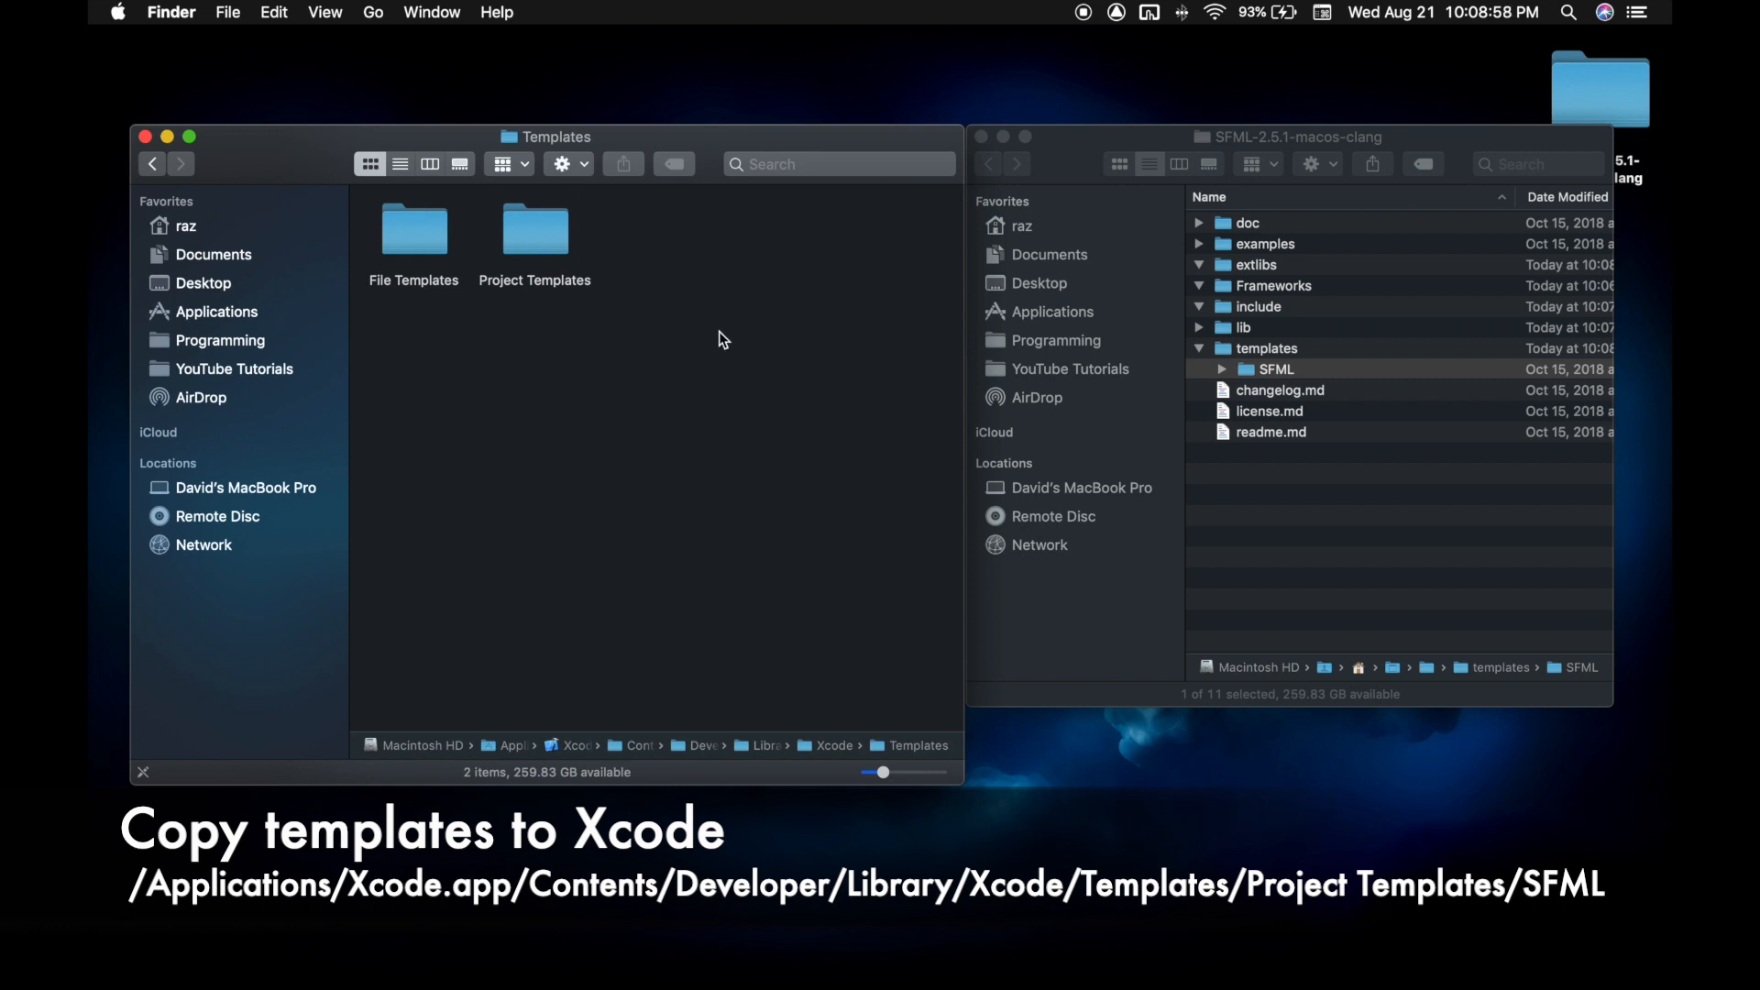
left_click(535, 229)
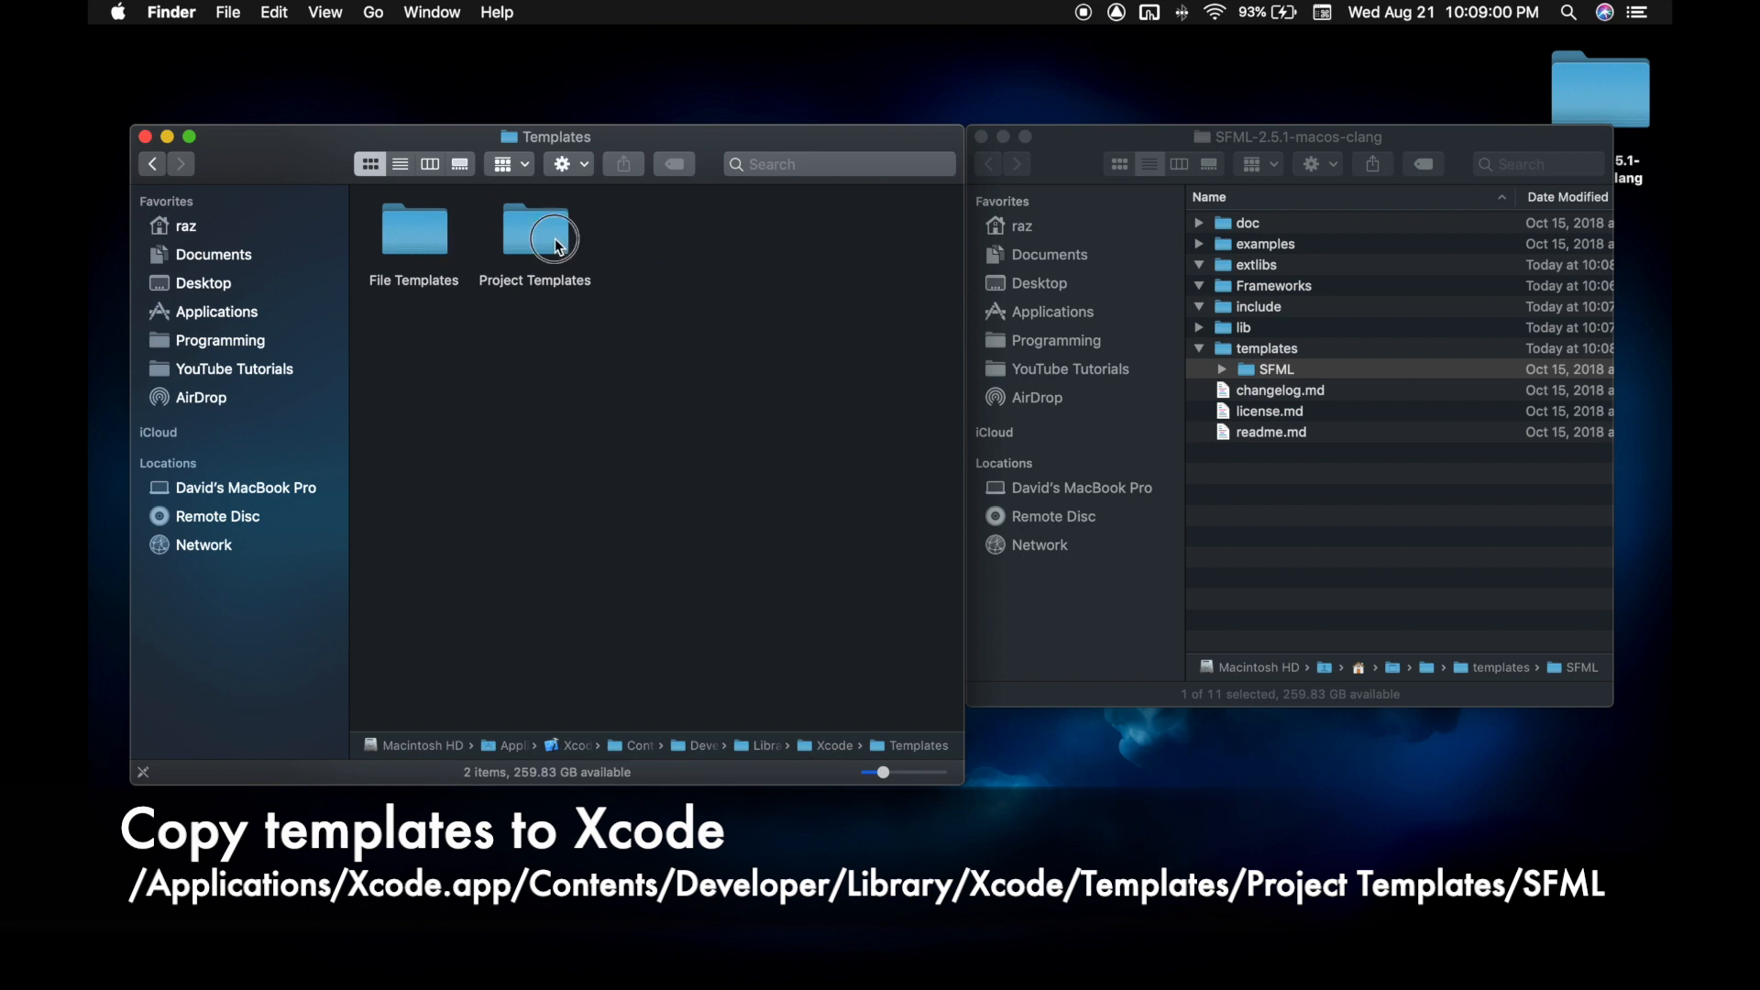
double_click(534, 229)
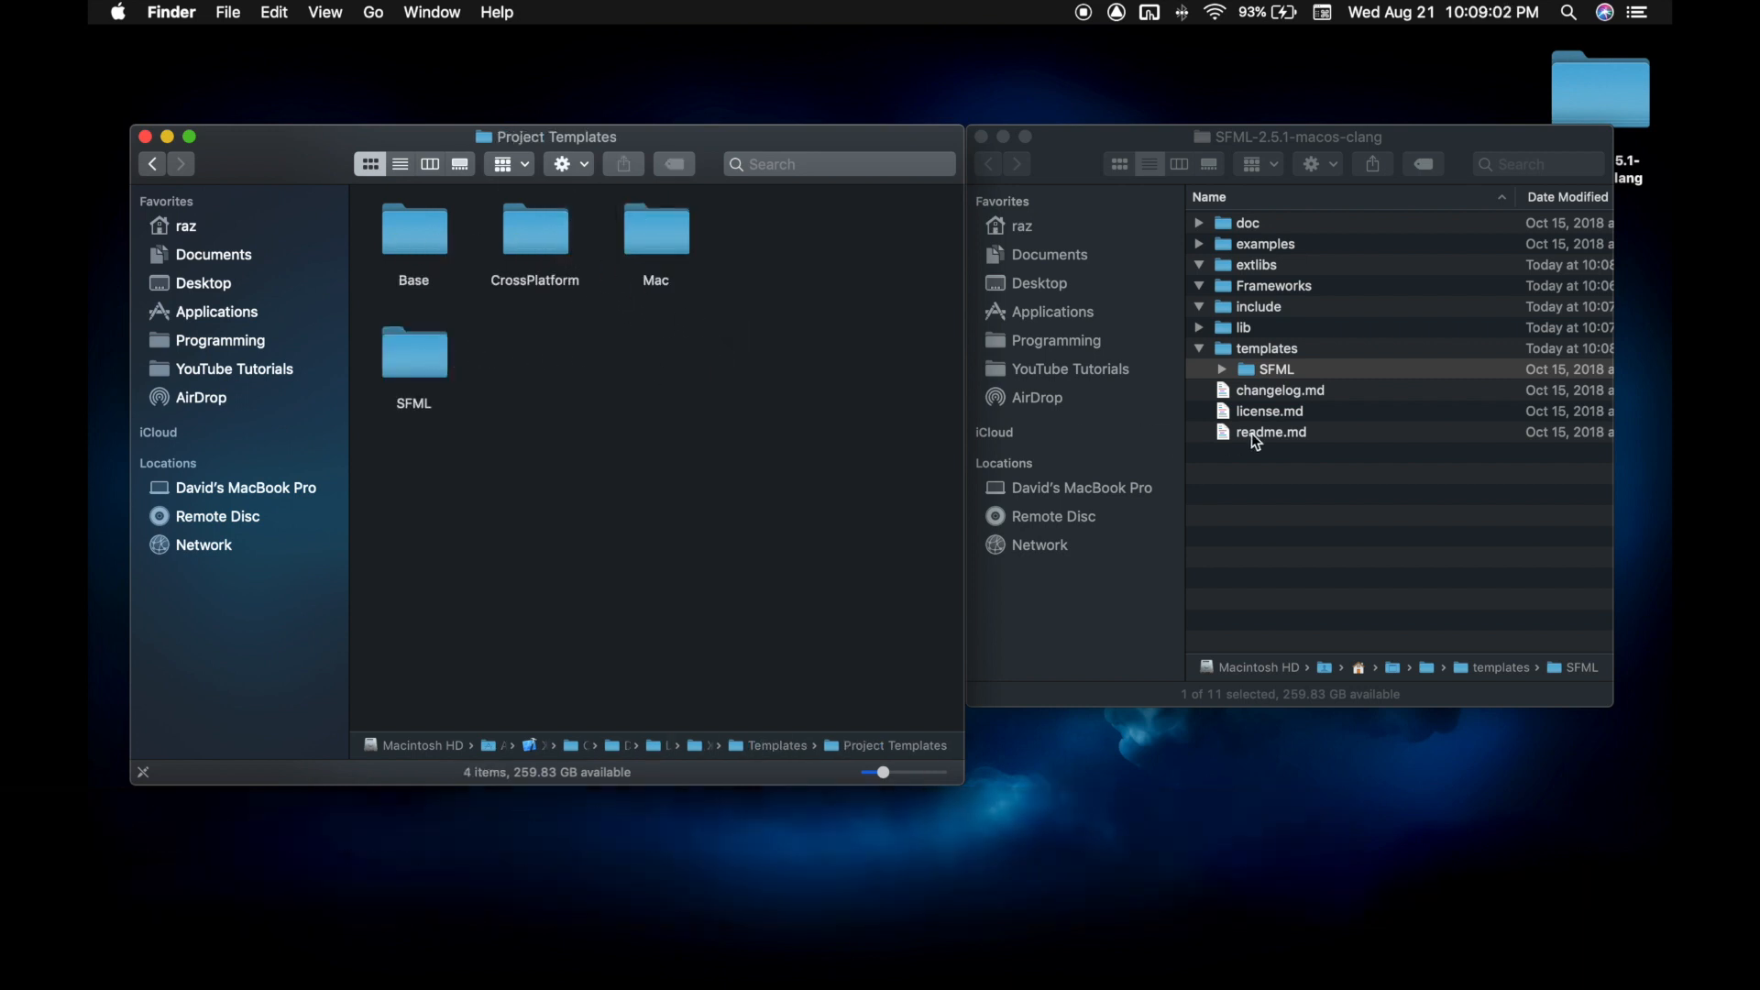
- Drag the SFML template folder into Project Templates and approve with the administrator password
left_click(1274, 368)
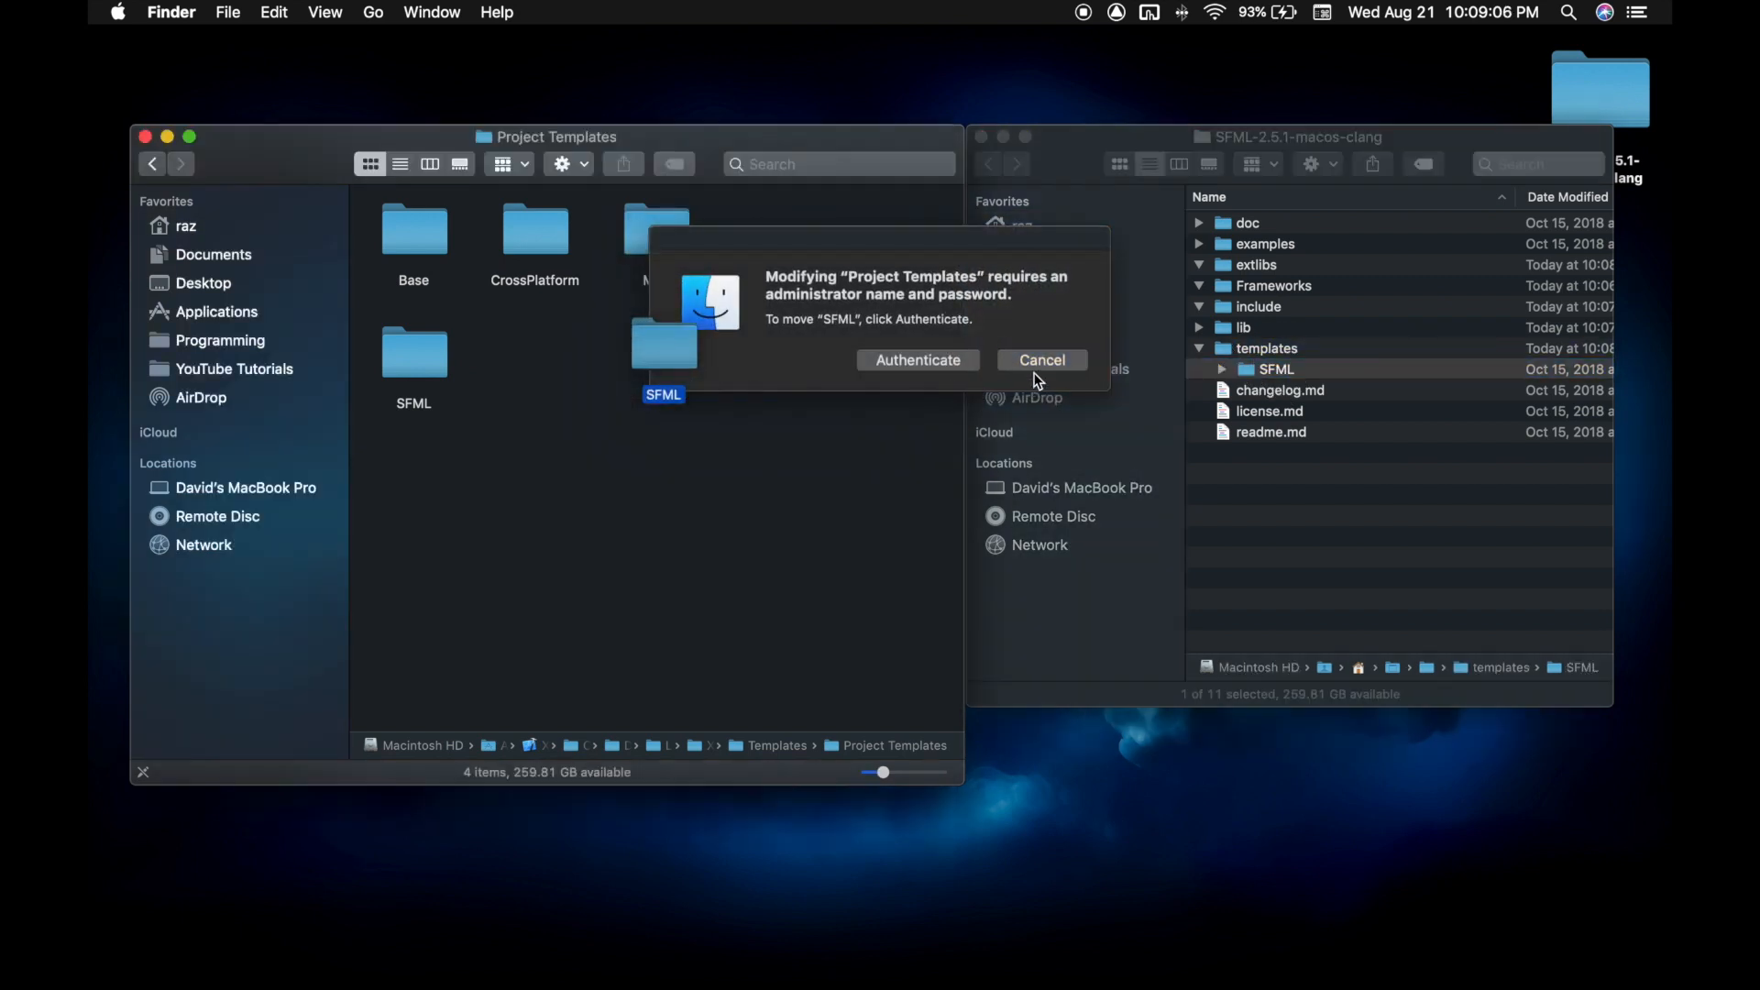
left_click(916, 359)
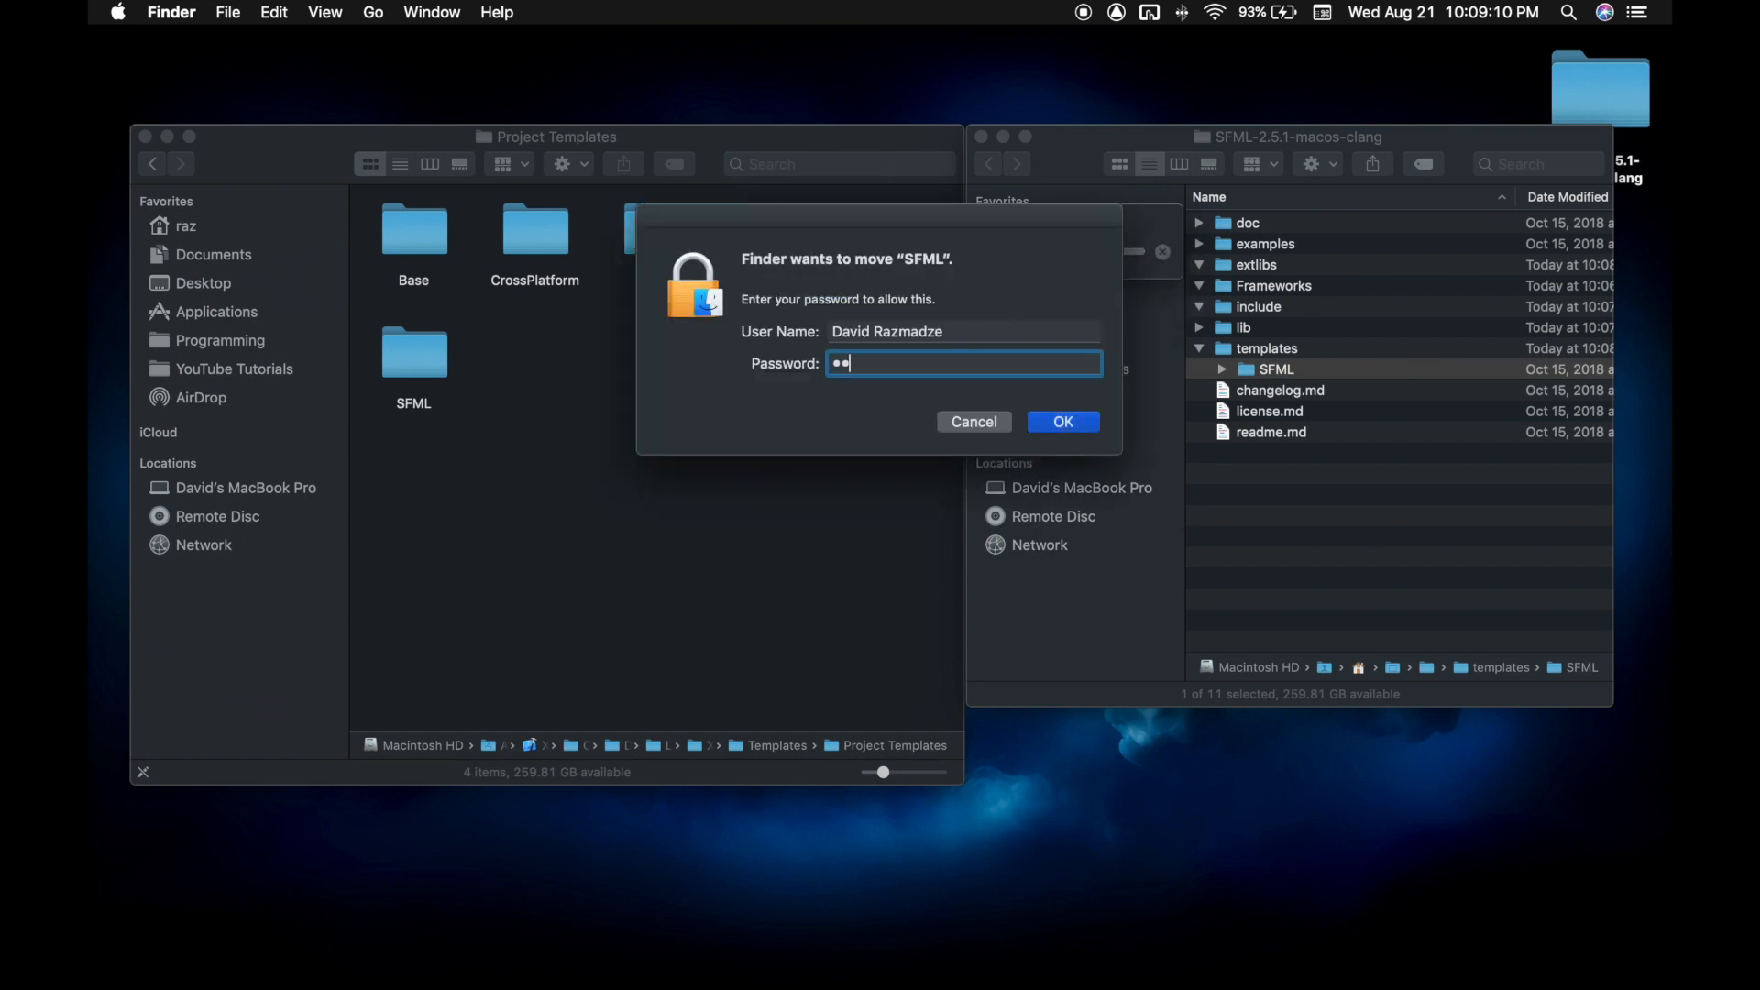
left_click(1061, 420)
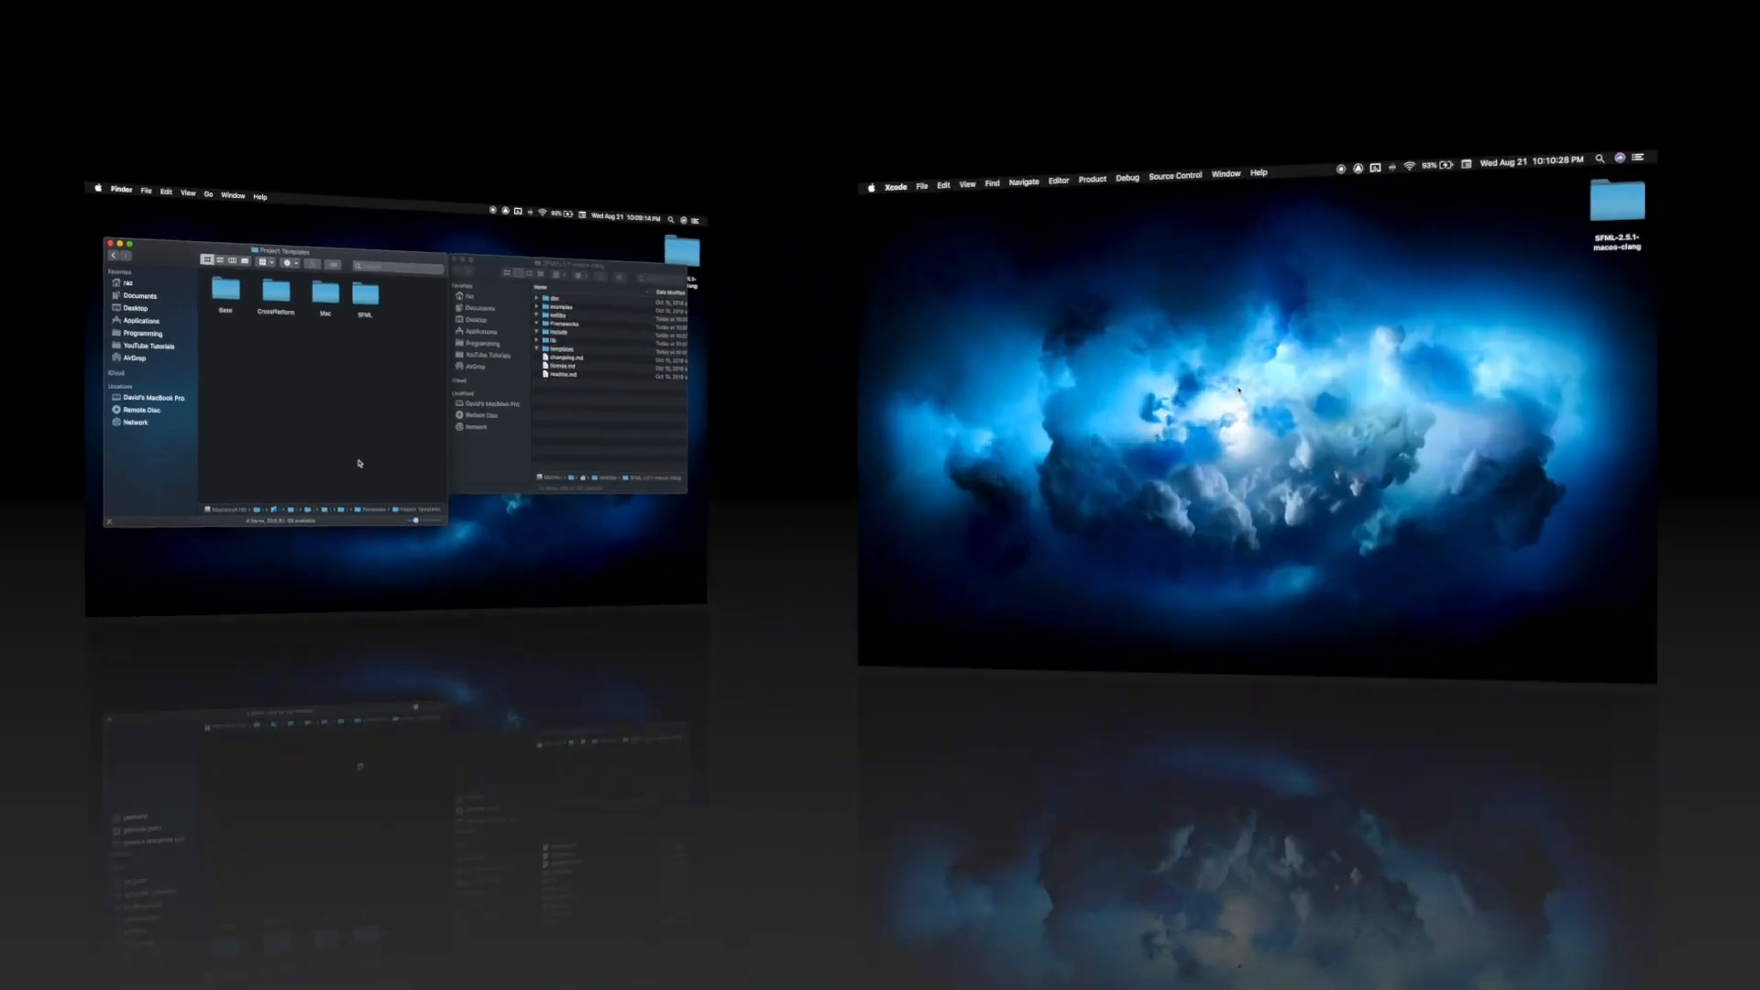
- Create a macOS SFML App project named YourFirstSFMLApp, saved in SFML Projects
left_click(229, 12)
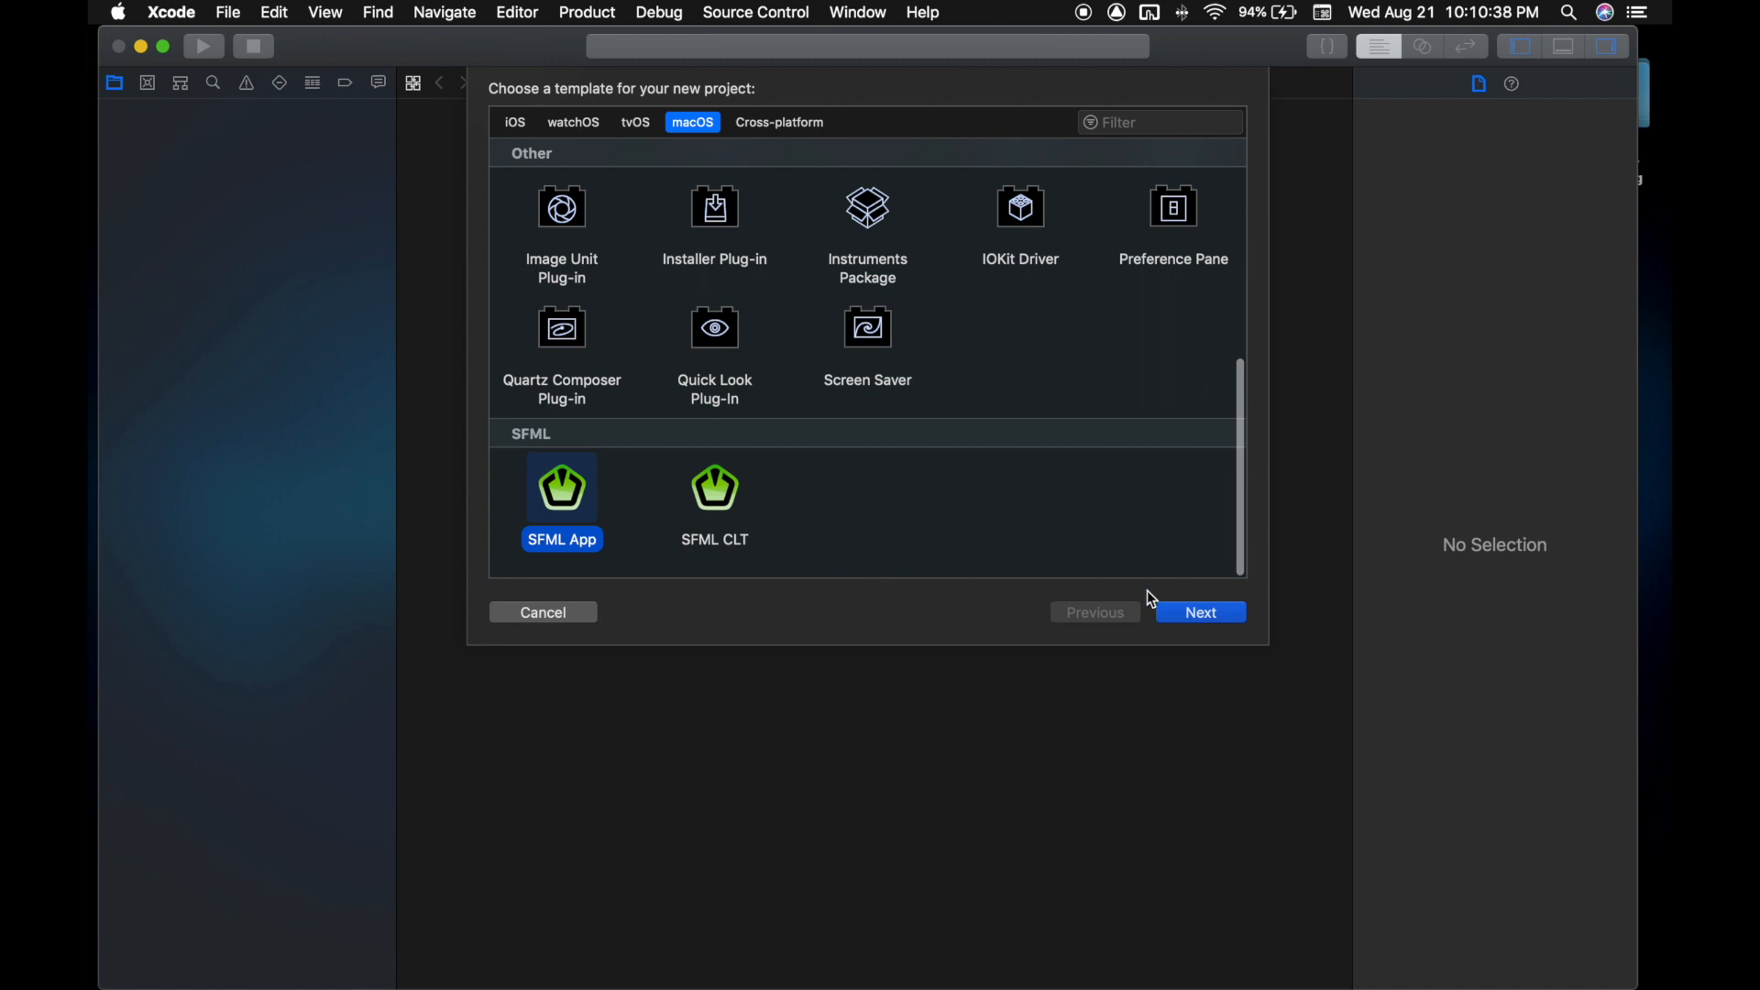
left_click(1199, 611)
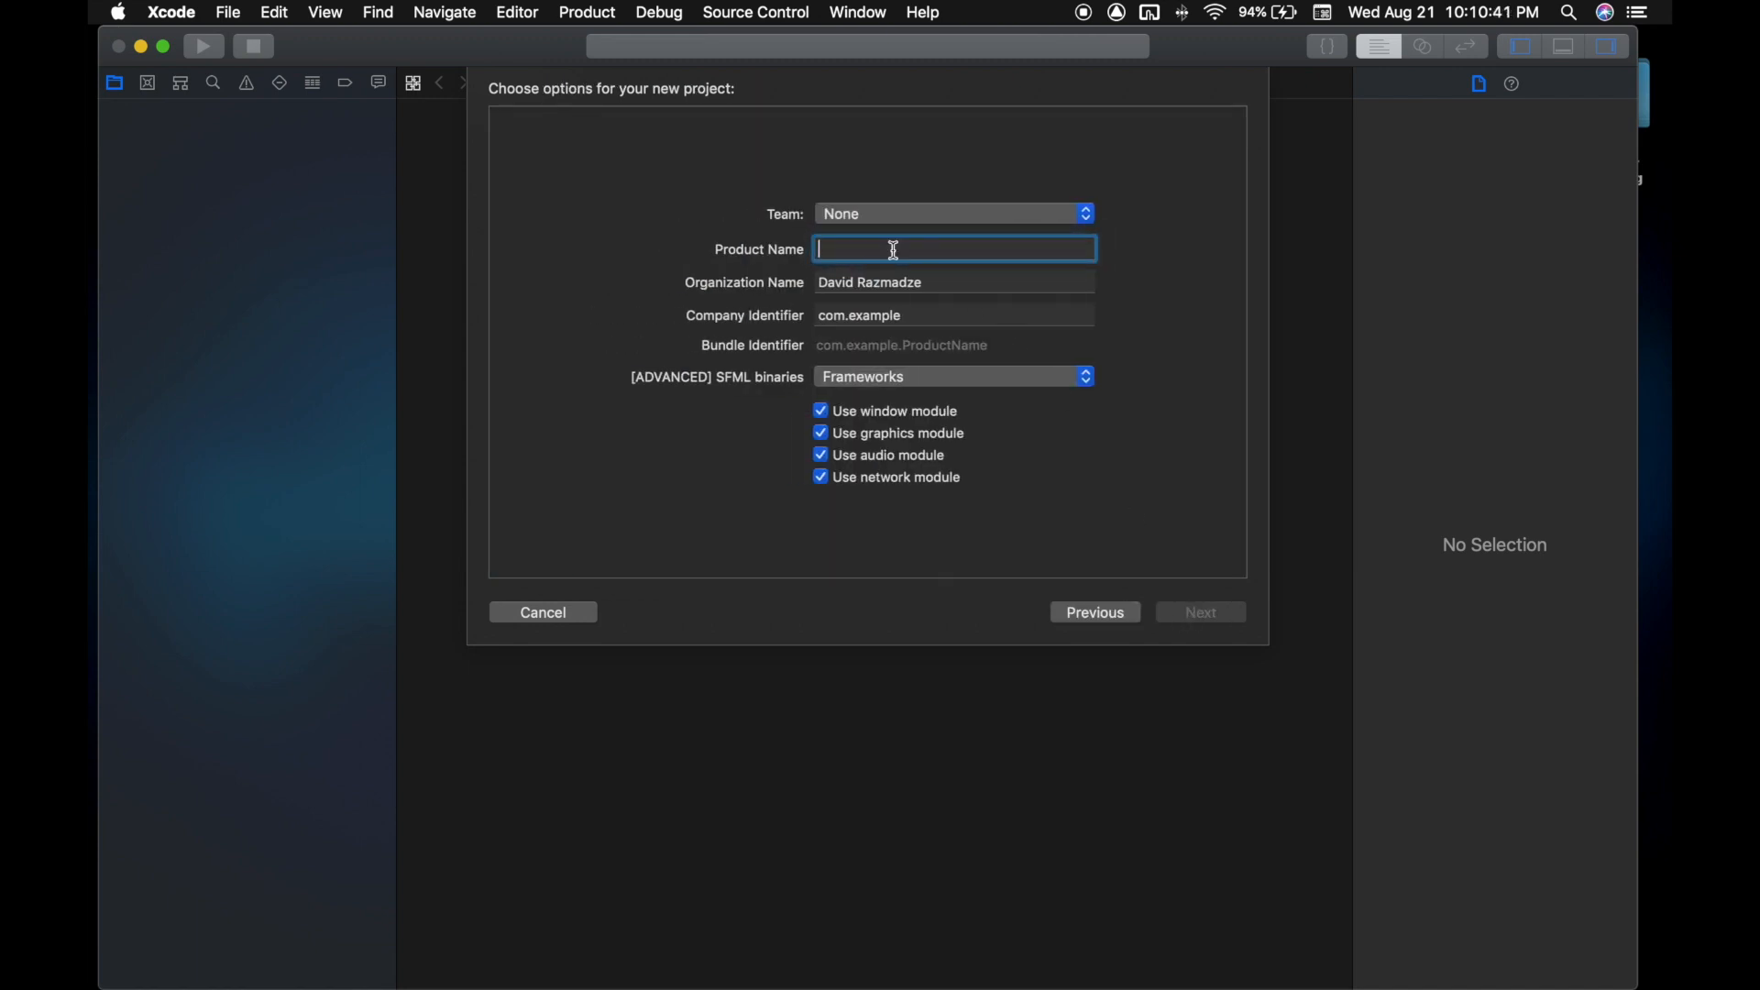
type("YourFirstSFMLAP")
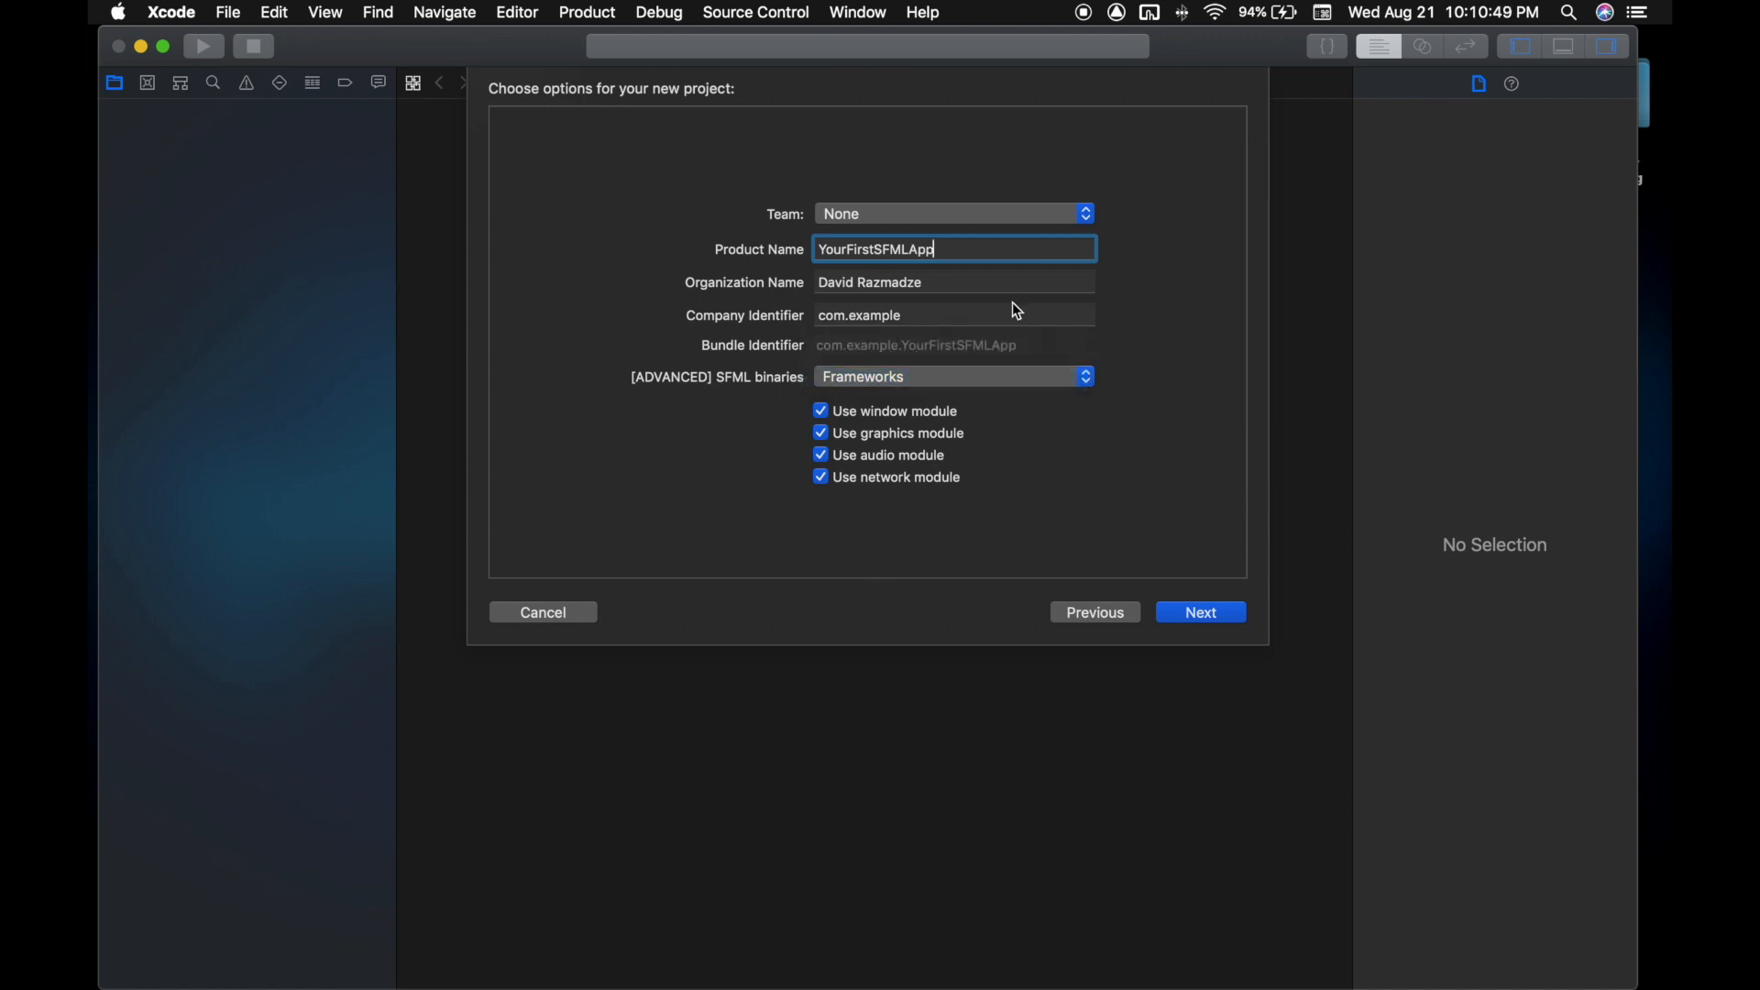
left_click(1199, 612)
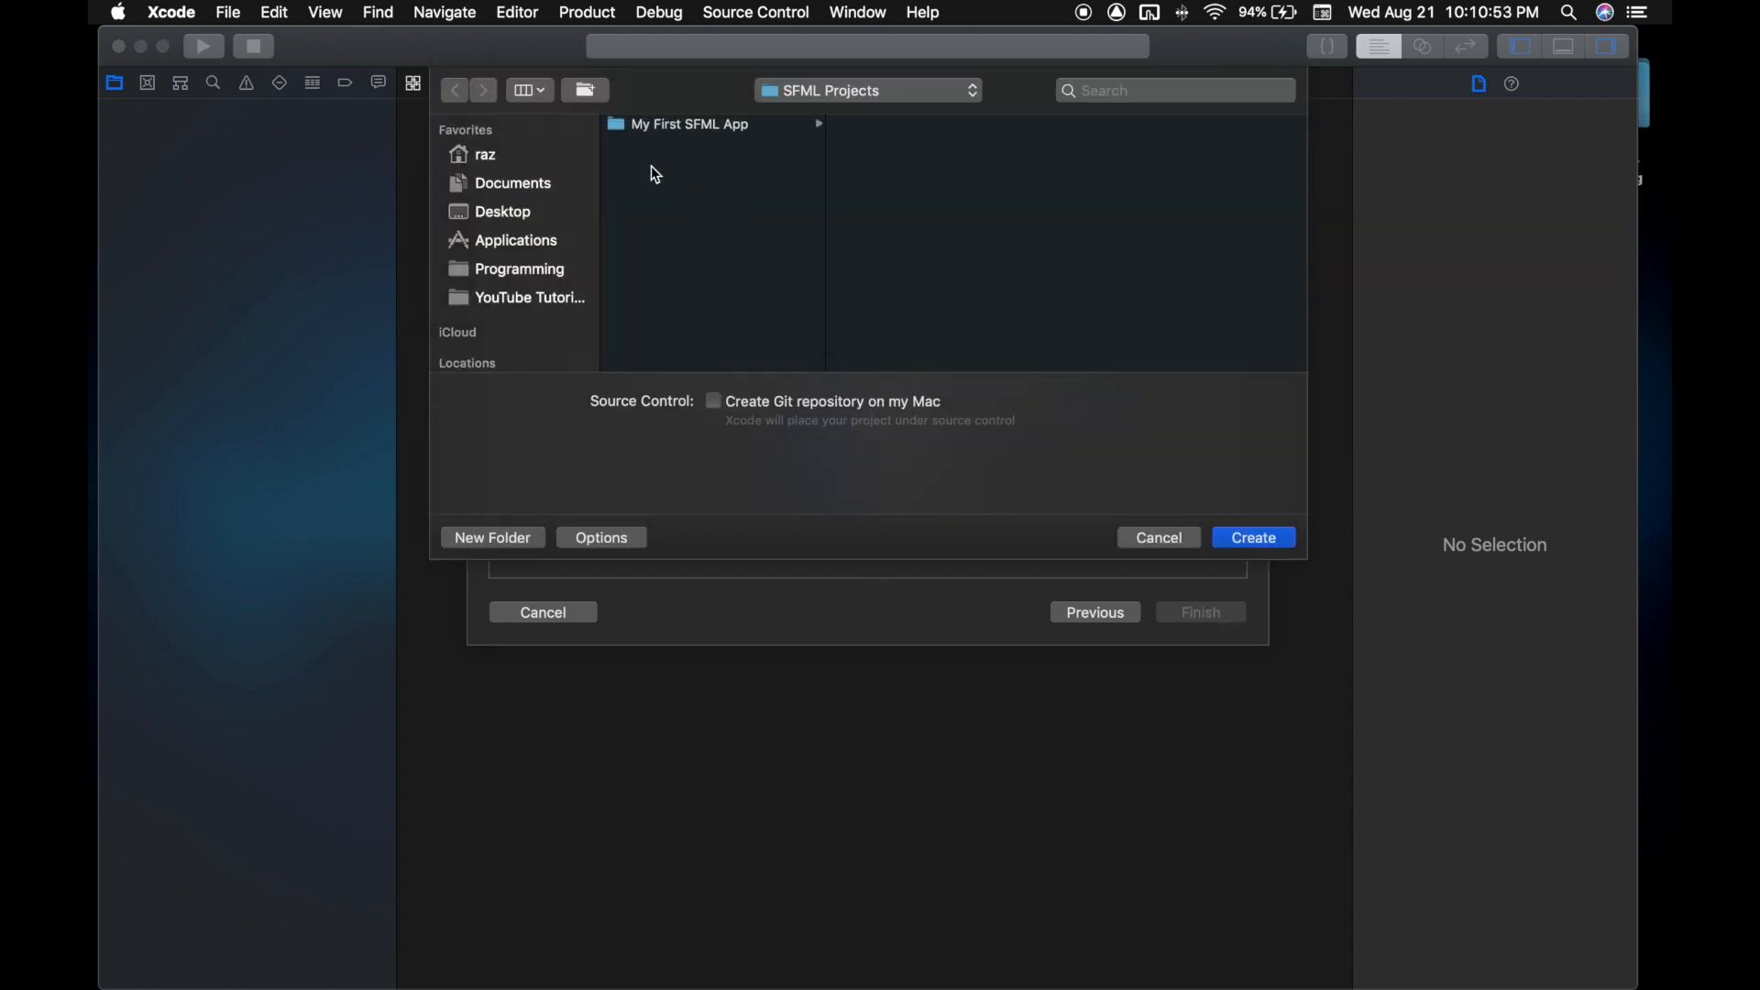
left_click(1253, 537)
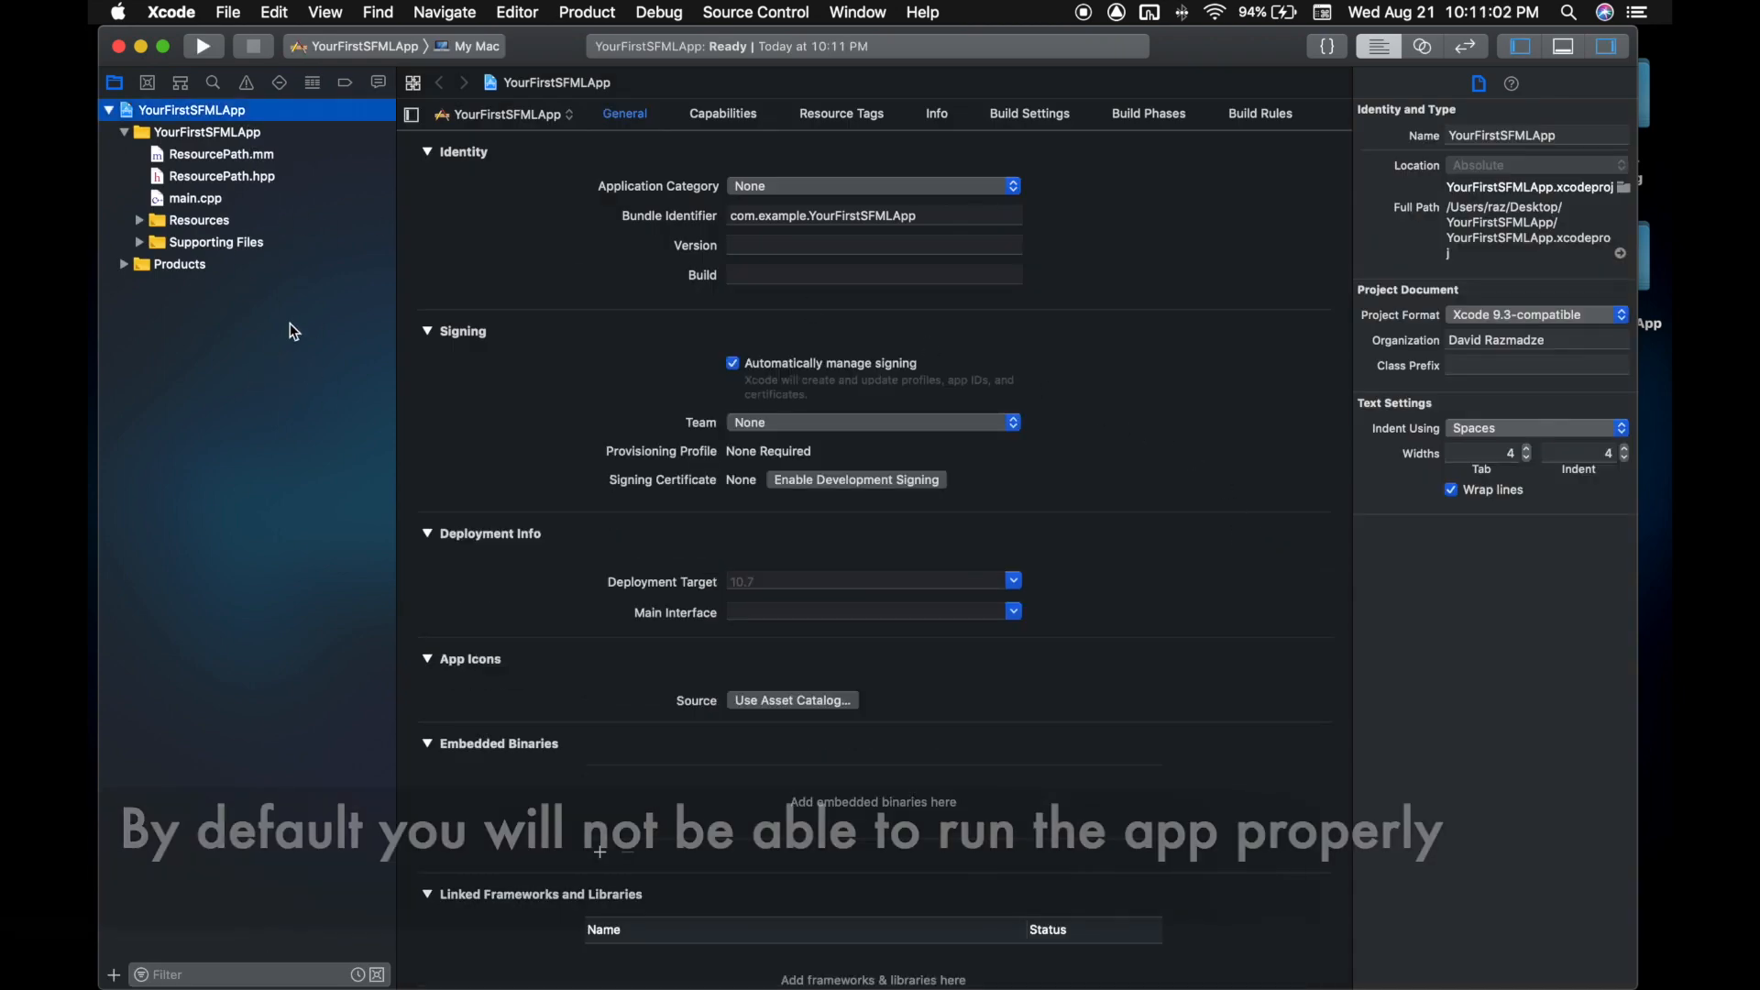
- Review main.cpp, attempt a failing build of YourFirstSFMLApp, and bring up its Build Phases script
left_click(195, 198)
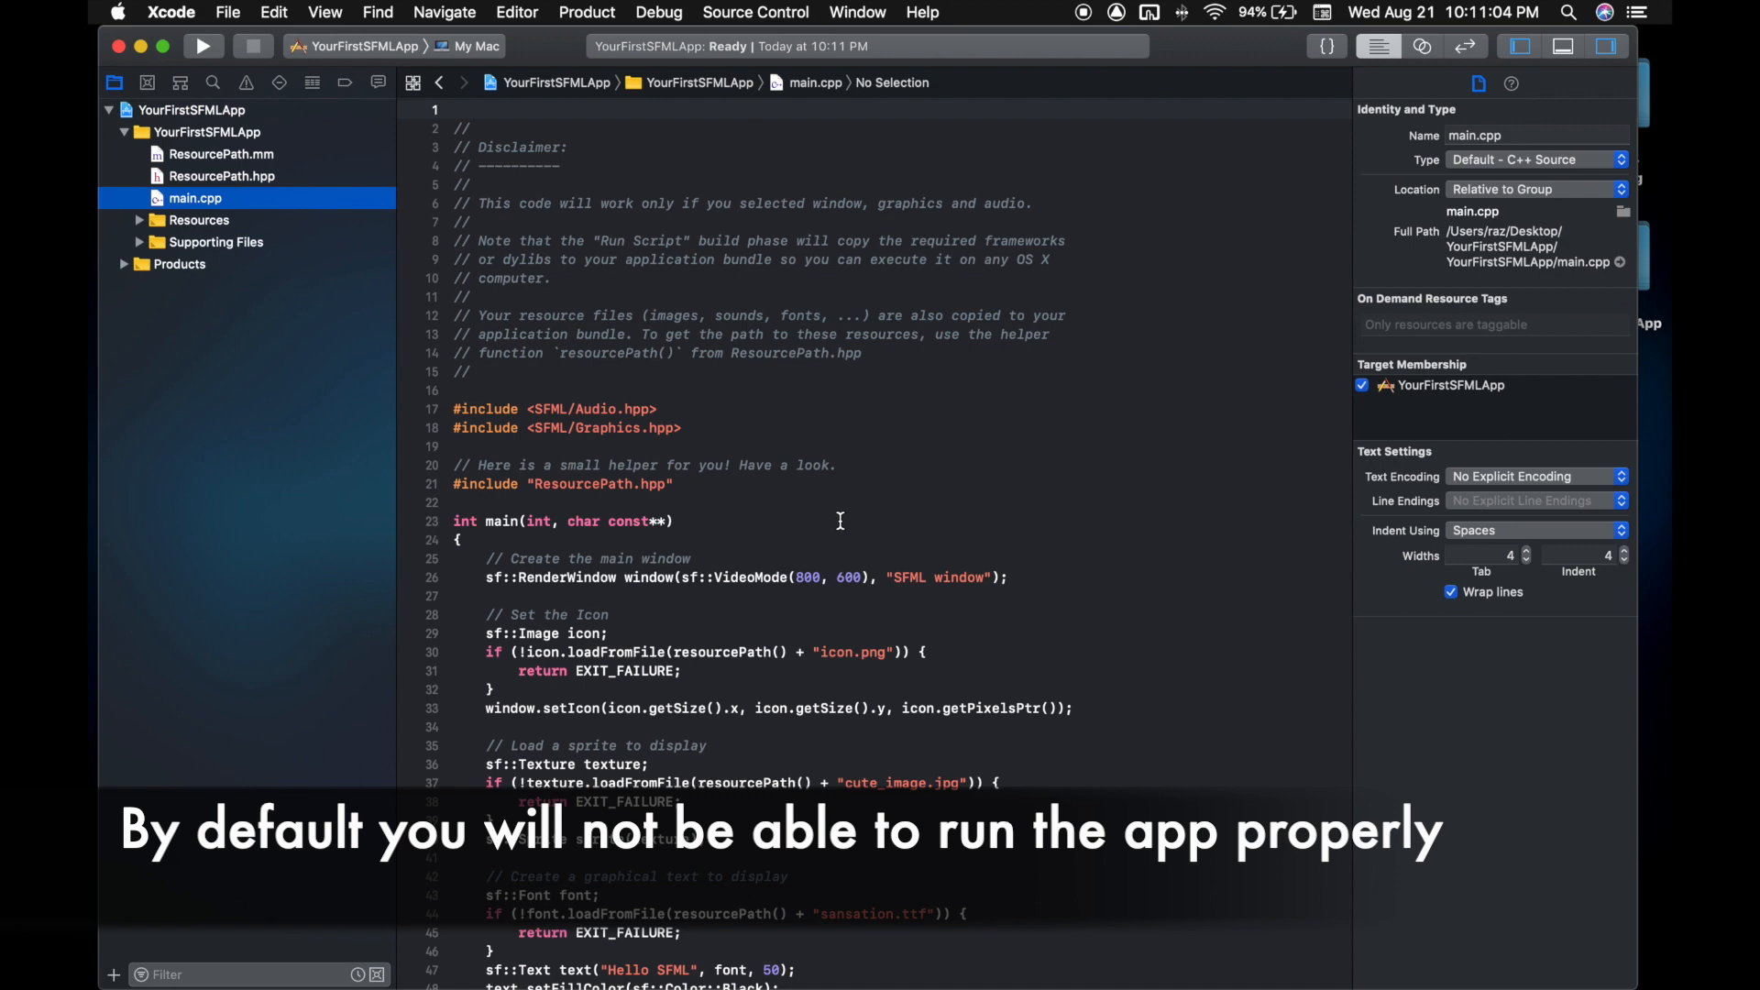
scroll("down", 3)
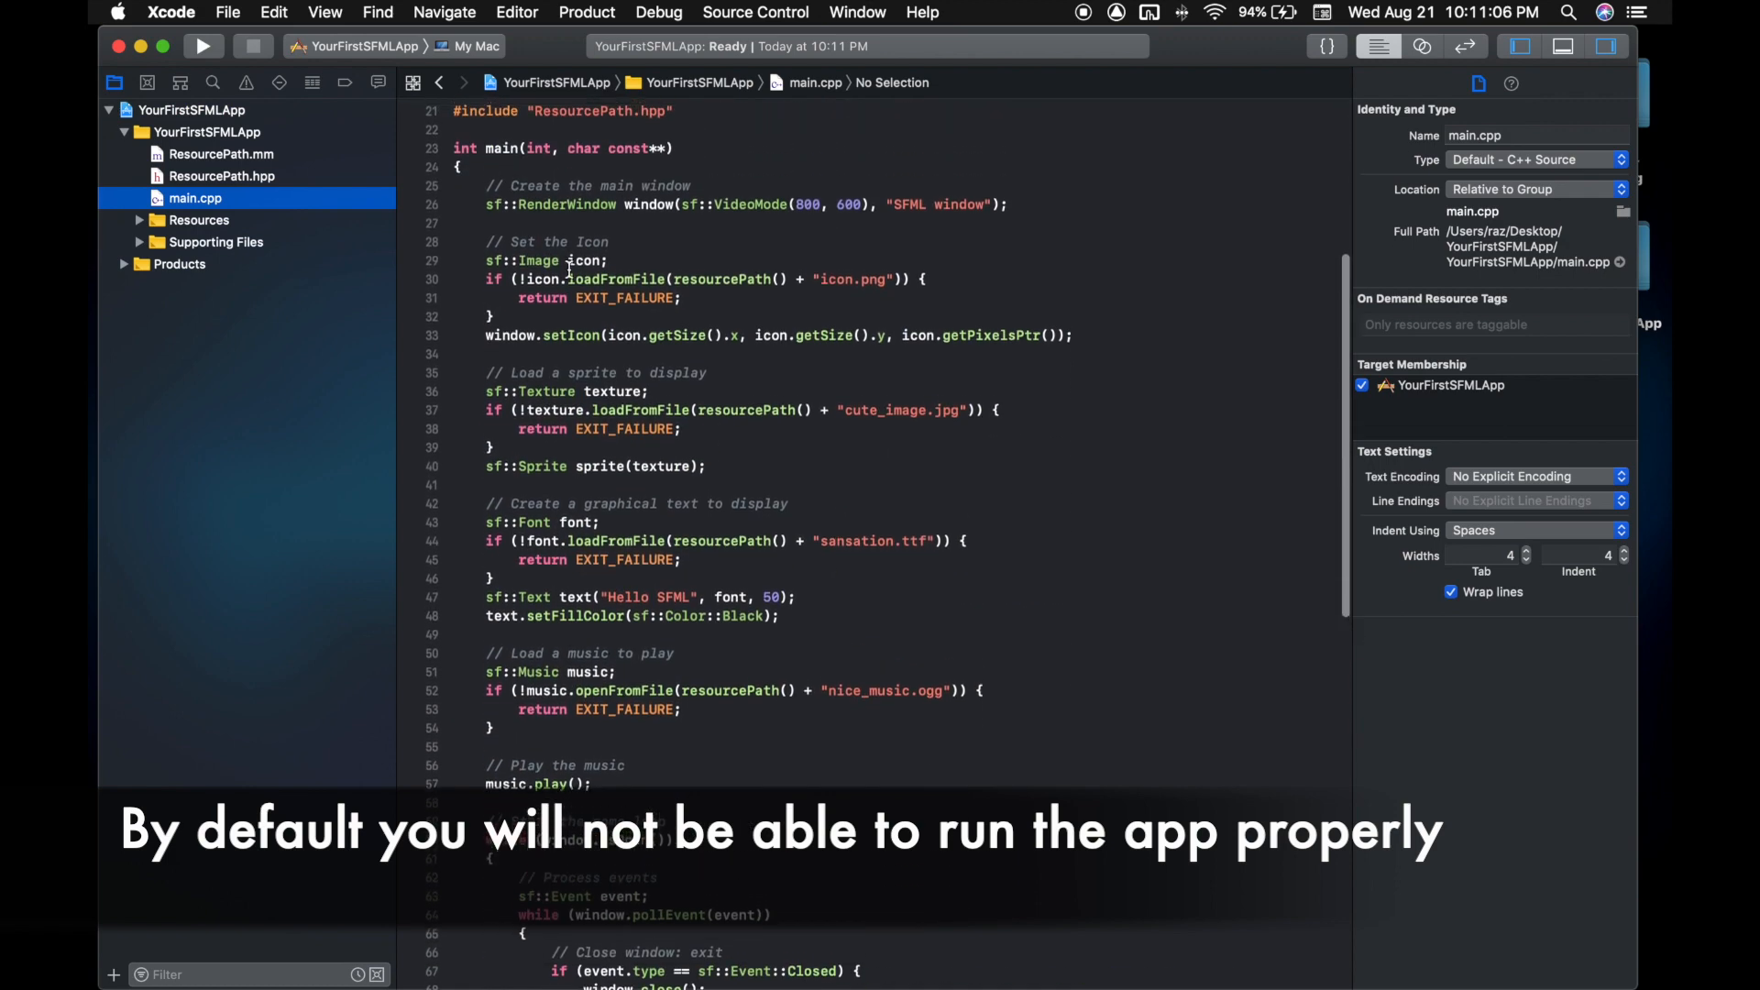
left_click(460, 222)
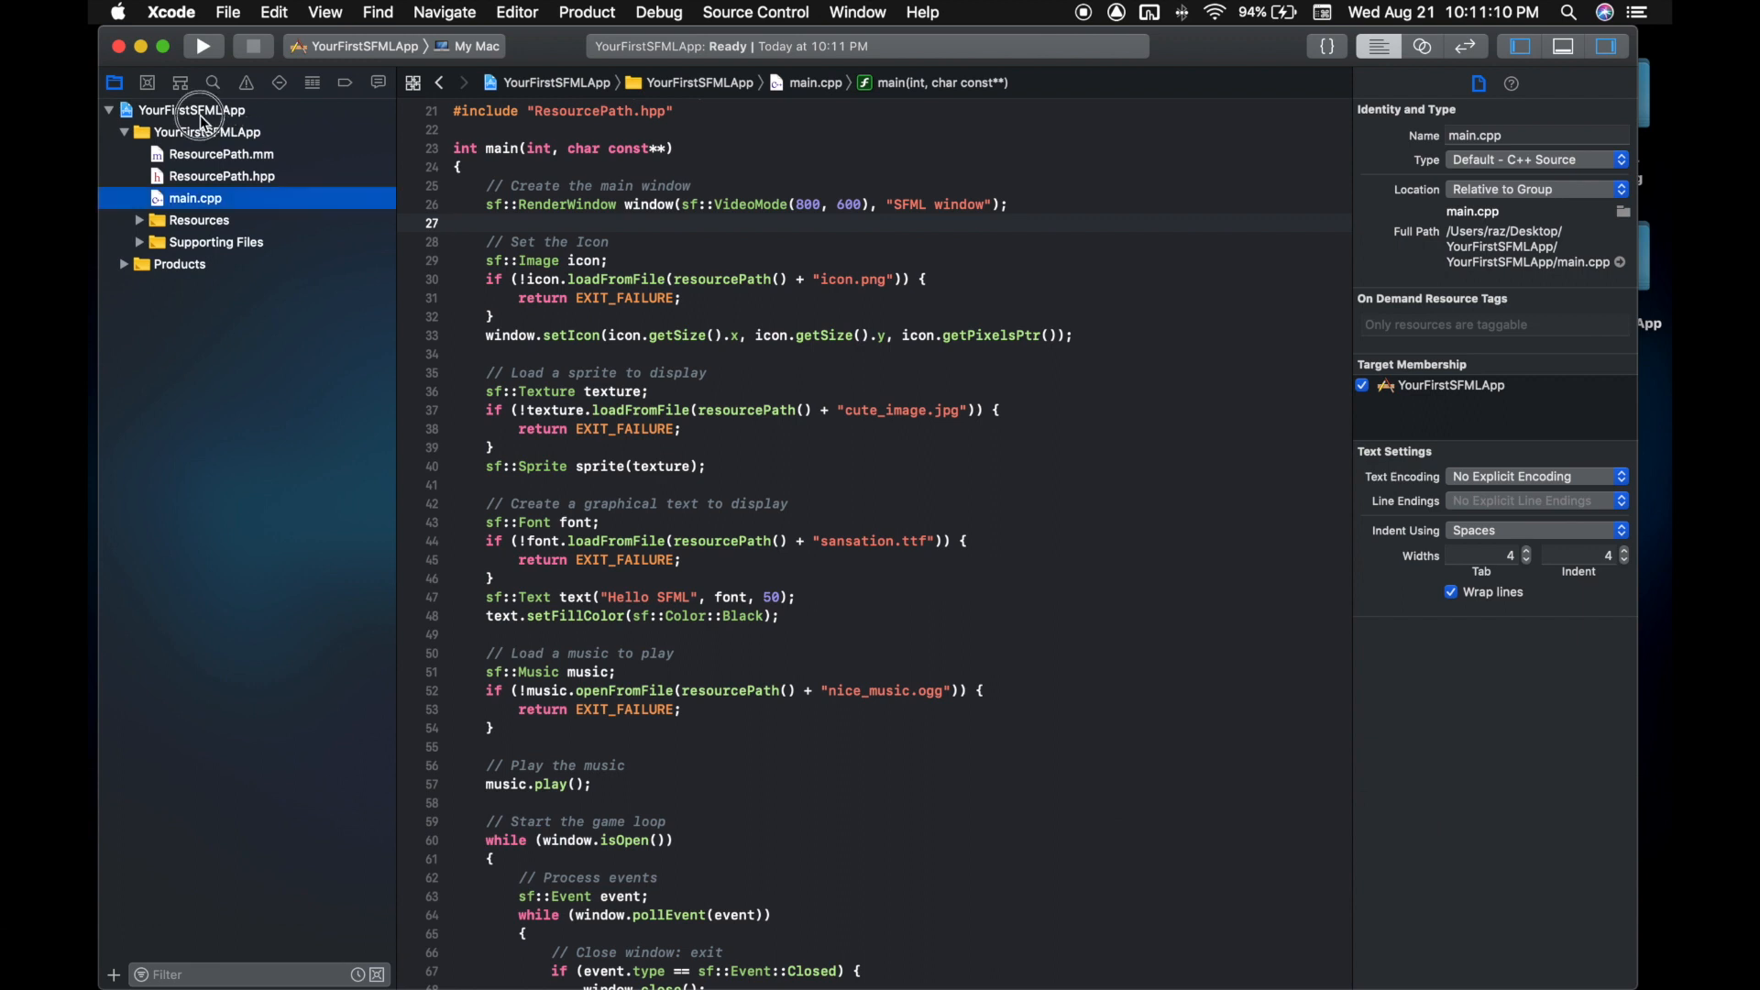
left_click(203, 46)
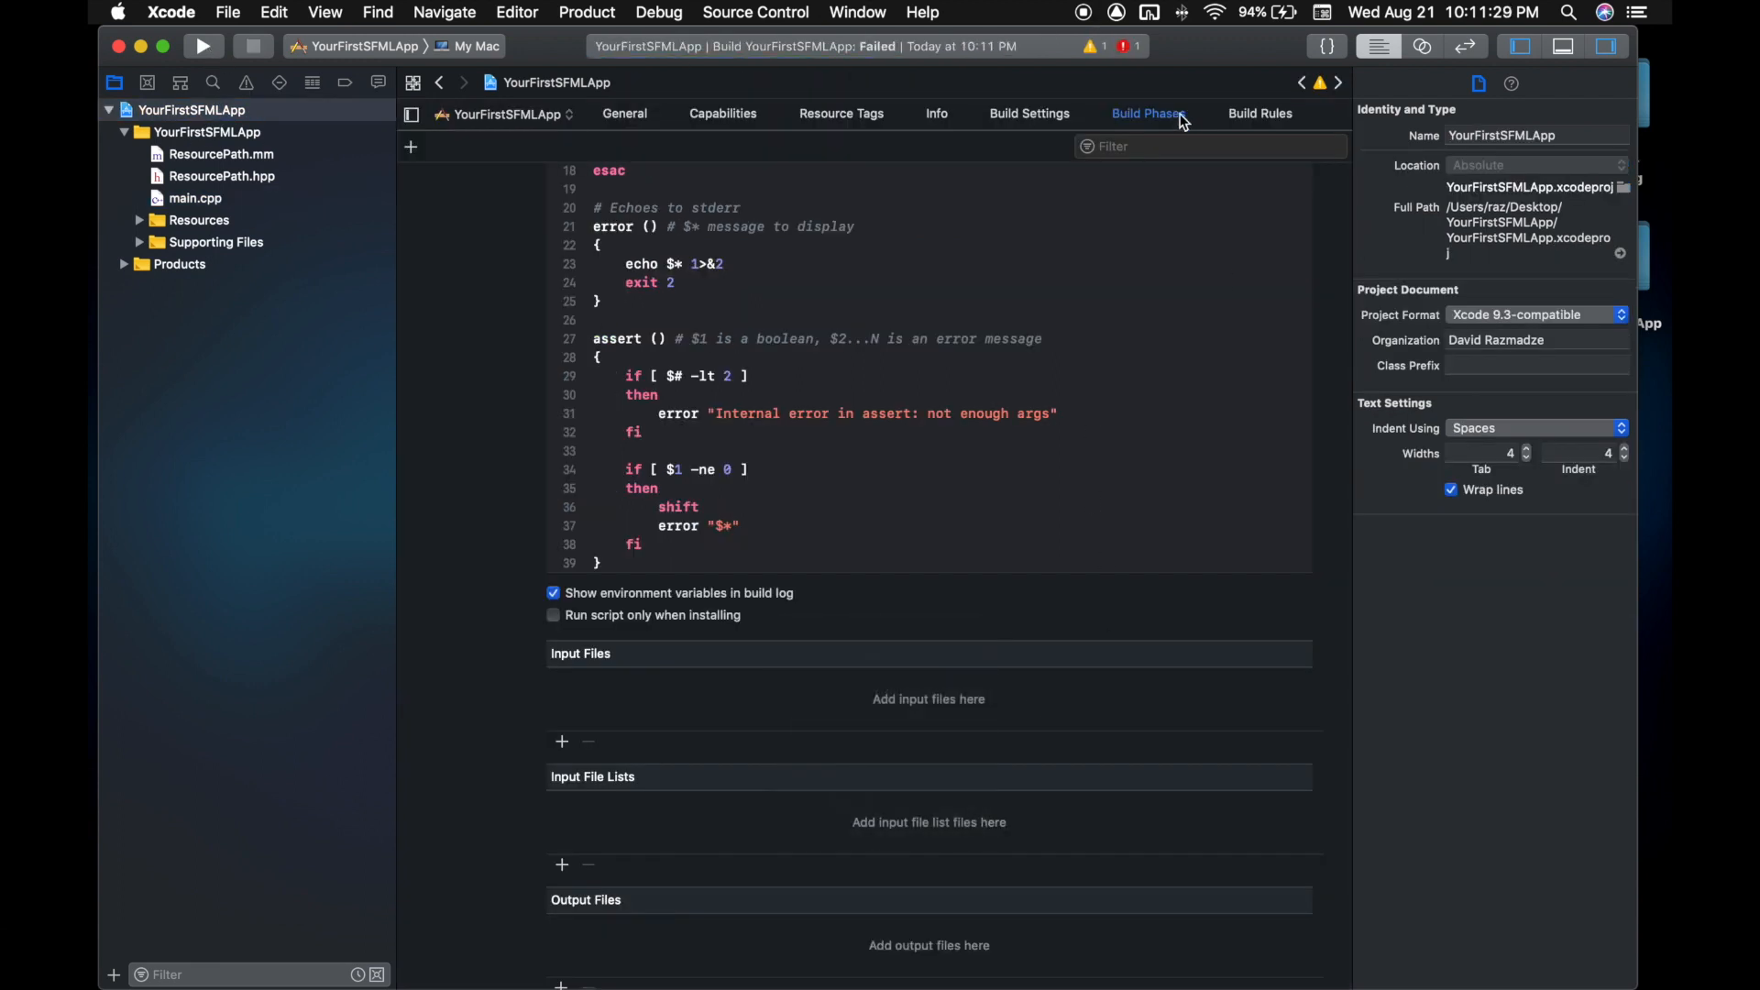
- Read the PhaseScriptExecution log showing sfml-system.framework couldn't be copied, then return to the project files
left_click(245, 81)
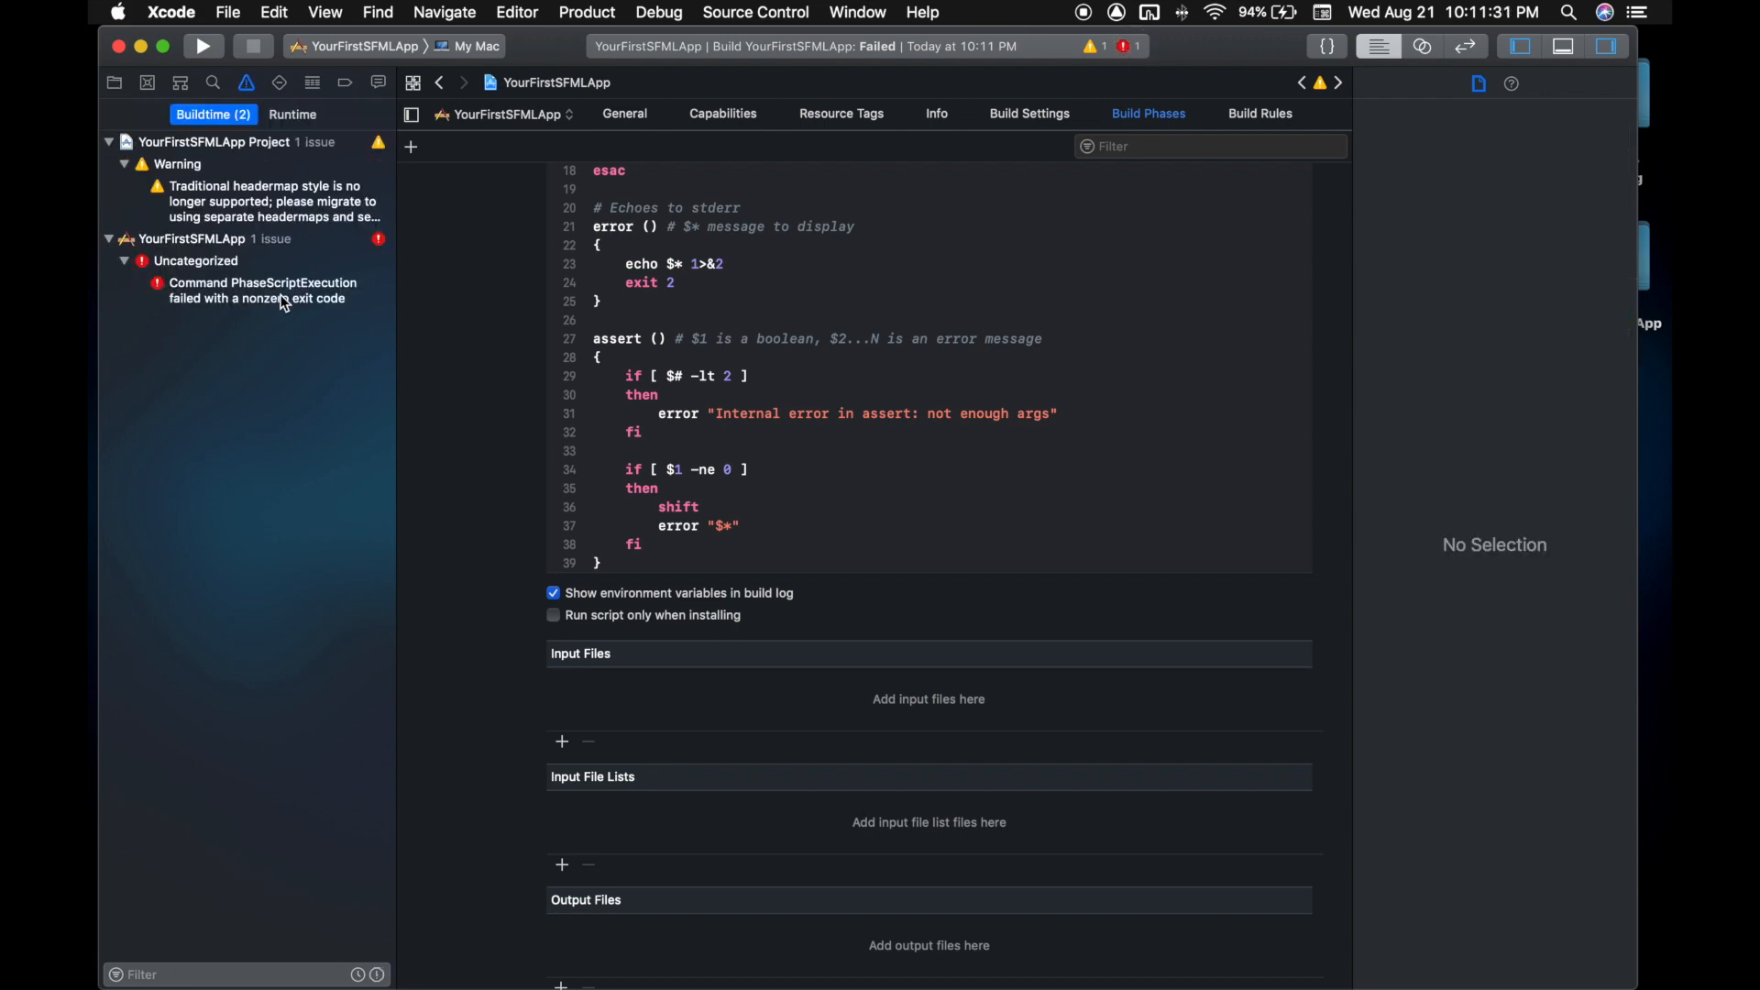
left_click(263, 289)
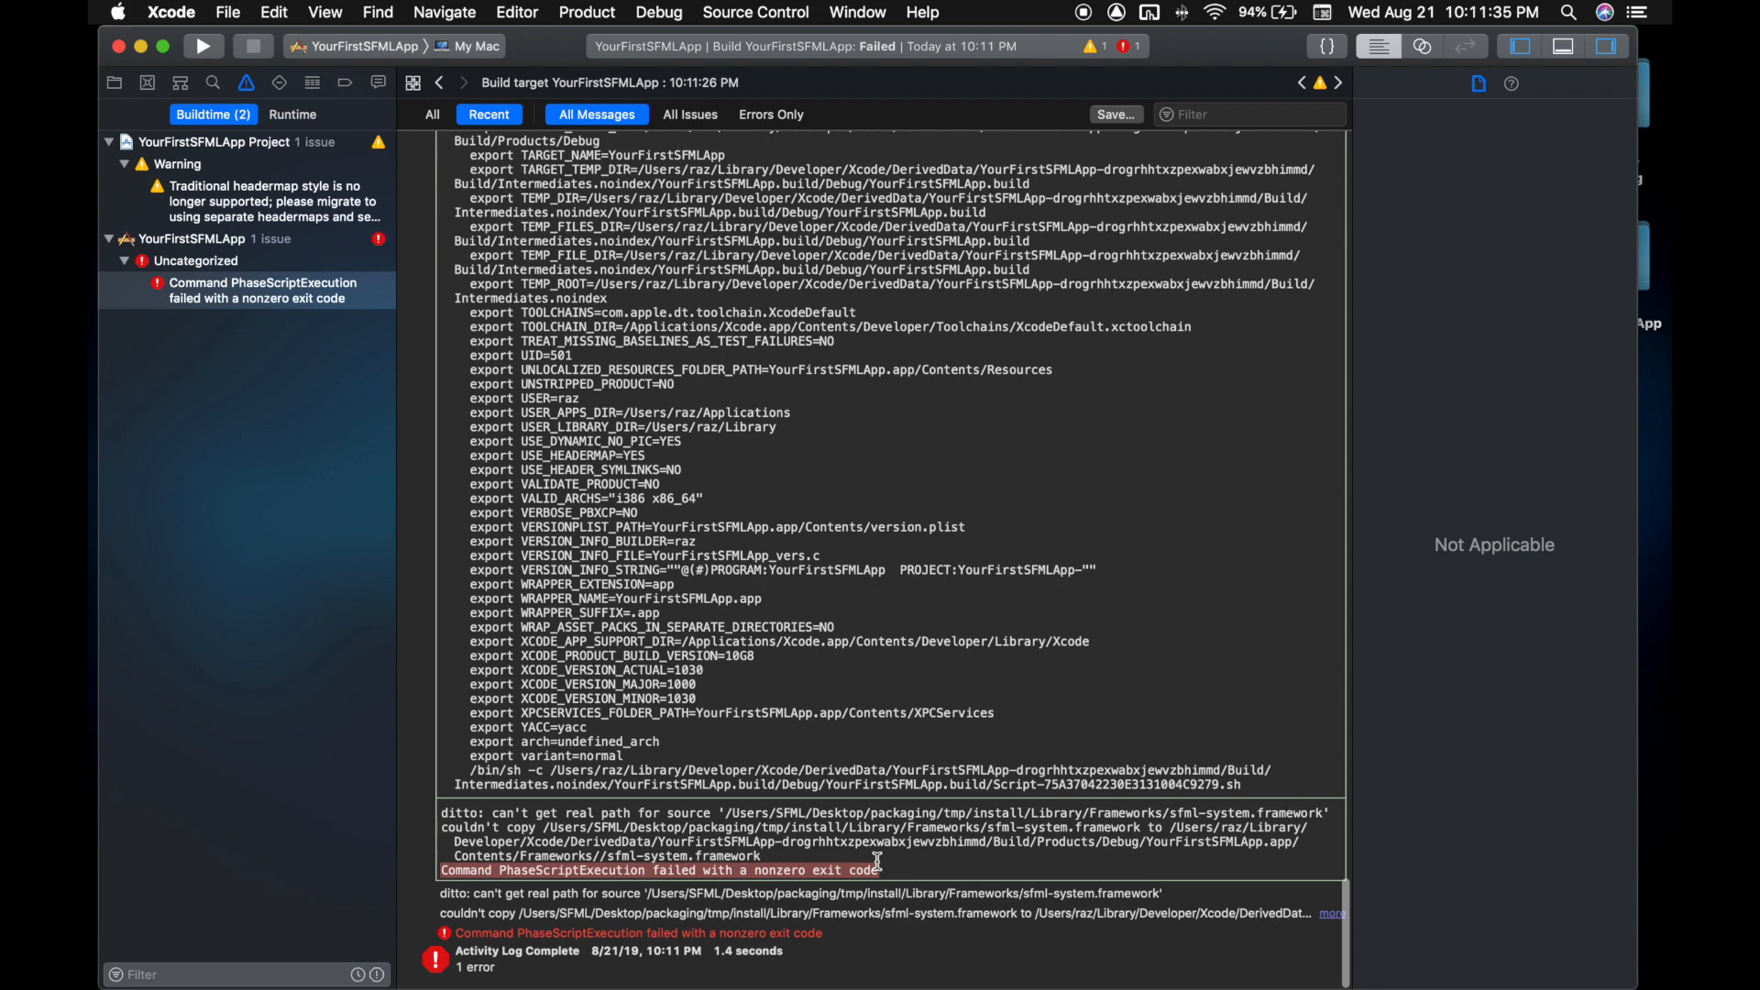
left_click(656, 813)
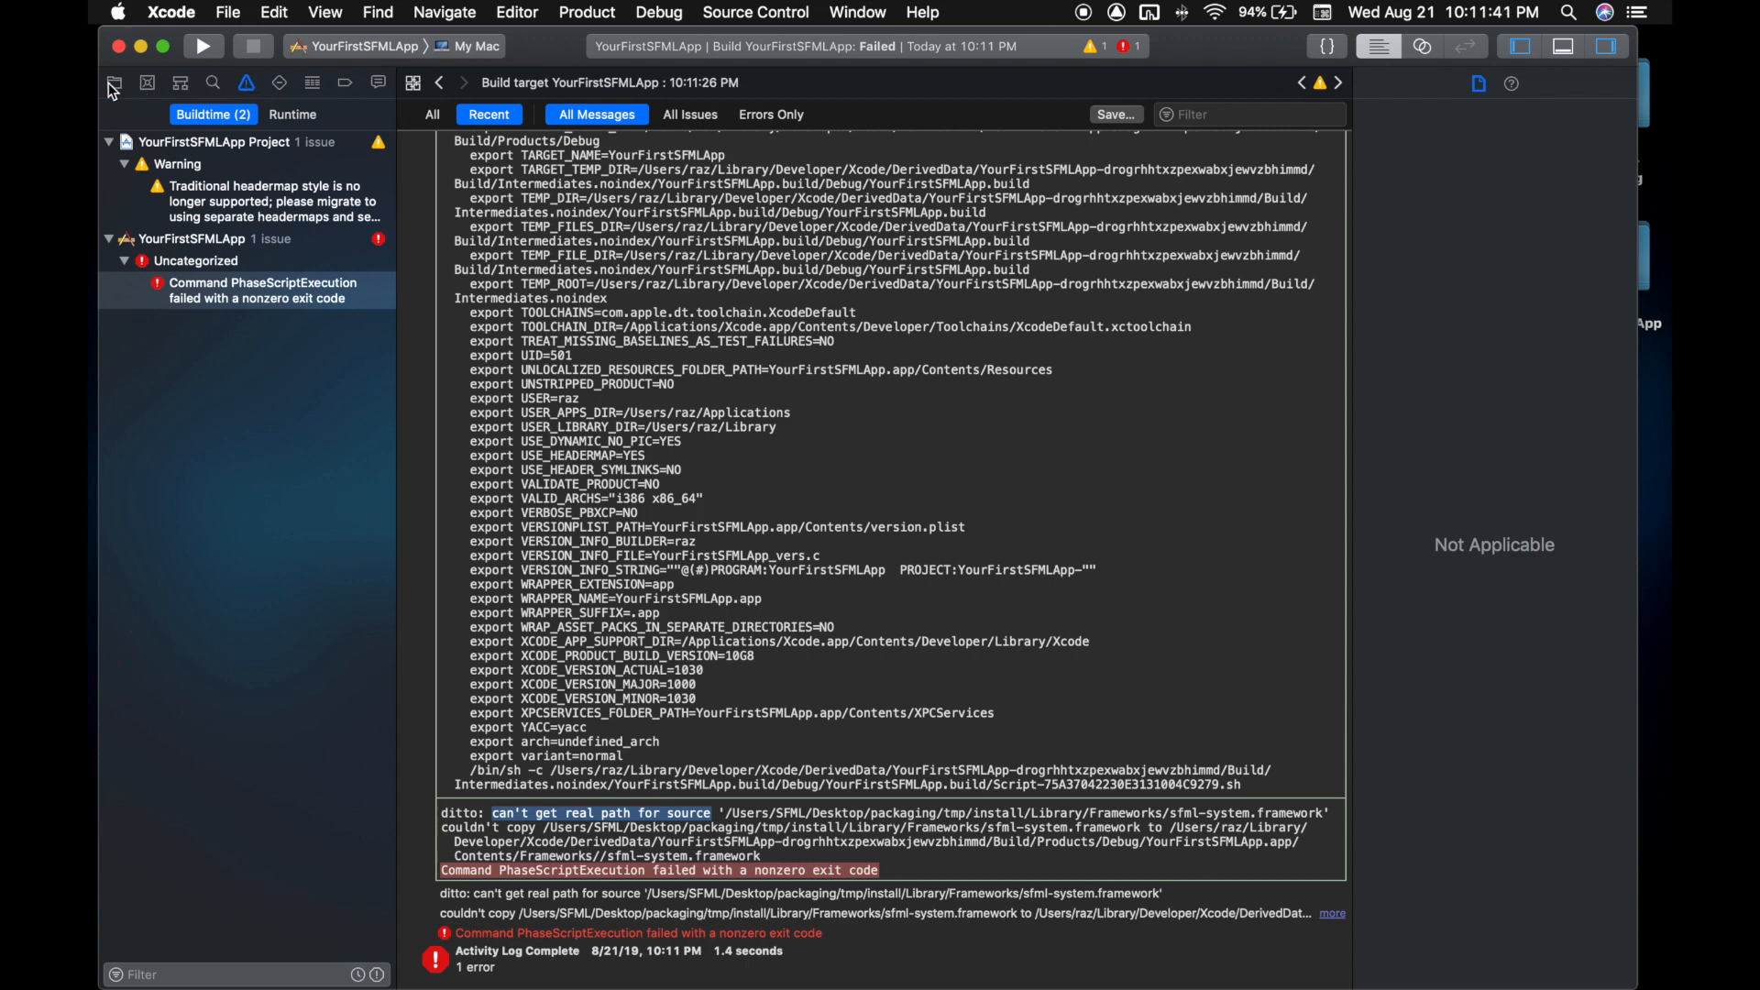
left_click(114, 81)
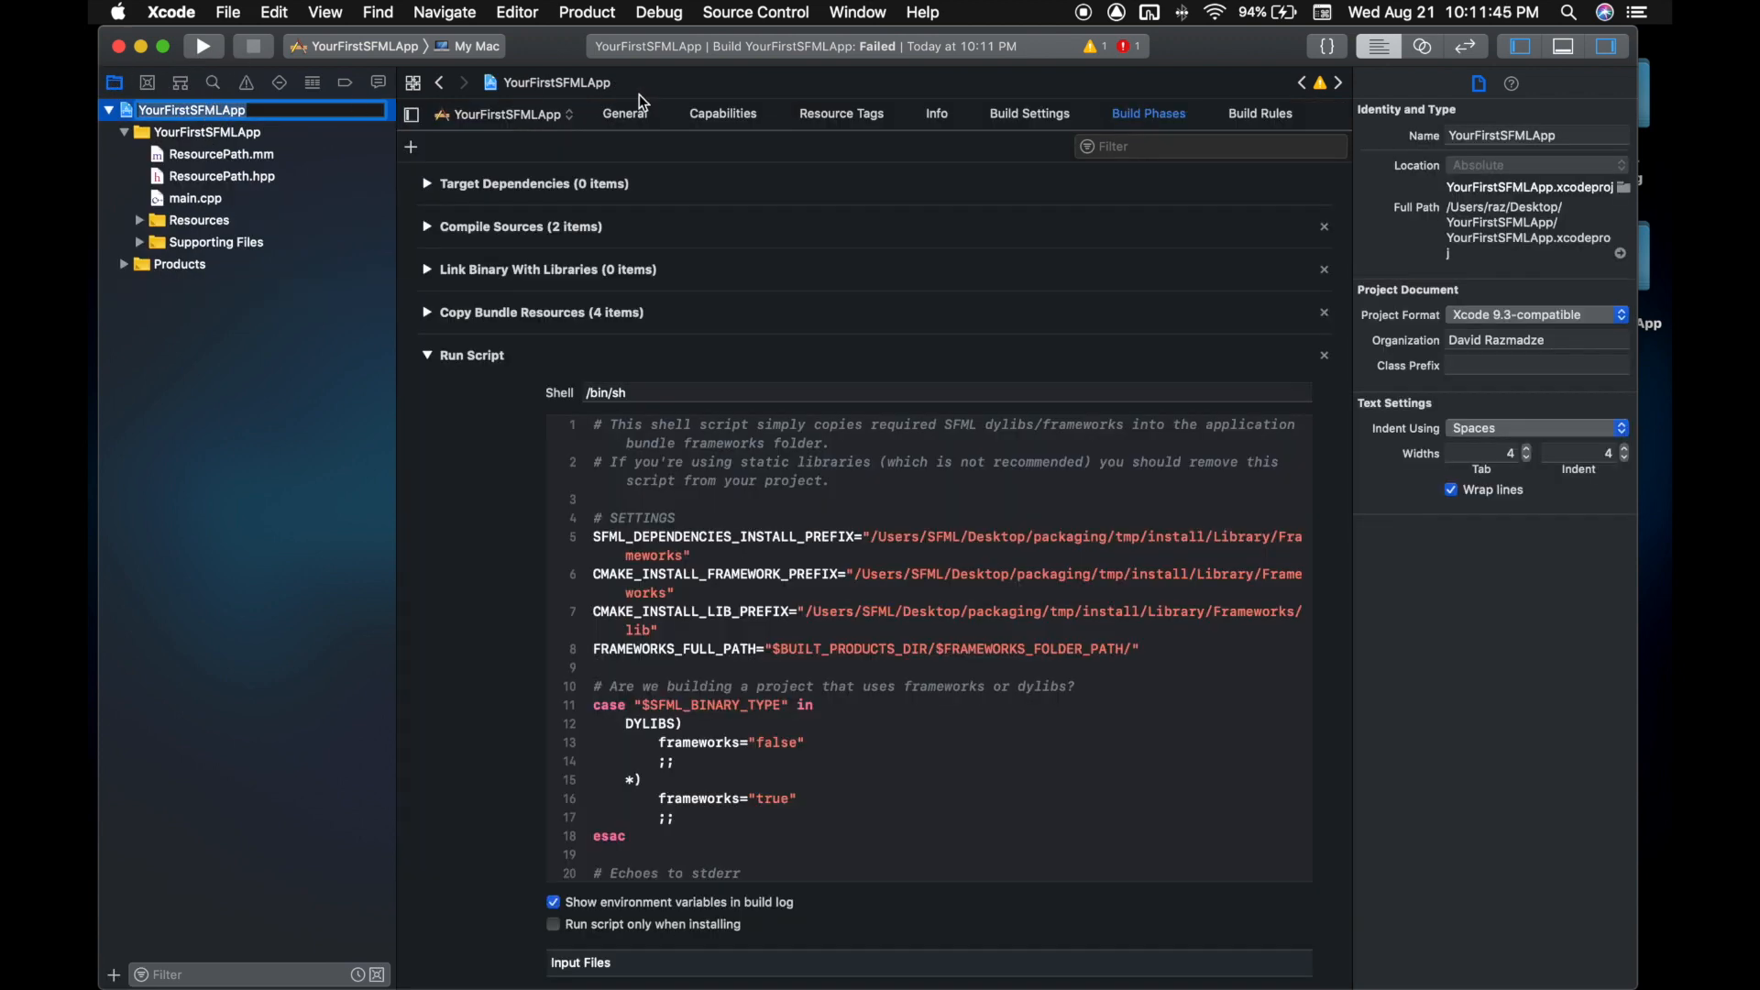
- Expand and fix the Run Script build phase, then open main.cpp
left_click(624, 113)
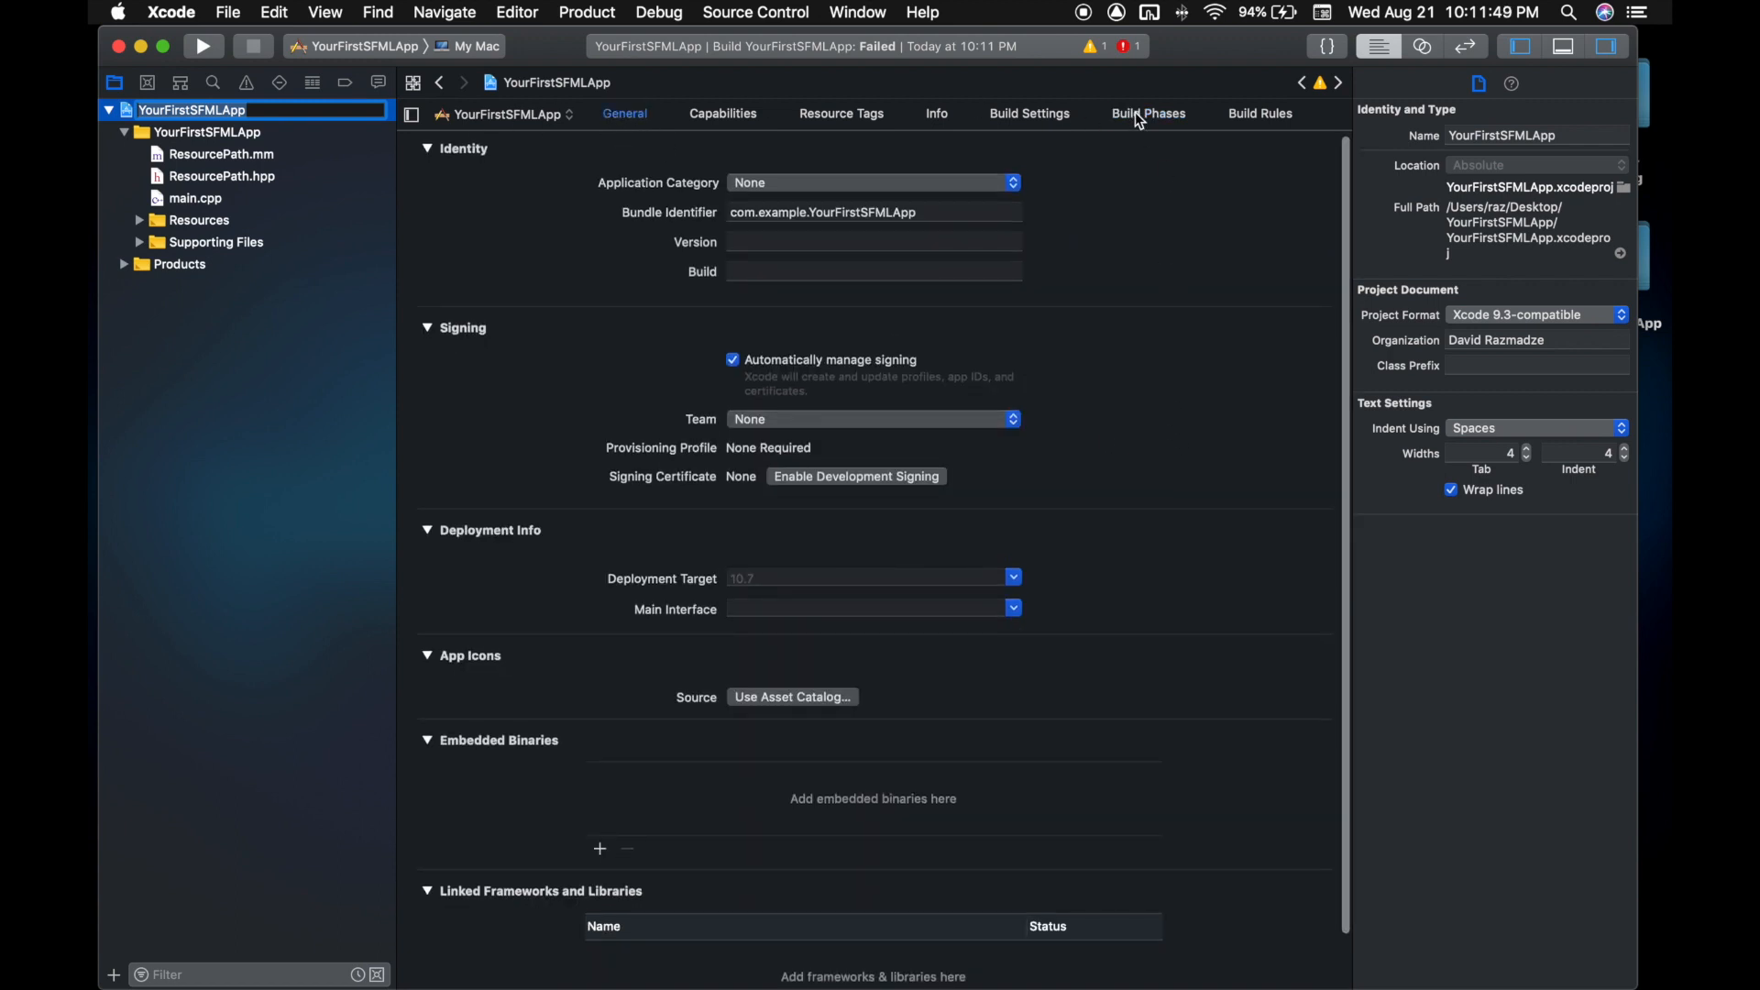
left_click(1146, 114)
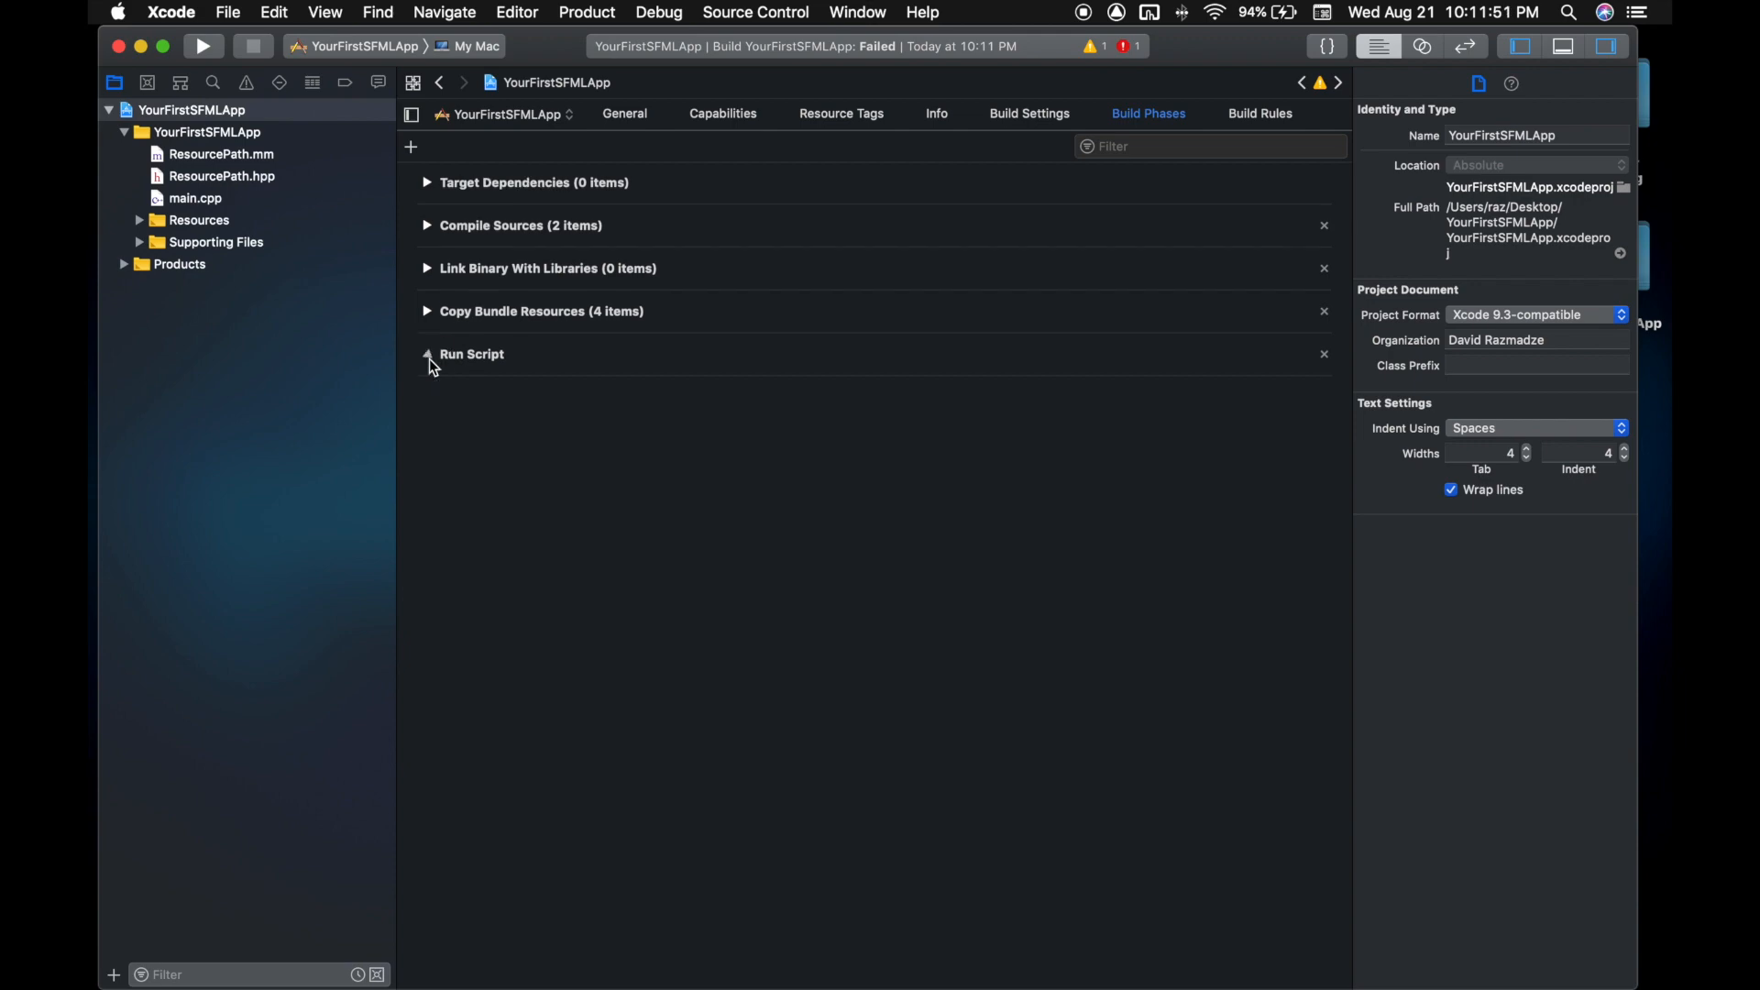
left_click(427, 355)
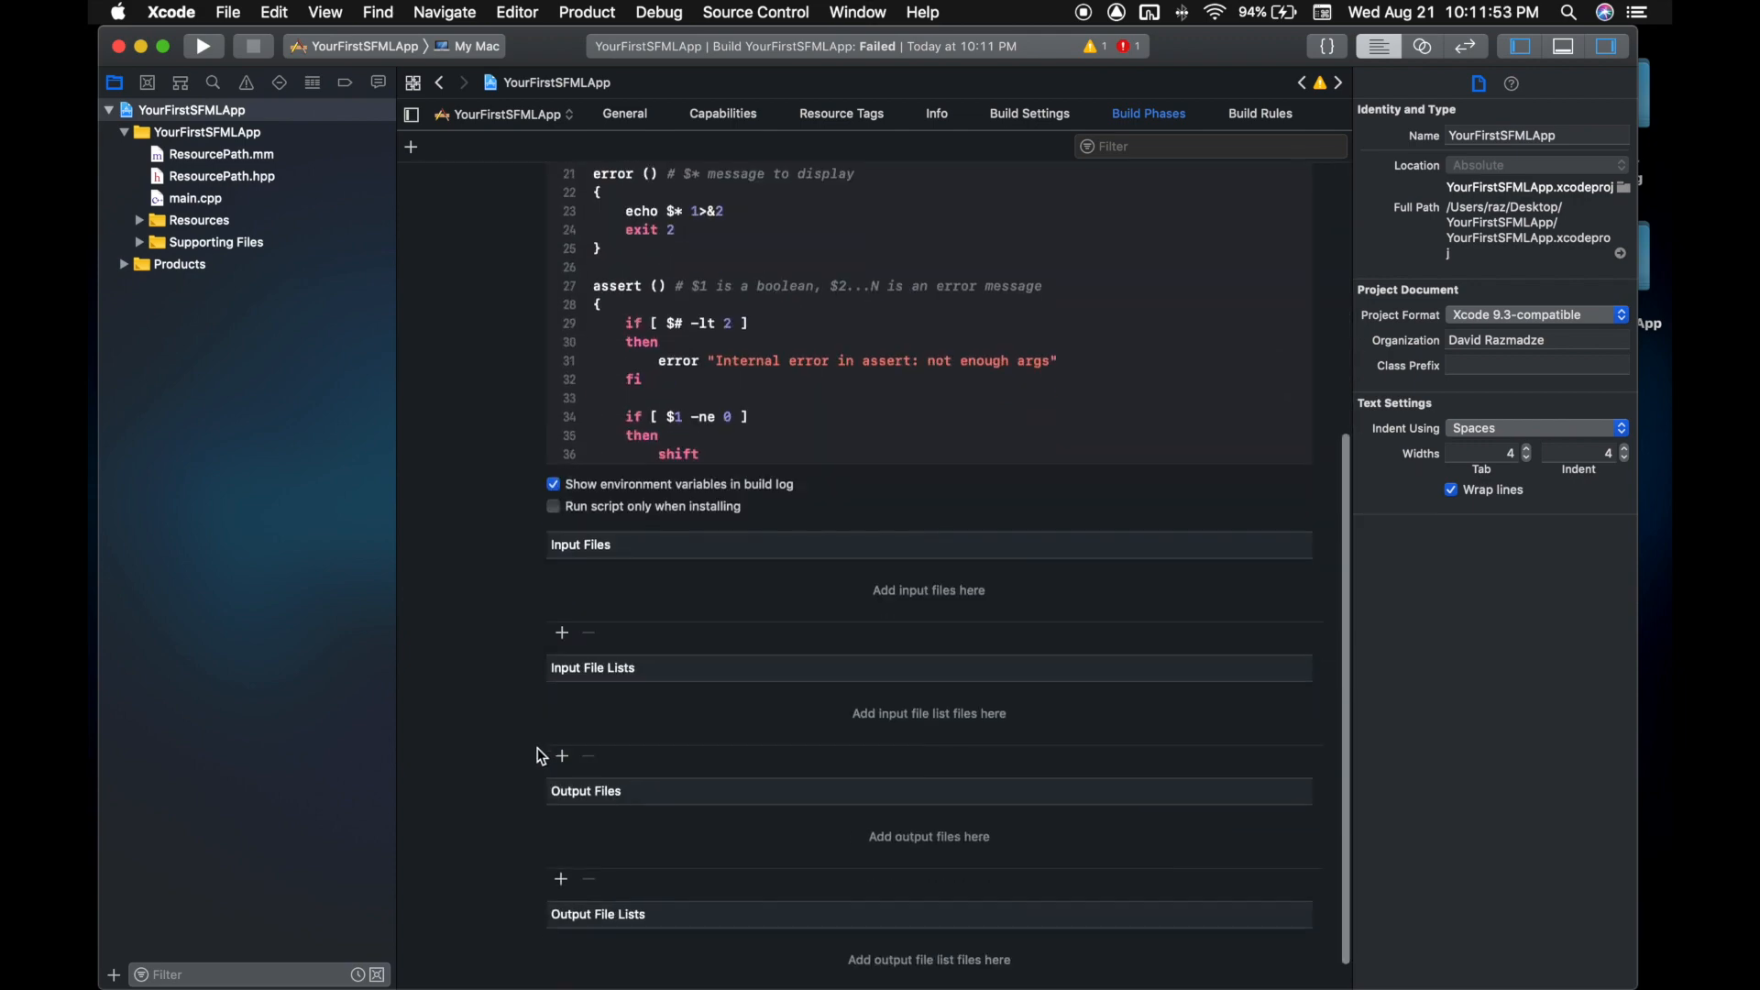
left_click(554, 506)
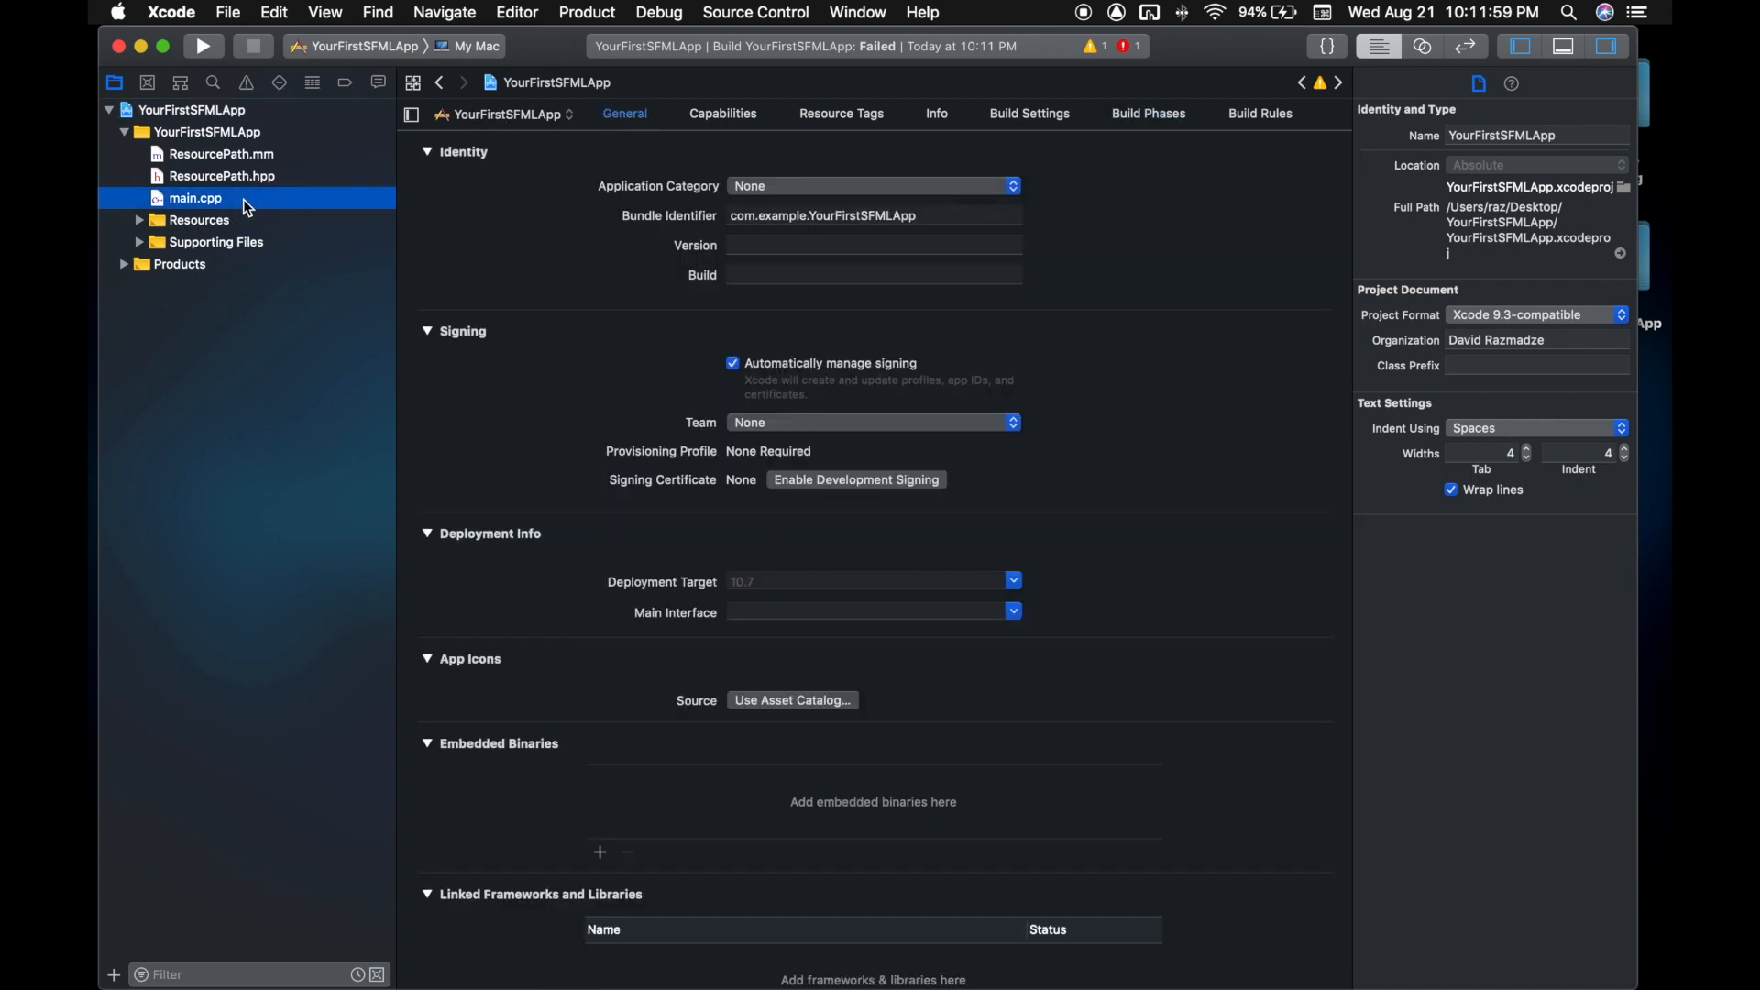
left_click(203, 46)
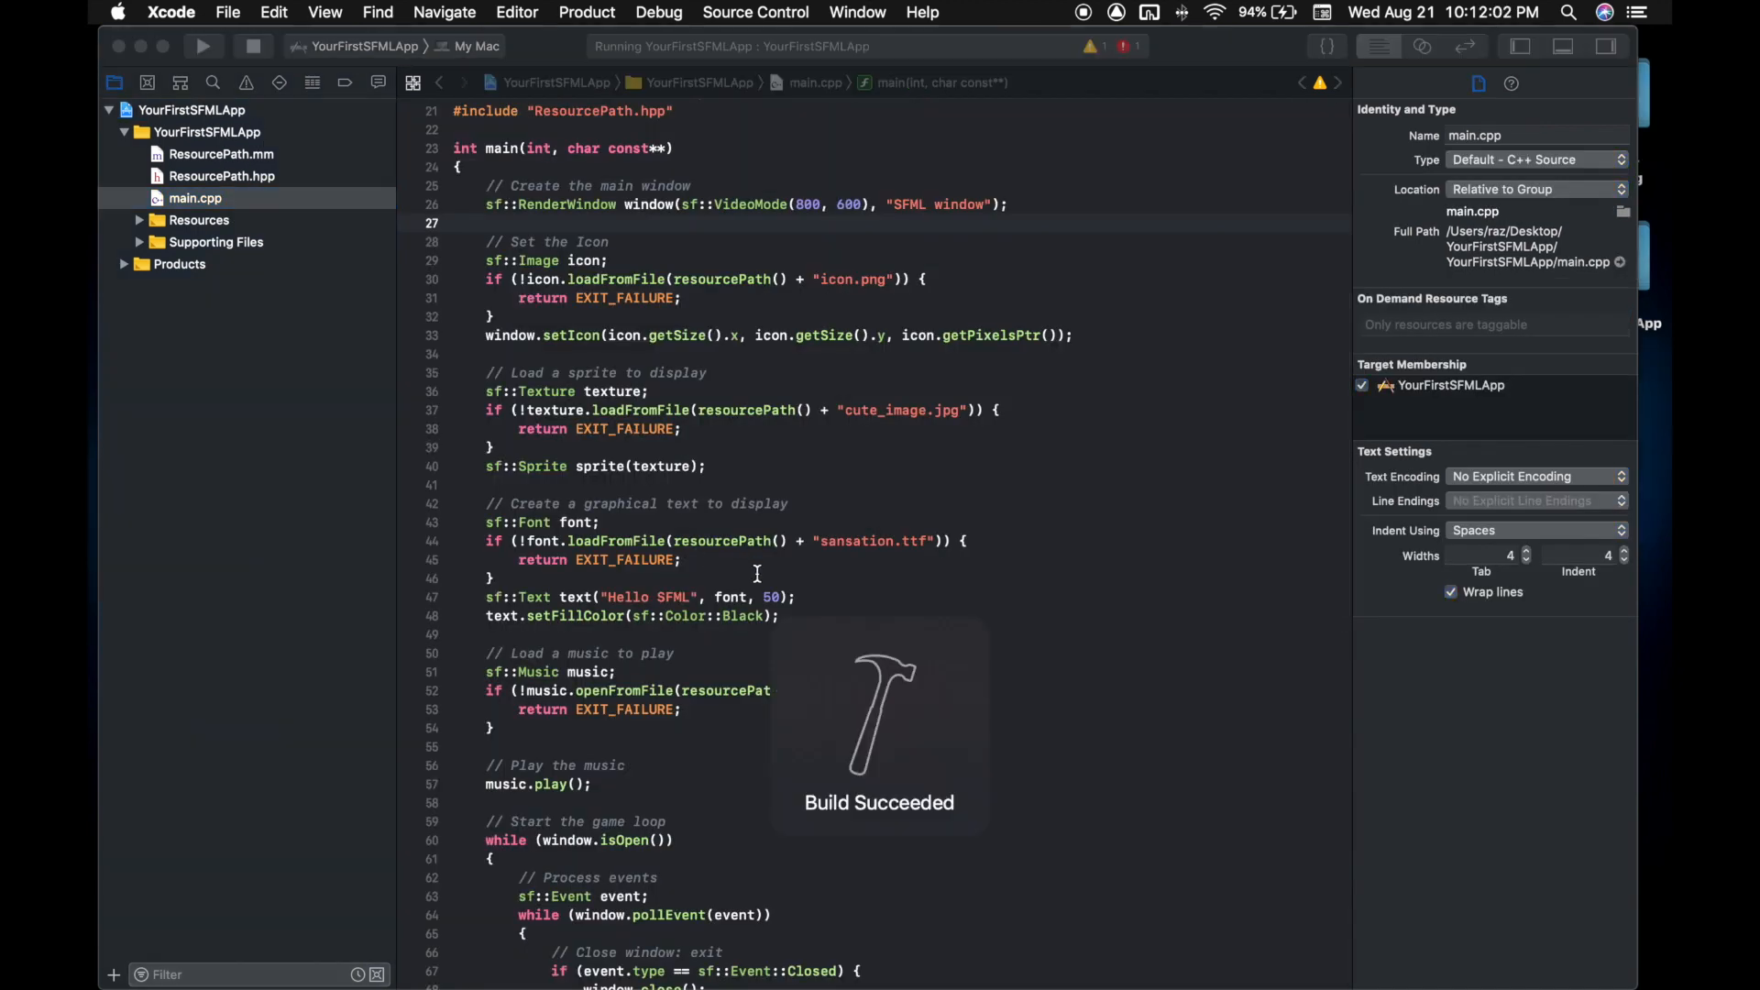